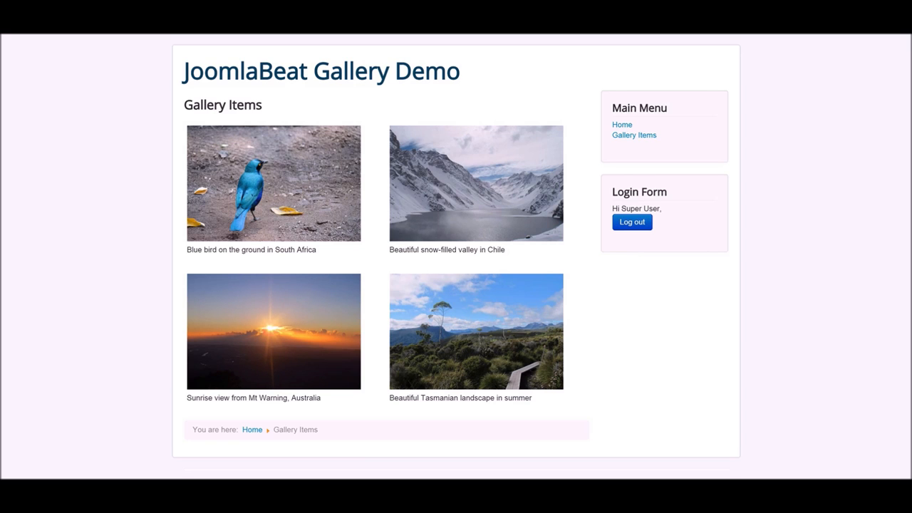
pyautogui.moveTo(119, 180)
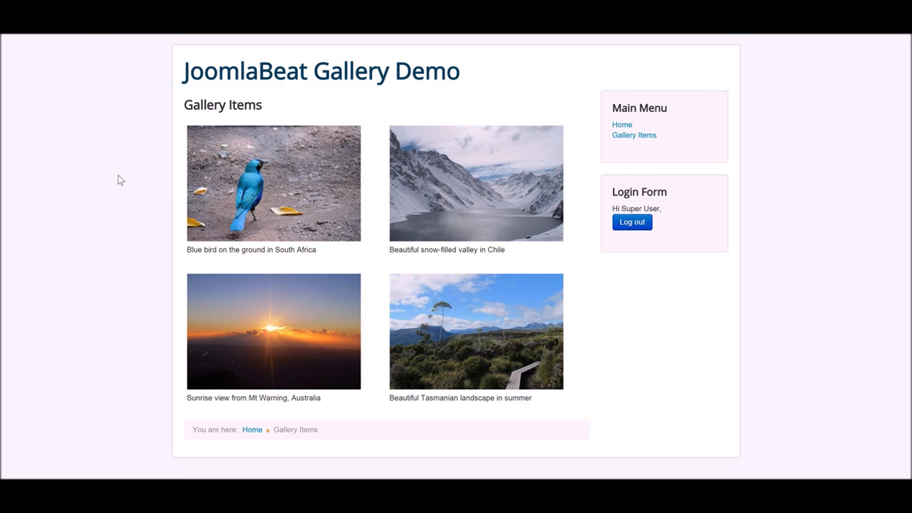
pyautogui.moveTo(359, 211)
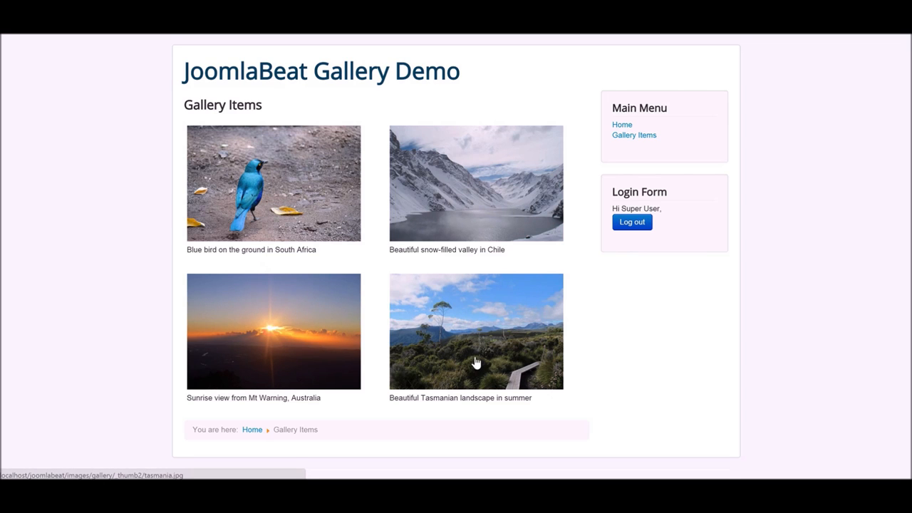
pyautogui.moveTo(284, 191)
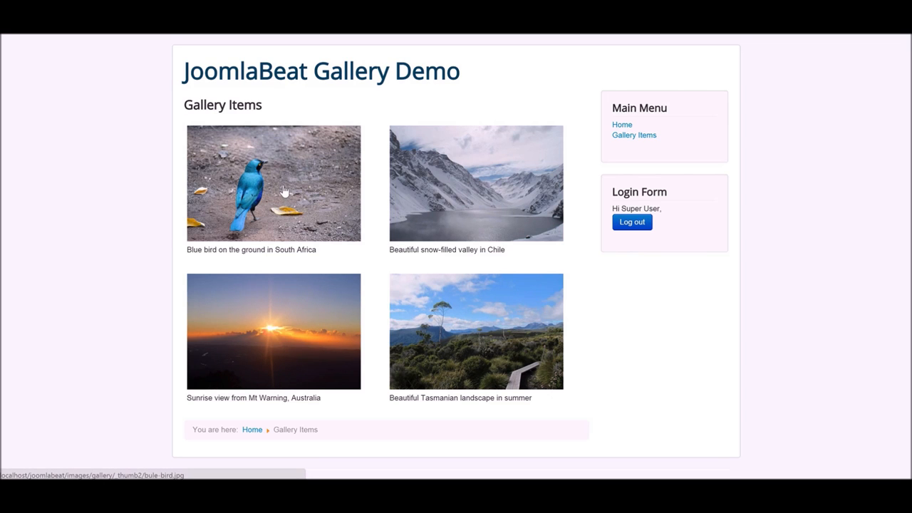
# Step: Browse the enlarged gallery photos, then download the Comments App zip from SEBLOD.com
pyautogui.click(274, 182)
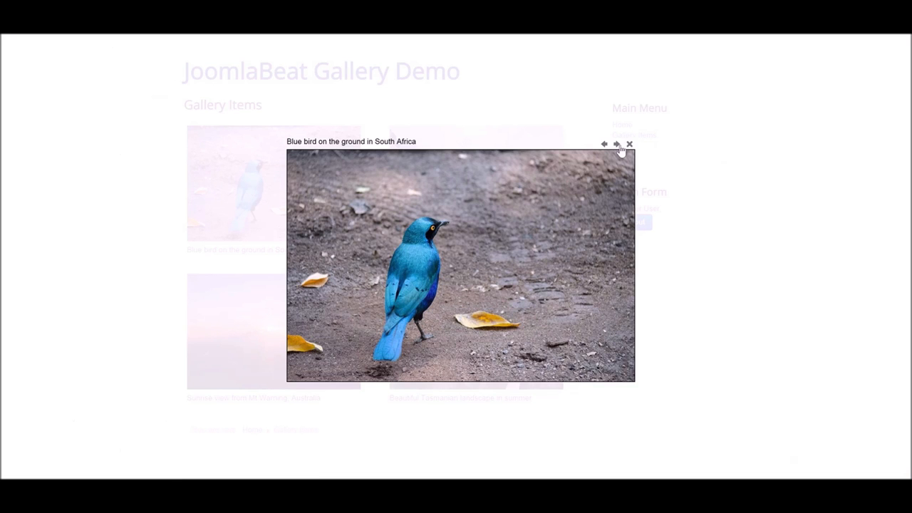
pyautogui.click(615, 143)
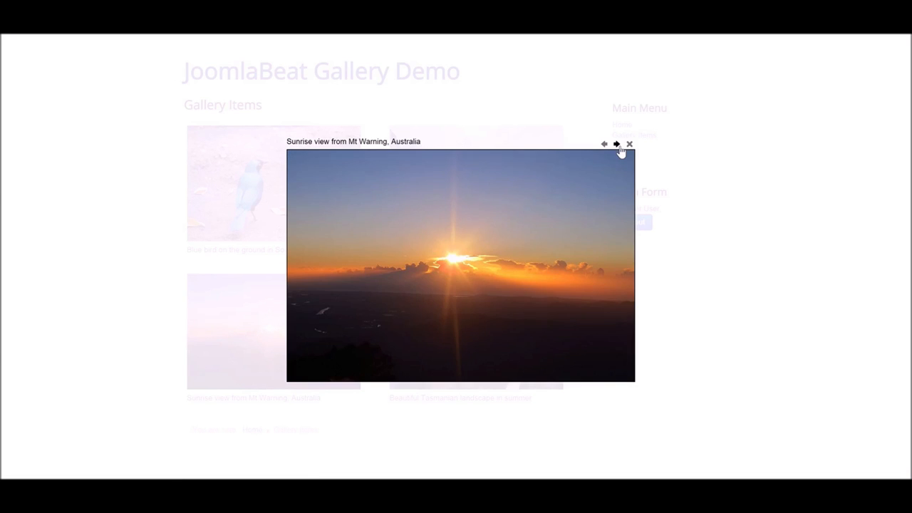
pyautogui.click(615, 144)
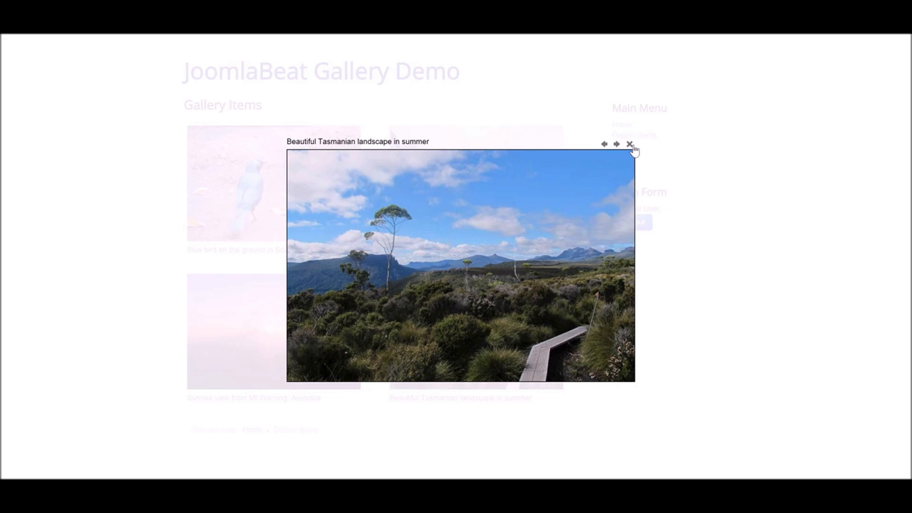
pyautogui.click(629, 143)
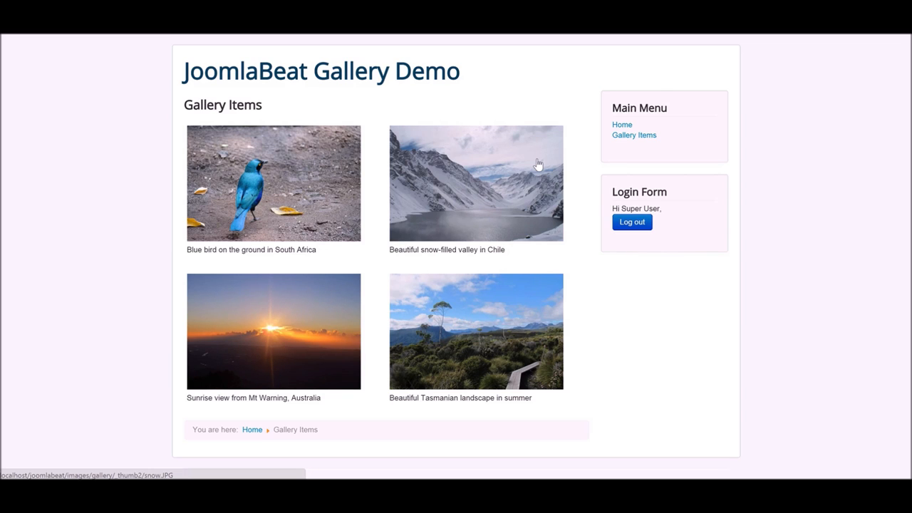
pyautogui.moveTo(647, 339)
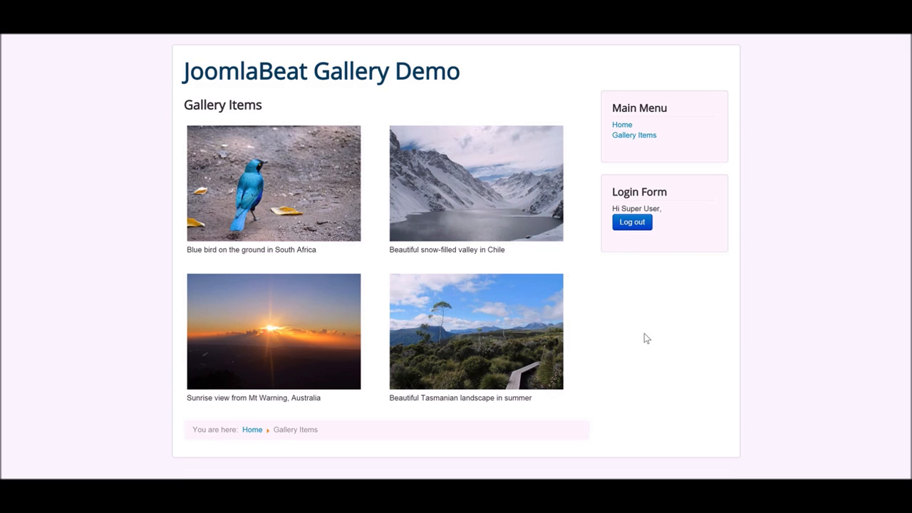
pyautogui.moveTo(260, 203)
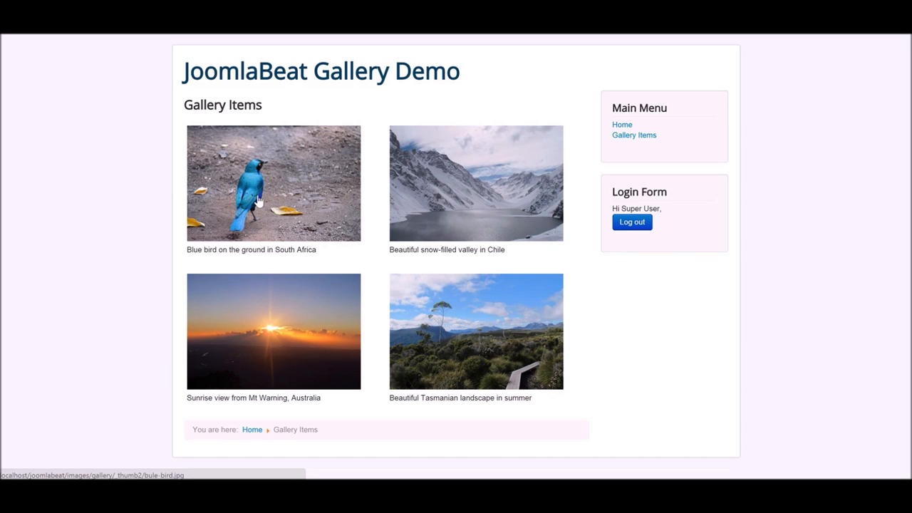
pyautogui.moveTo(242, 200)
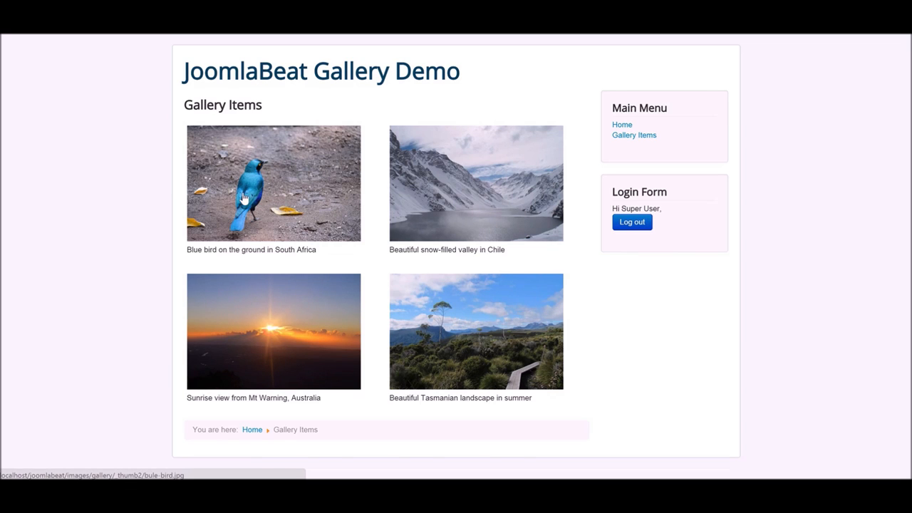
pyautogui.moveTo(455, 142)
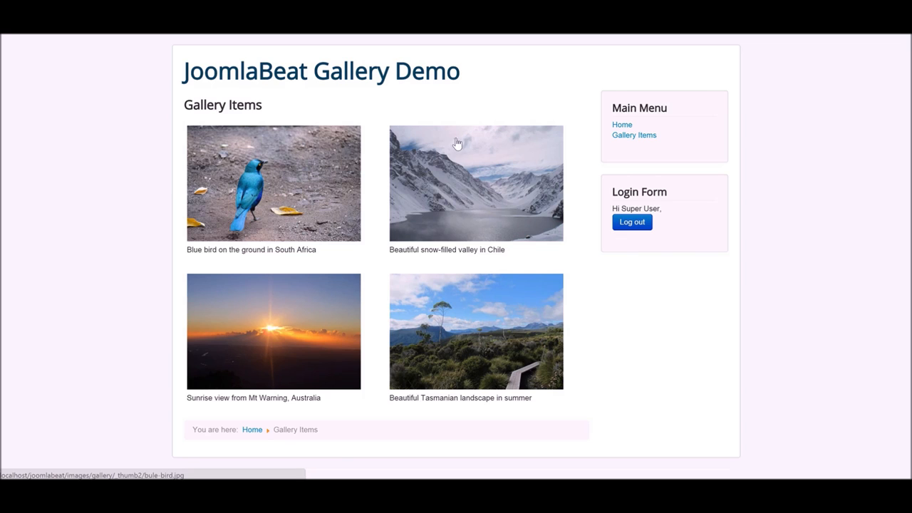
pyautogui.moveTo(151, 290)
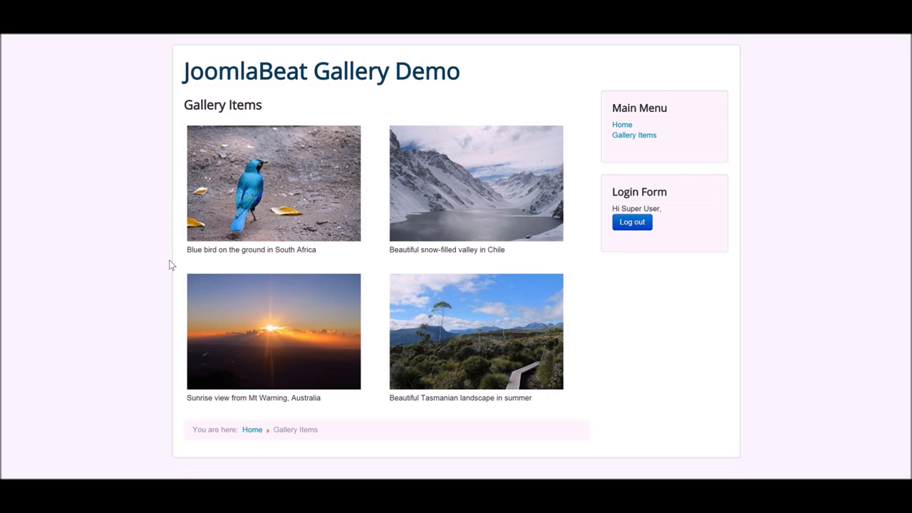
pyautogui.moveTo(353, 206)
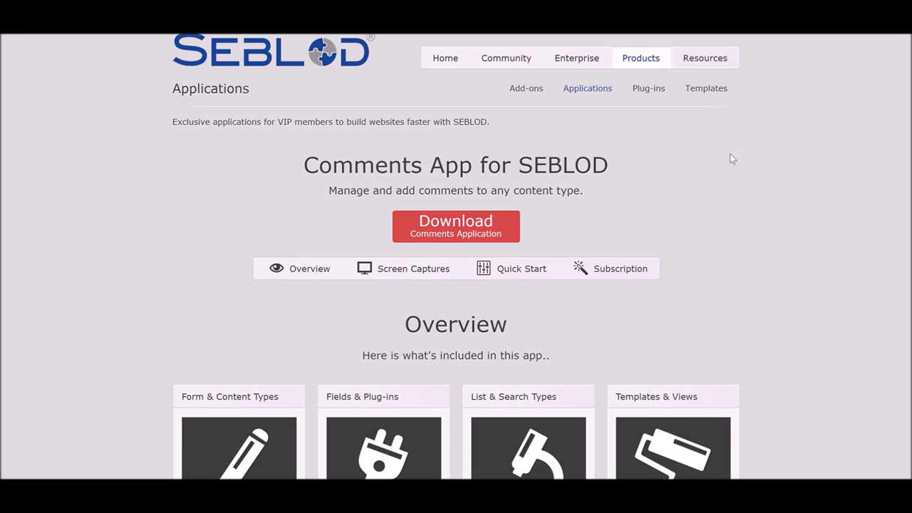
pyautogui.moveTo(689, 205)
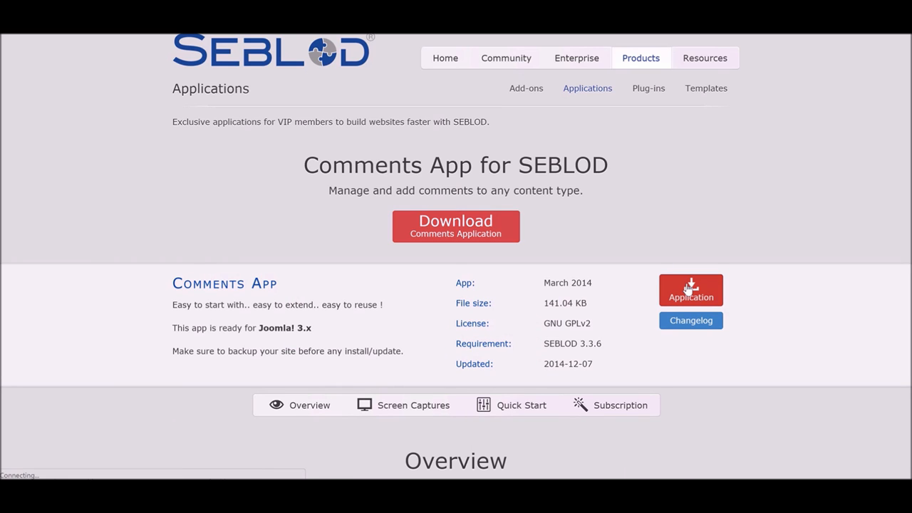
pyautogui.click(689, 289)
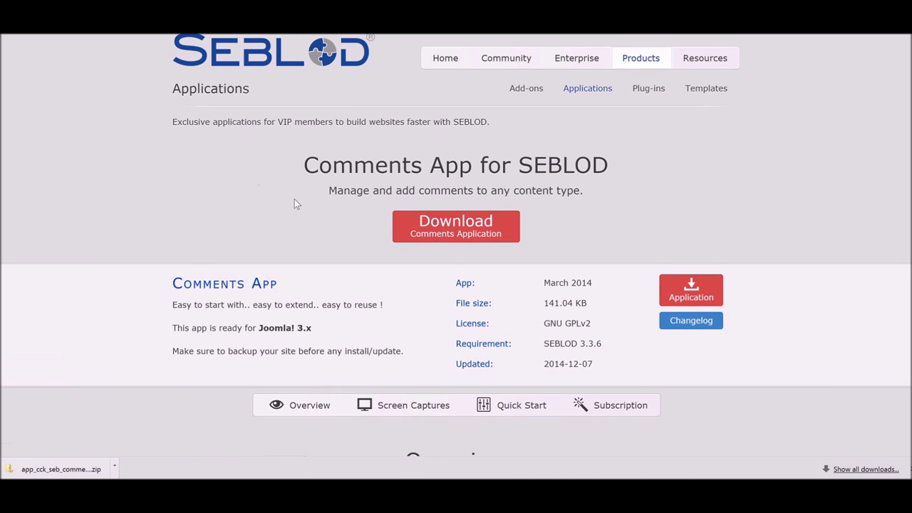
pyautogui.moveTo(190, 67)
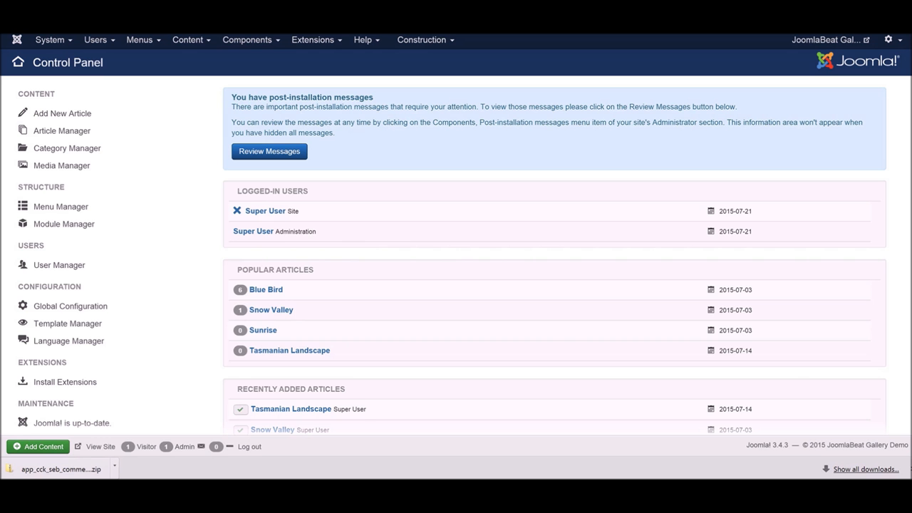
# Step: Upload and install the Comments App zip through the Extension Manager installer
pyautogui.click(312, 40)
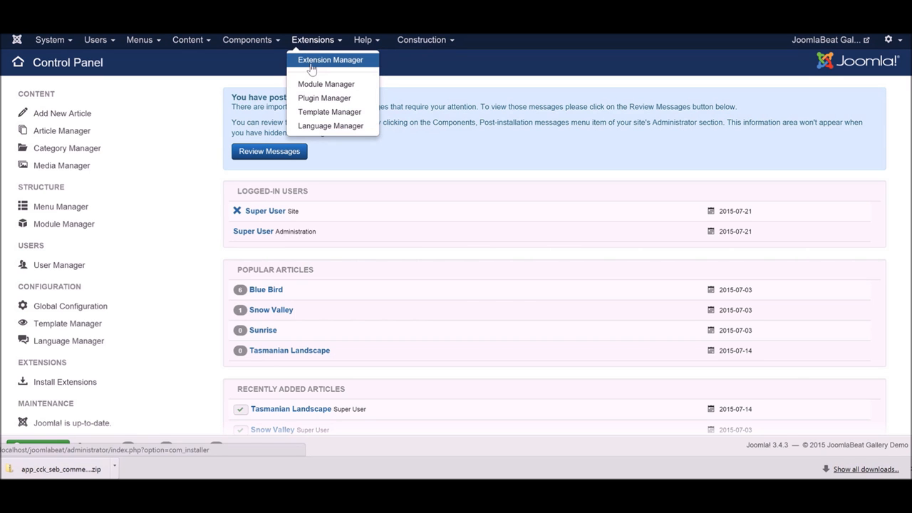
pyautogui.click(330, 60)
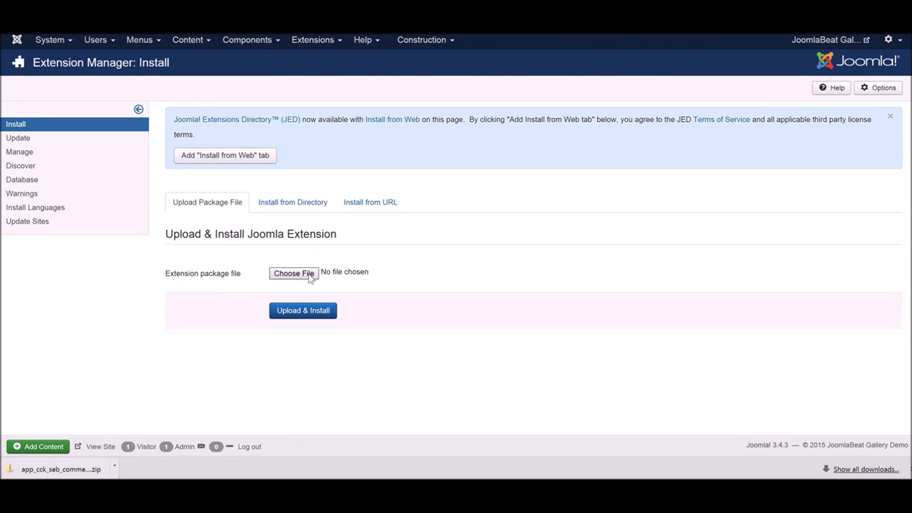
pyautogui.moveTo(272, 247)
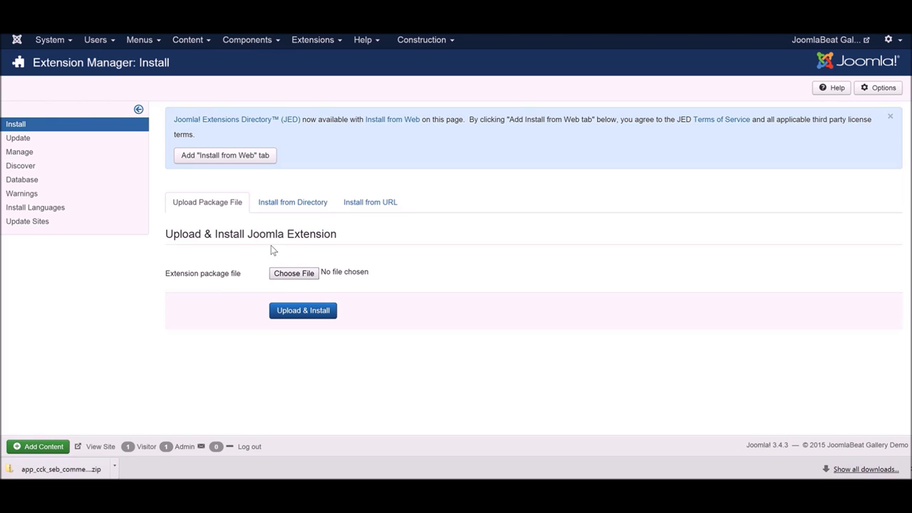
pyautogui.click(293, 274)
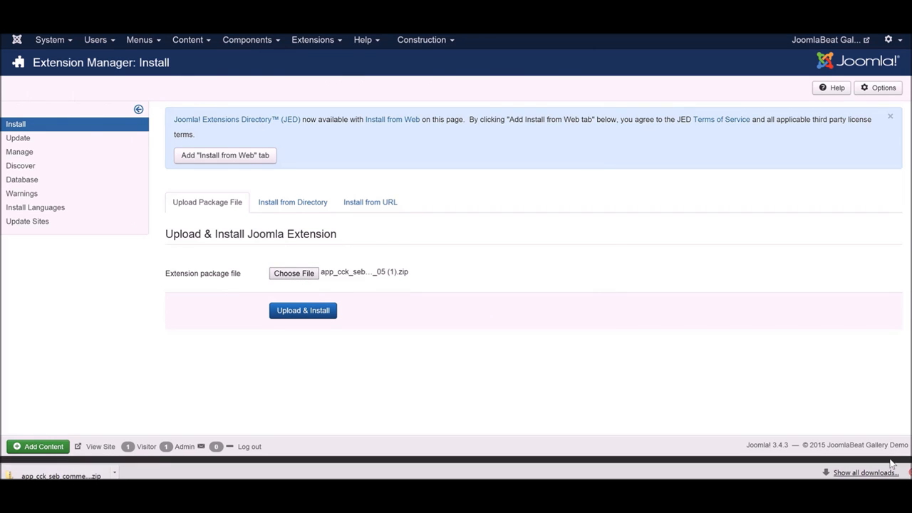
pyautogui.click(302, 311)
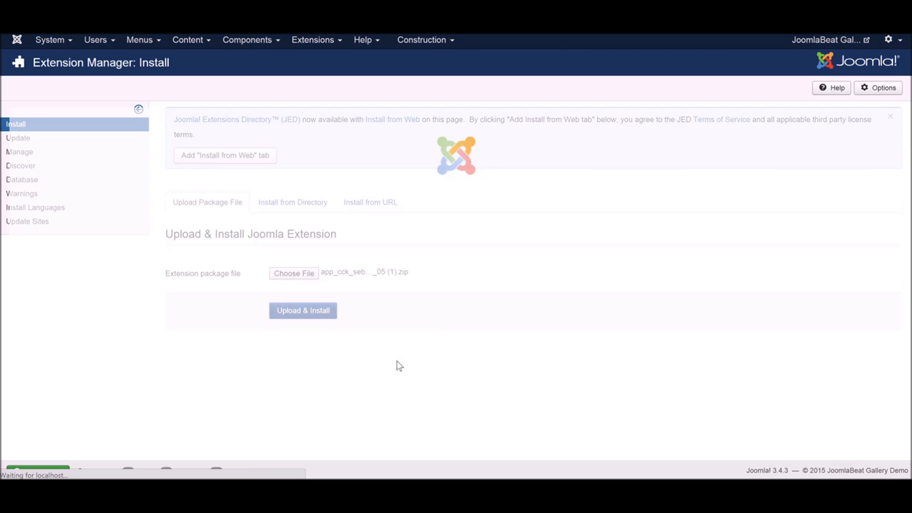
pyautogui.click(302, 310)
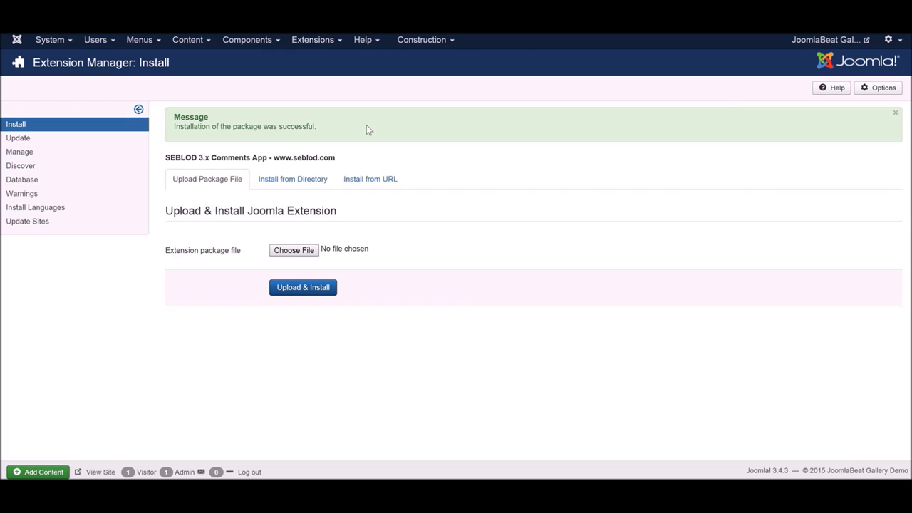
pyautogui.moveTo(618, 129)
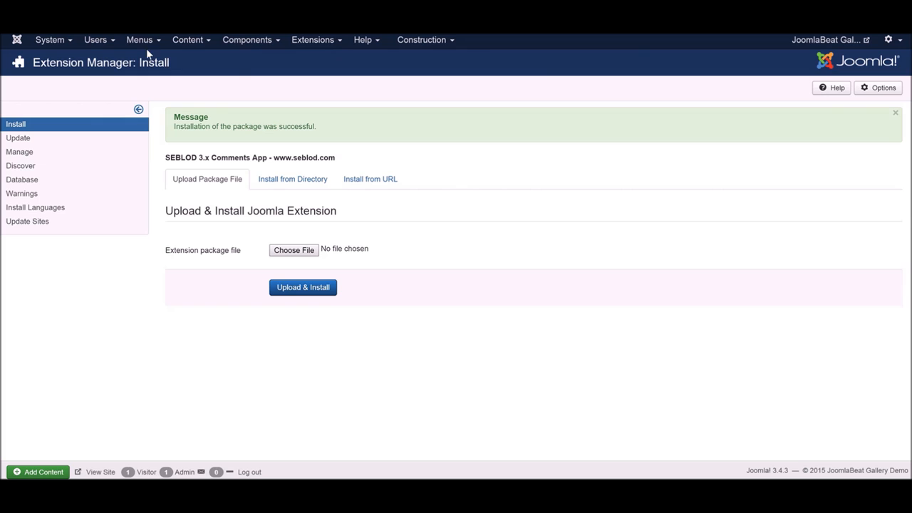
# Step: Check Menus for the Comments App entry, then reach SEBLOD's Form & Content Type Manager
pyautogui.click(139, 40)
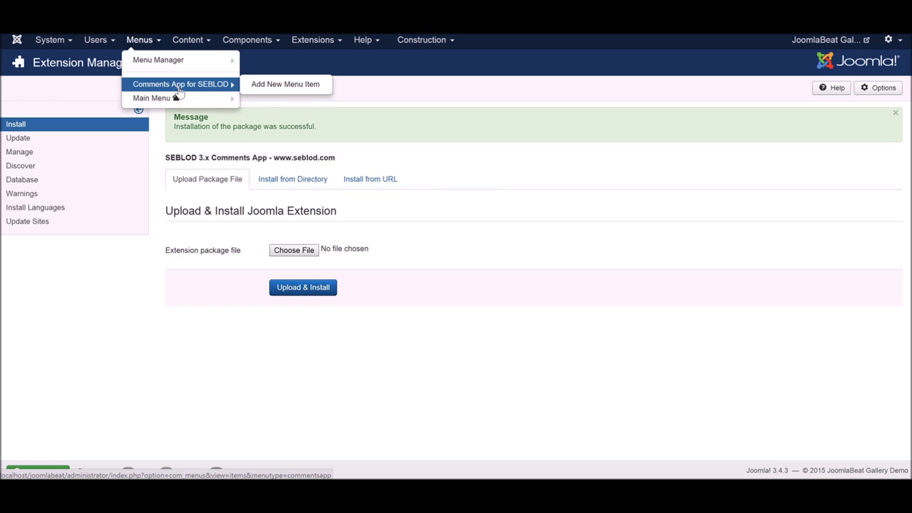
pyautogui.click(248, 40)
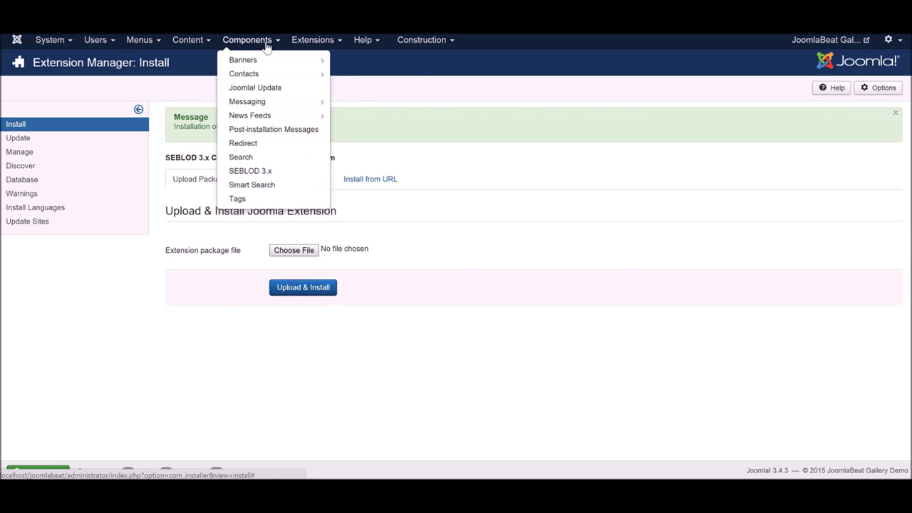
pyautogui.click(251, 171)
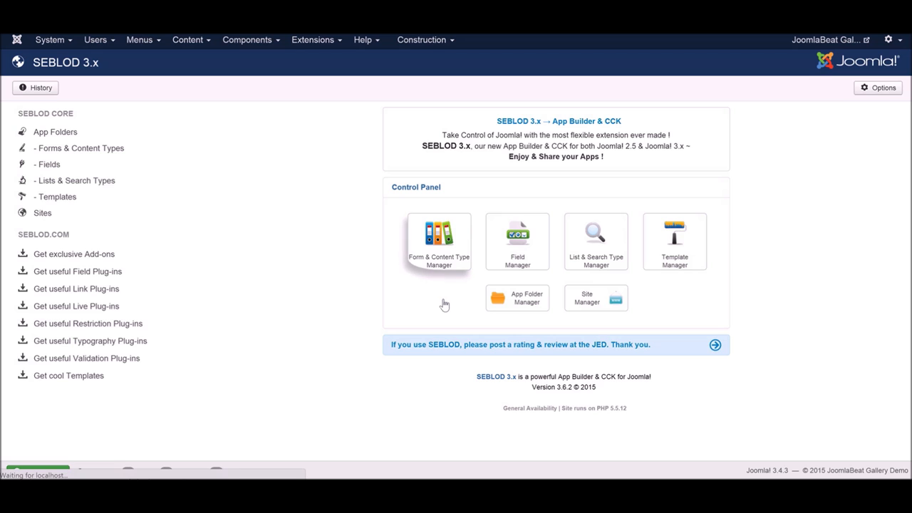
pyautogui.click(438, 241)
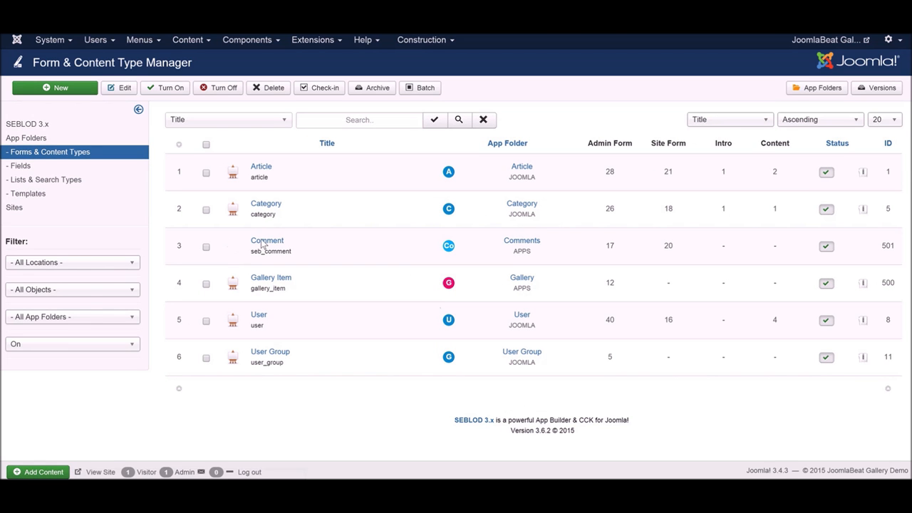
pyautogui.moveTo(266, 239)
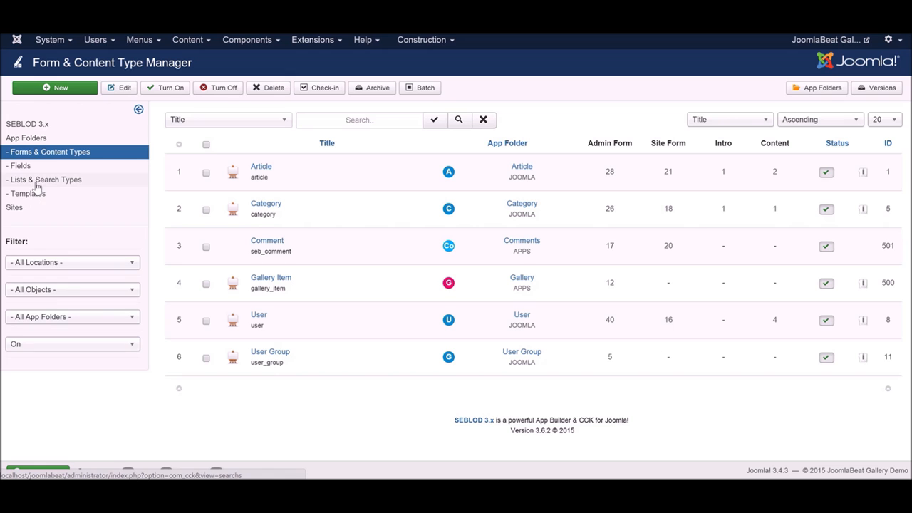
pyautogui.click(46, 179)
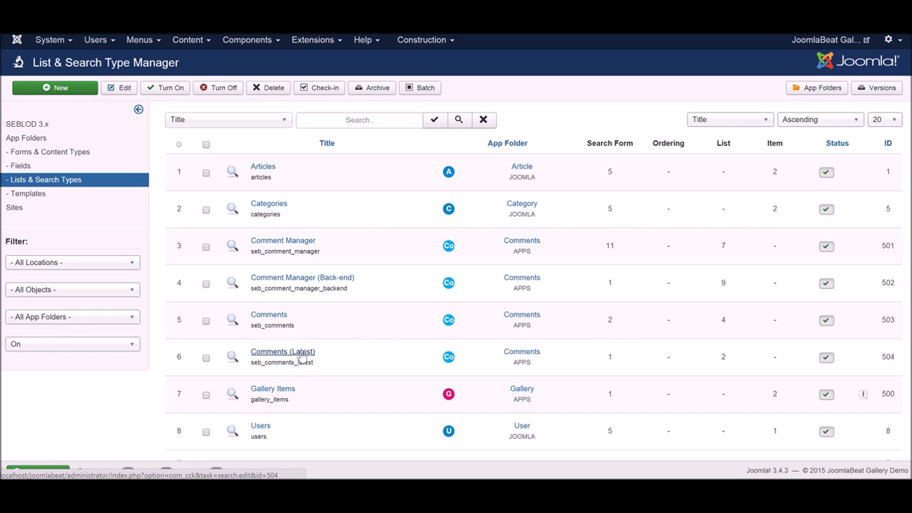
pyautogui.moveTo(296, 359)
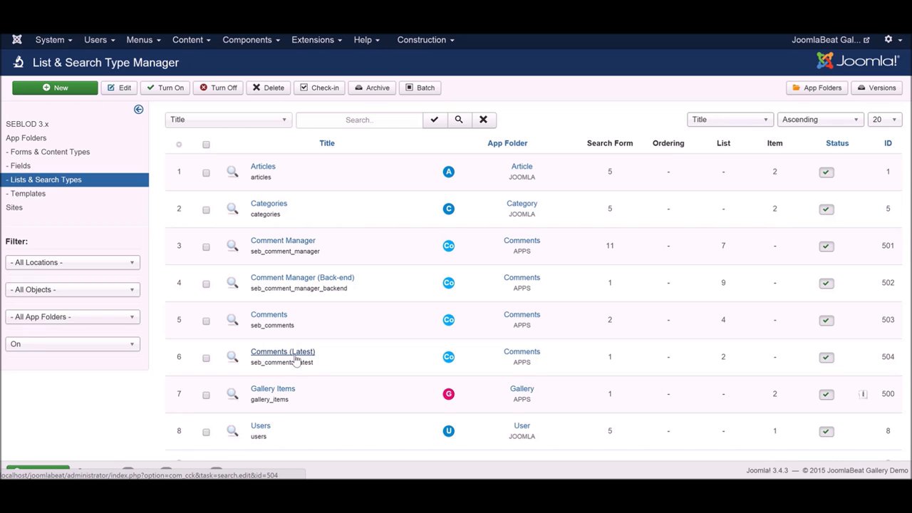
pyautogui.moveTo(307, 343)
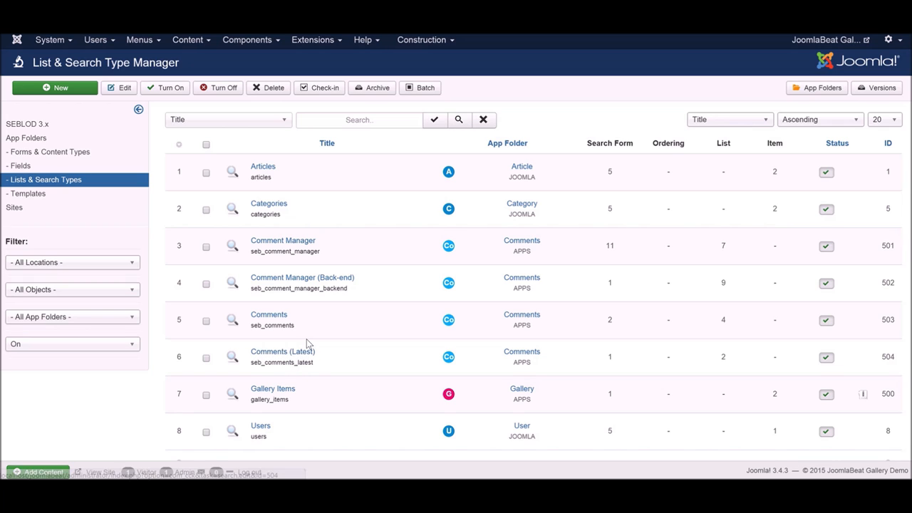
pyautogui.moveTo(302, 277)
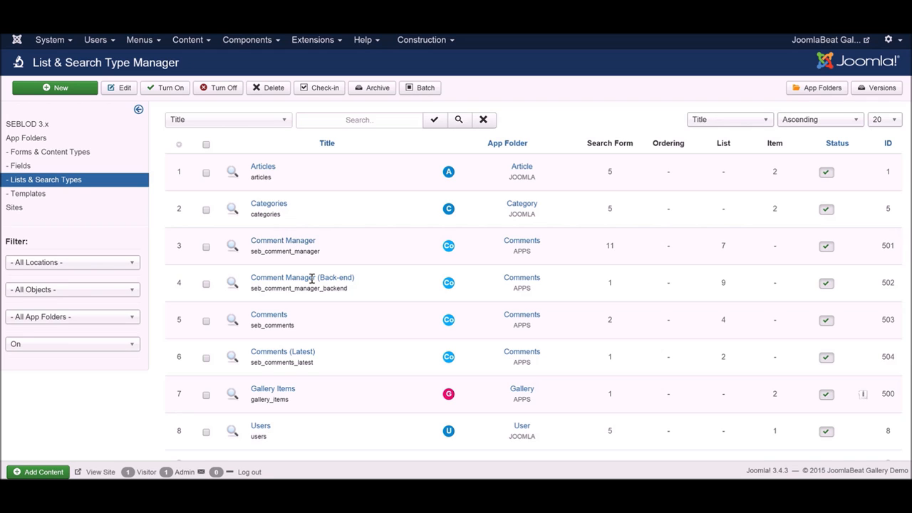
pyautogui.moveTo(301, 276)
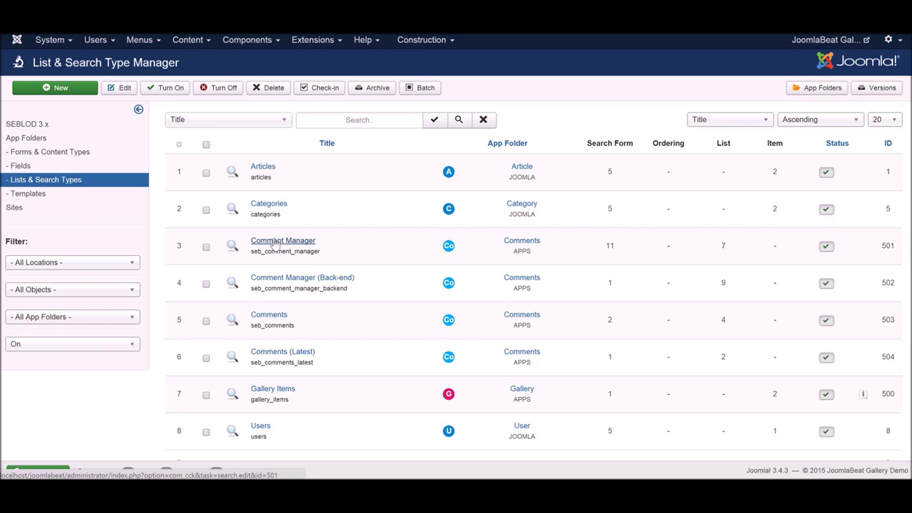
pyautogui.moveTo(277, 245)
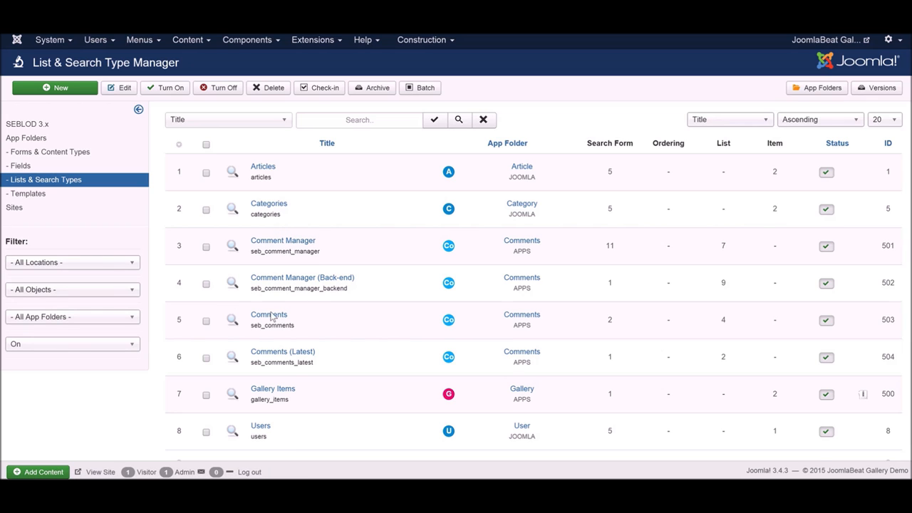
pyautogui.moveTo(15, 208)
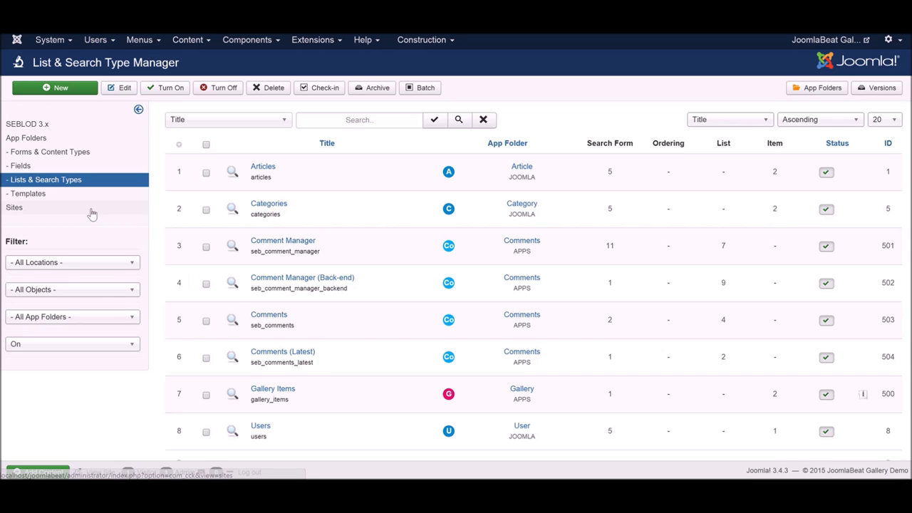
pyautogui.moveTo(285, 392)
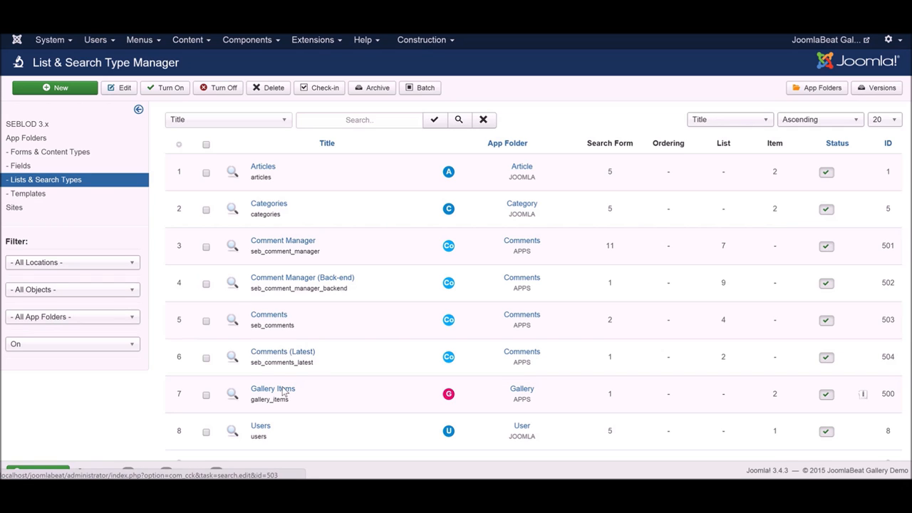
pyautogui.moveTo(595, 393)
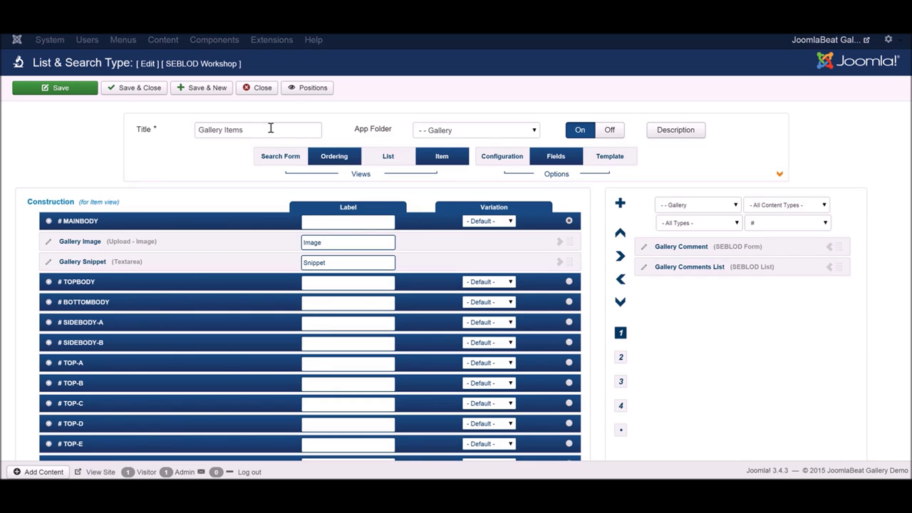
# Step: In the Item view, give Gallery Image image typography with the full image in the modal box
pyautogui.click(442, 155)
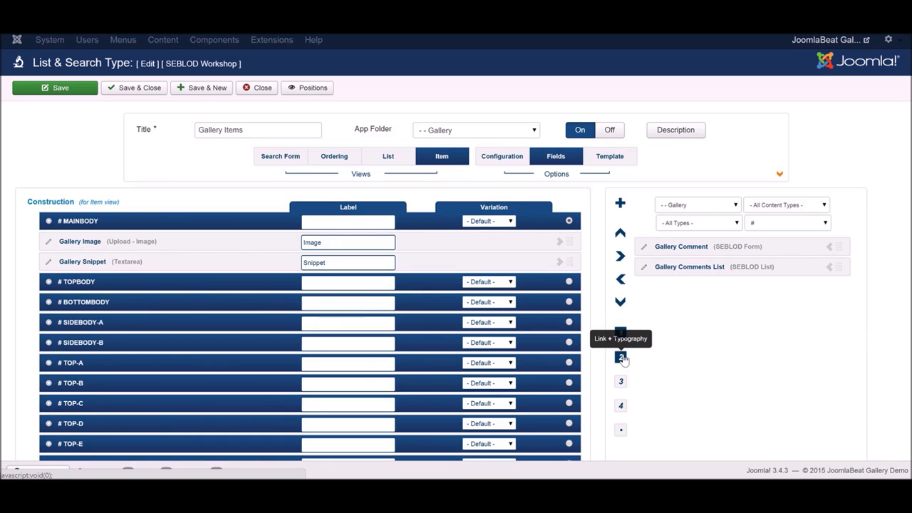
pyautogui.click(621, 356)
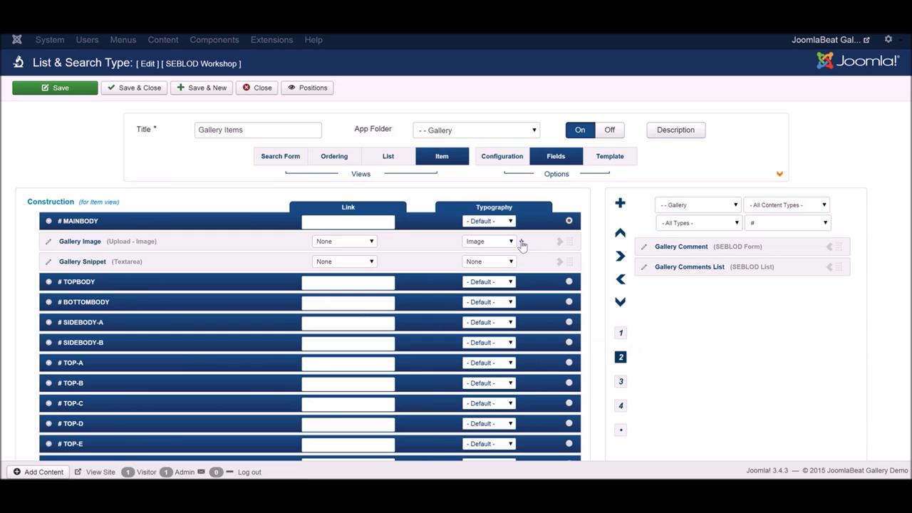
pyautogui.click(559, 242)
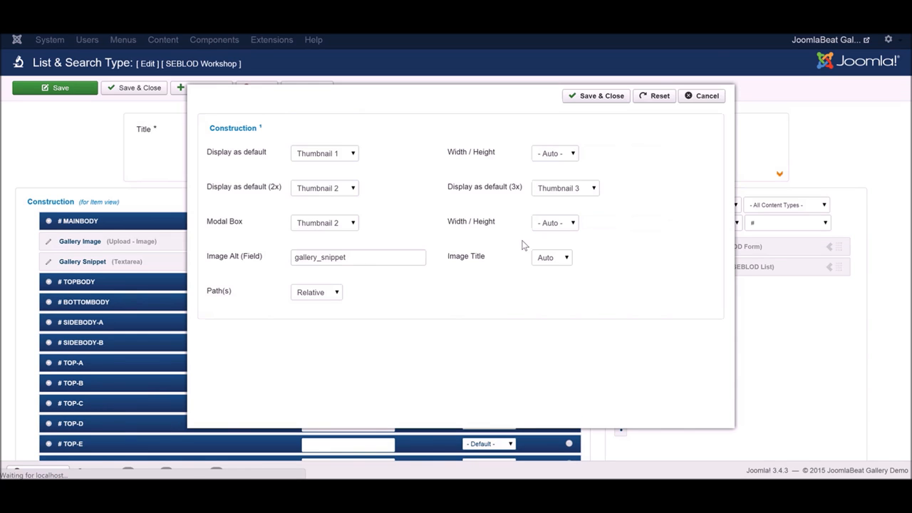
pyautogui.click(325, 223)
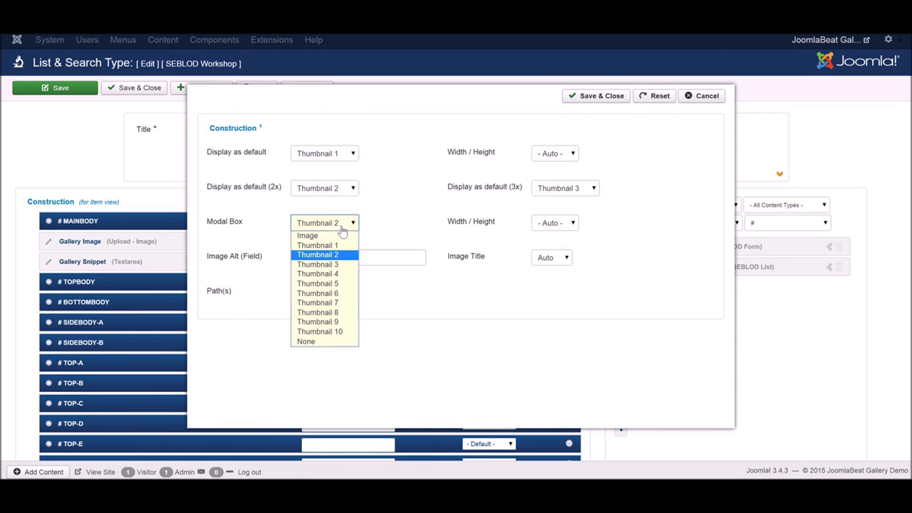
pyautogui.click(305, 341)
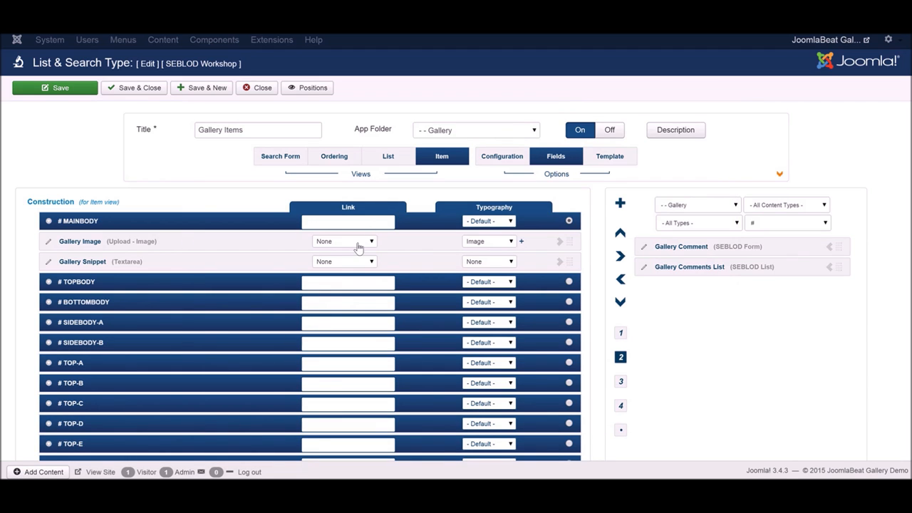
# Step: Set the Gallery Image link to View so it opens the item page
pyautogui.click(345, 241)
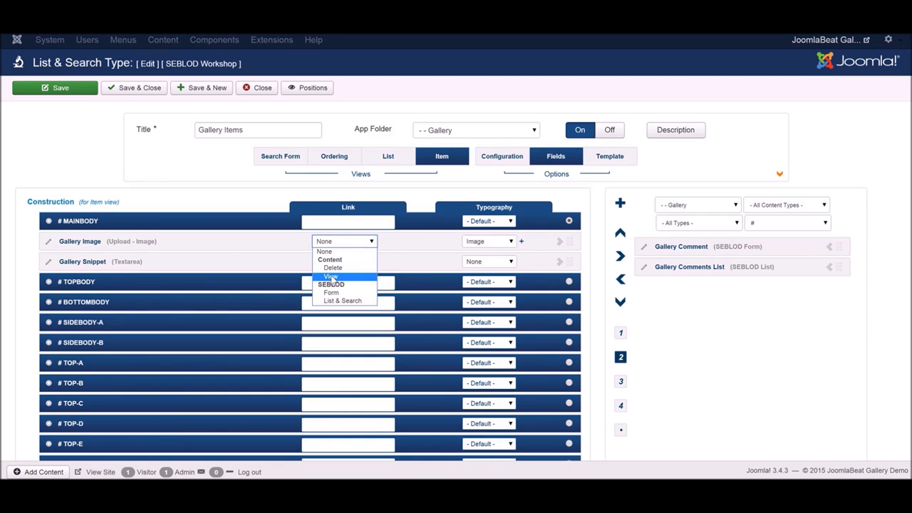
pyautogui.click(330, 276)
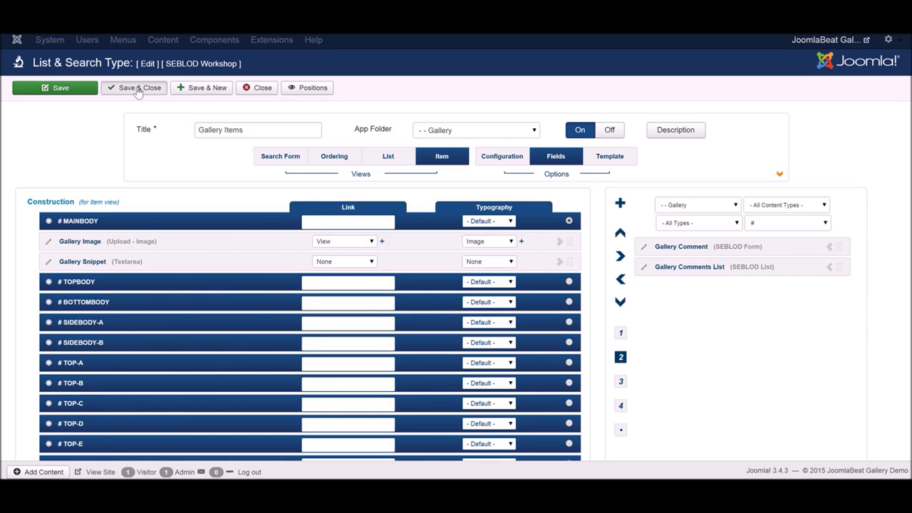
# Step: Save and close Gallery Items, then edit the Gallery Item content type on its Content view
pyautogui.click(134, 87)
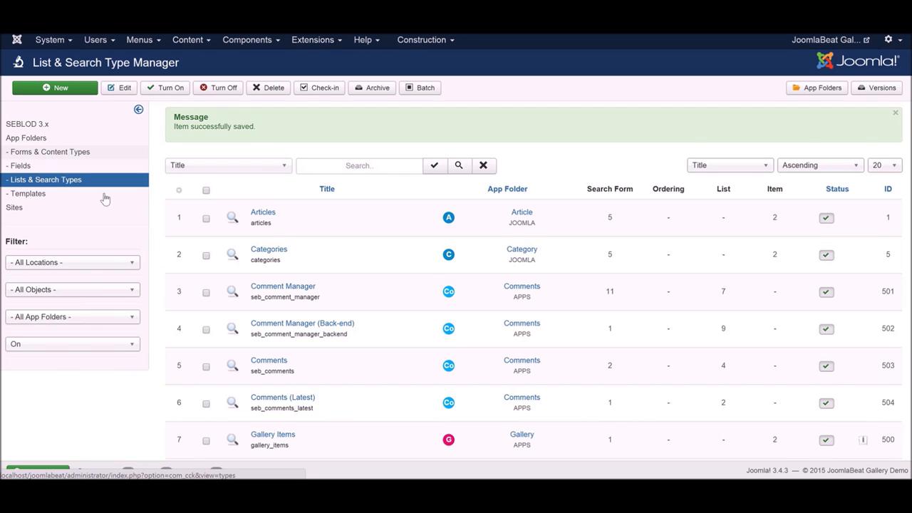
pyautogui.click(49, 151)
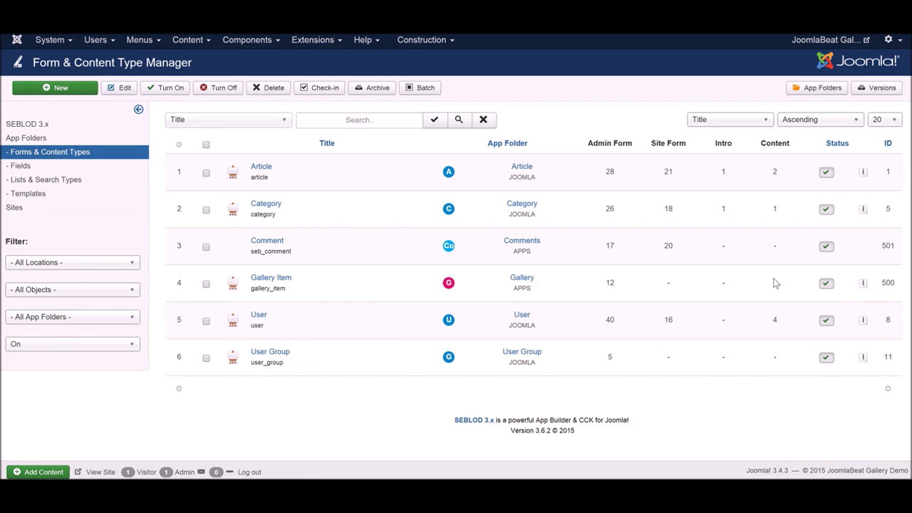
pyautogui.moveTo(611, 295)
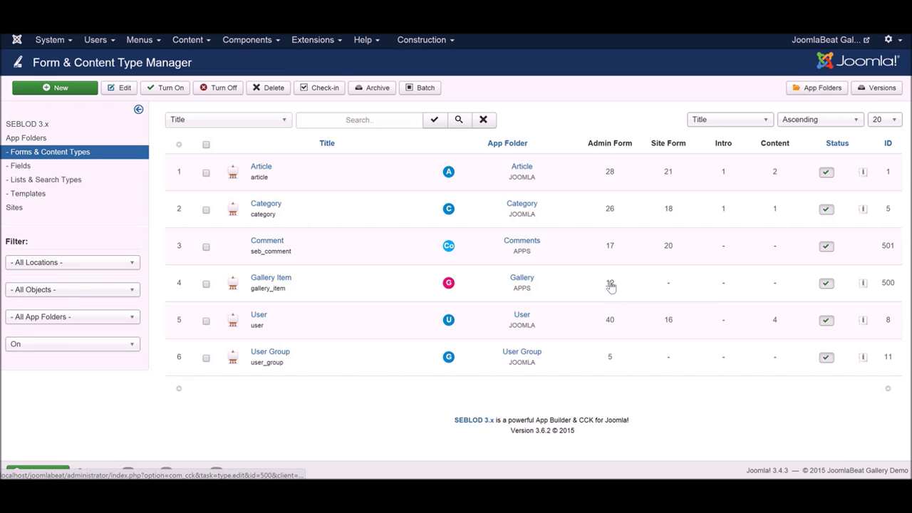
pyautogui.click(271, 276)
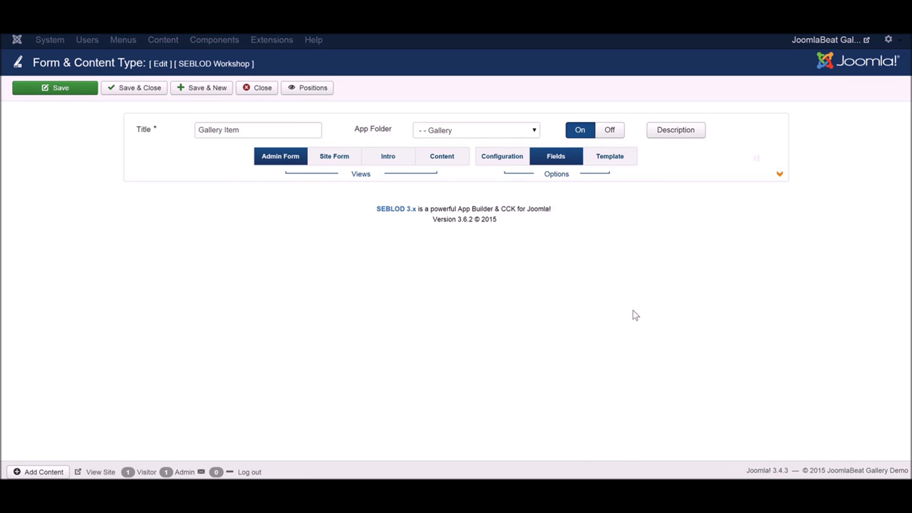
pyautogui.click(442, 155)
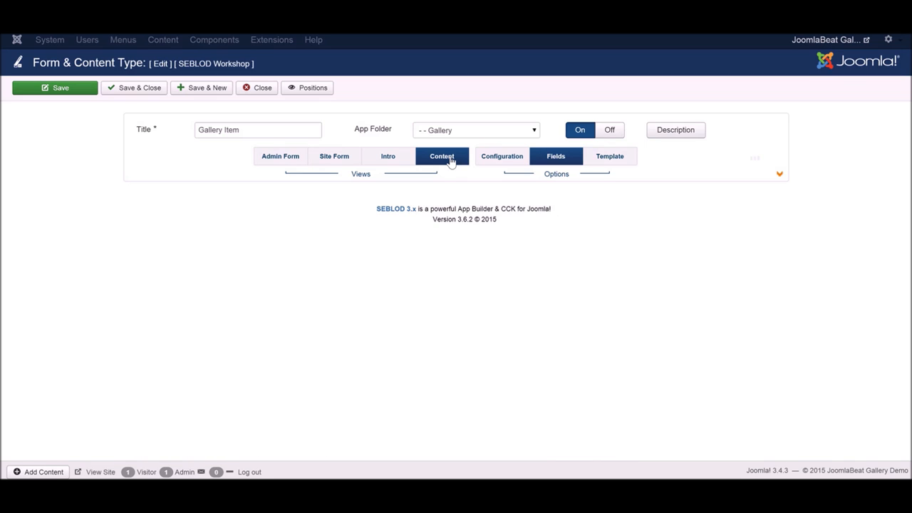
pyautogui.moveTo(462, 151)
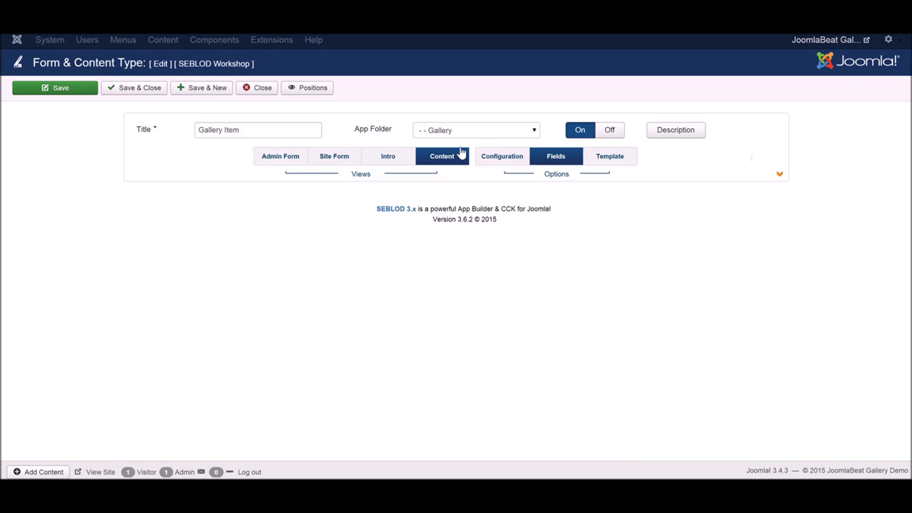
# Step: Add Gallery Snippet to the content layout and give Gallery Image image typography
pyautogui.click(442, 156)
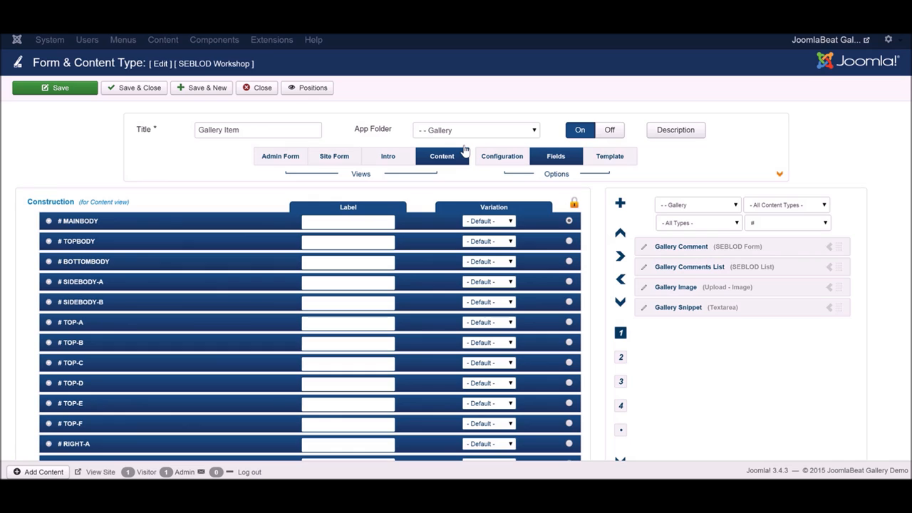
pyautogui.moveTo(698, 278)
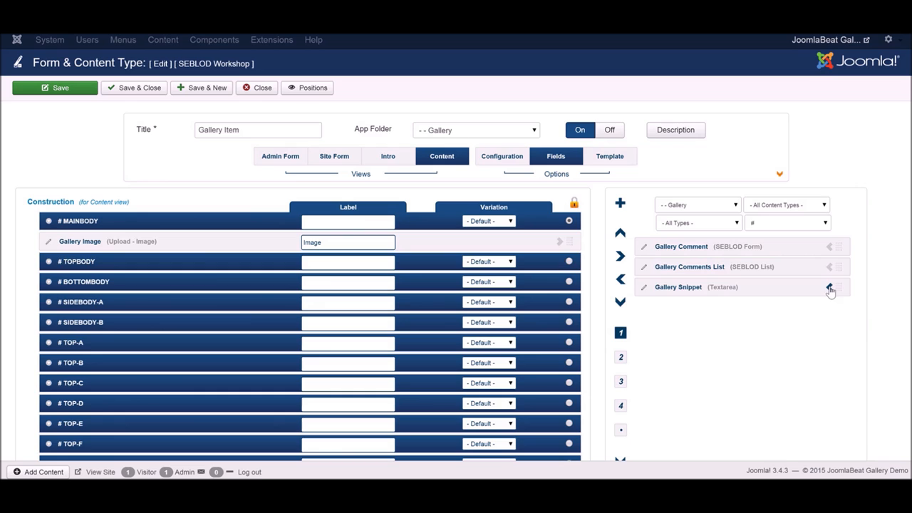
pyautogui.click(829, 287)
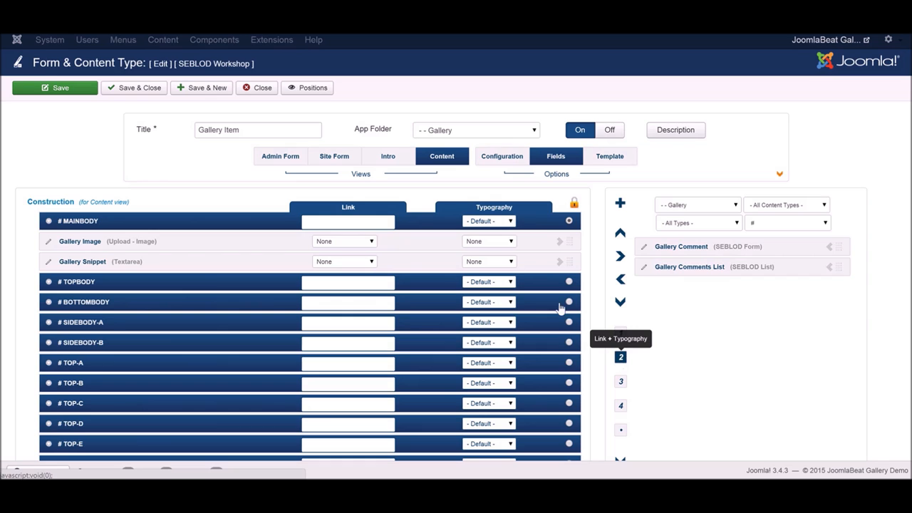
pyautogui.click(488, 241)
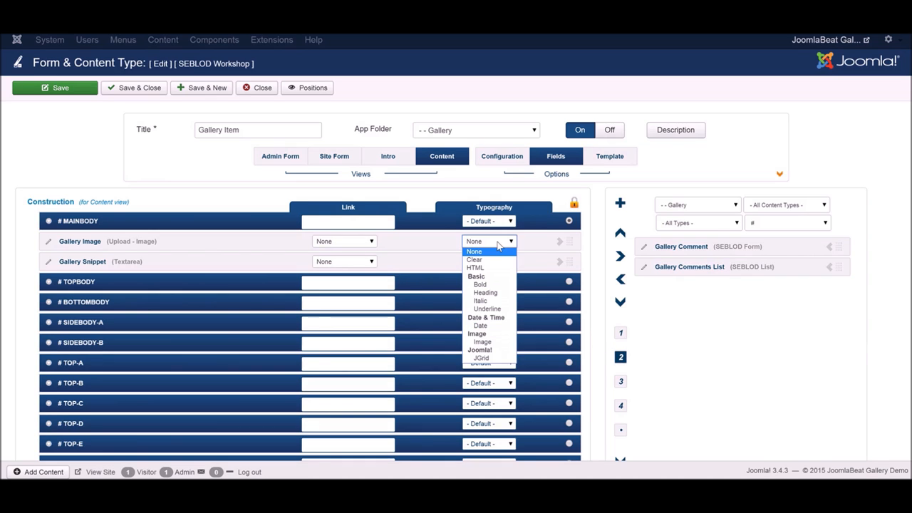
pyautogui.moveTo(482, 342)
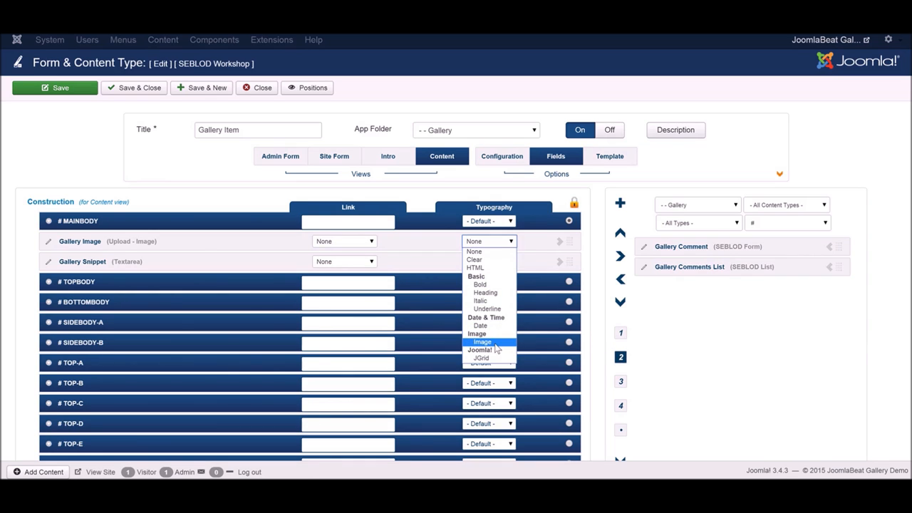
pyautogui.click(481, 342)
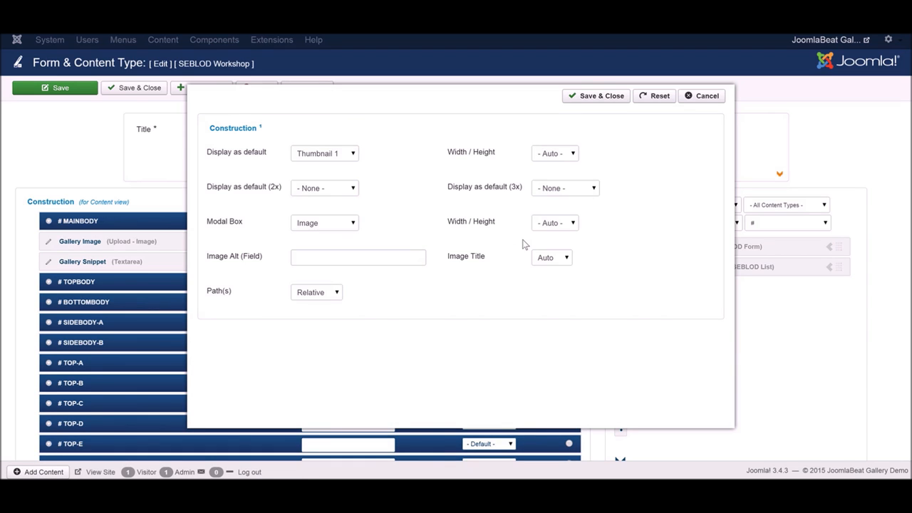
# Step: Set Gallery Image default display to Thumbnail 3 with the full Image in the modal box
pyautogui.click(325, 154)
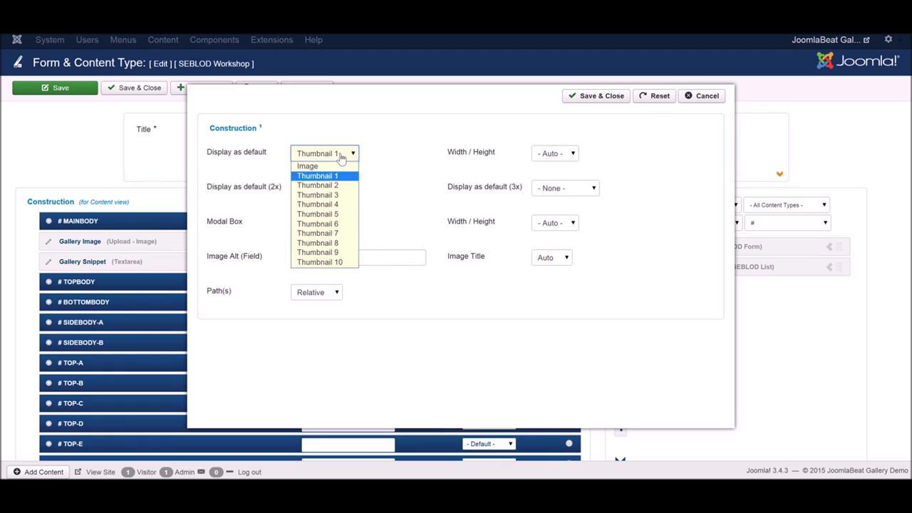
pyautogui.click(316, 193)
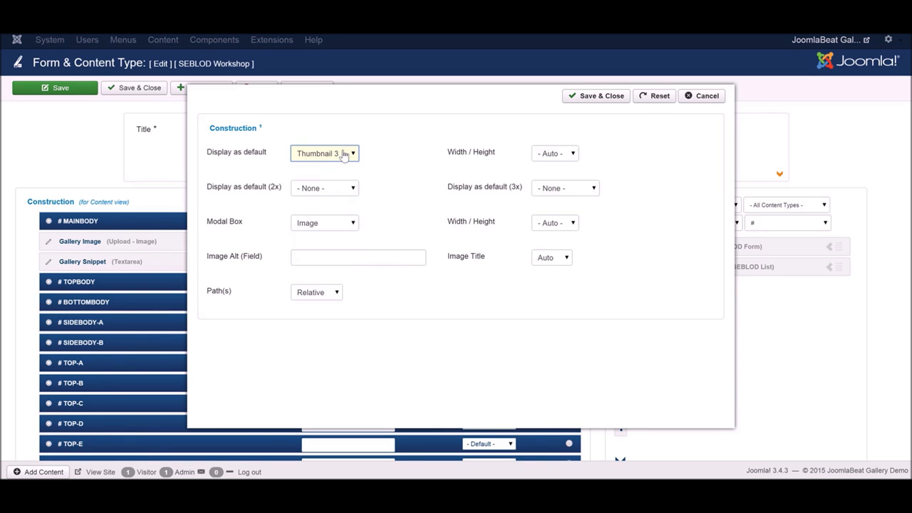
pyautogui.moveTo(347, 179)
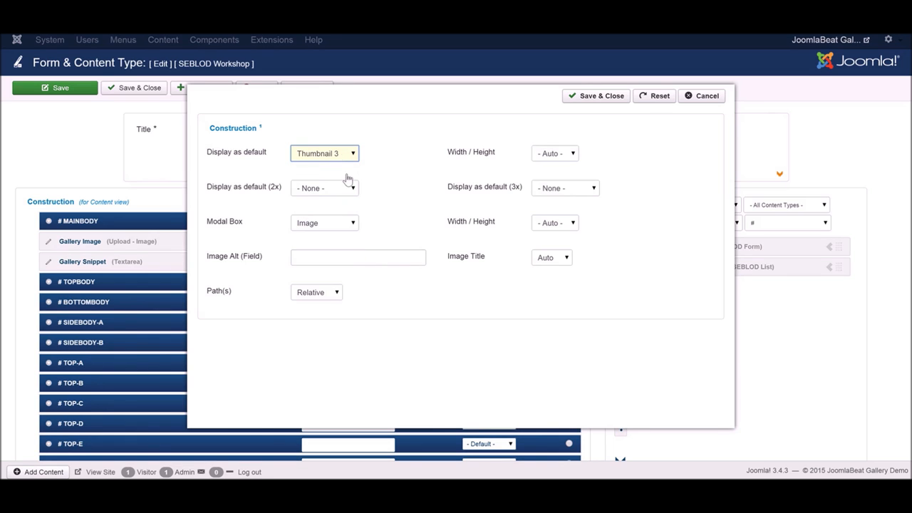
pyautogui.click(325, 223)
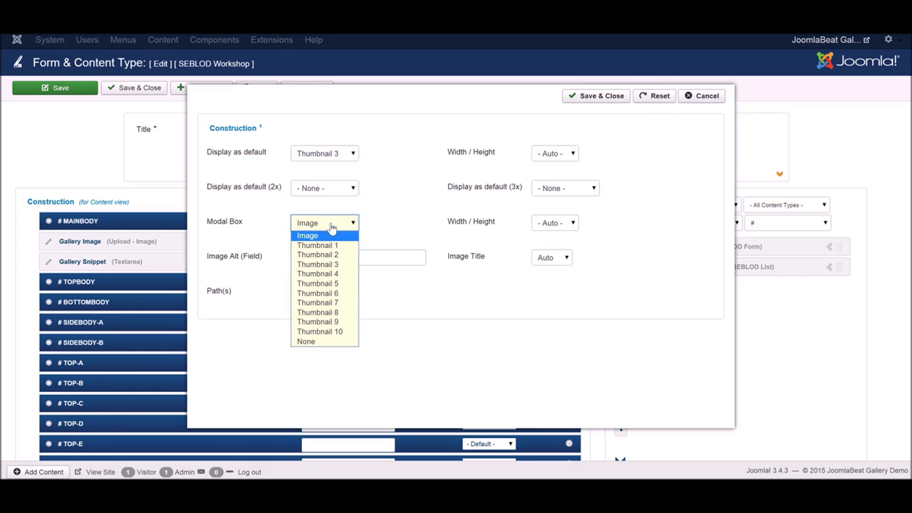
pyautogui.click(305, 341)
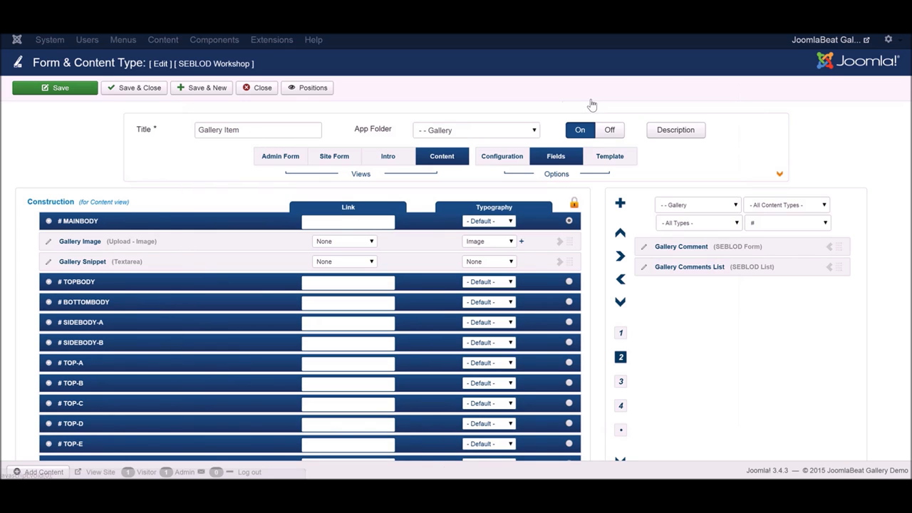
pyautogui.moveTo(715, 254)
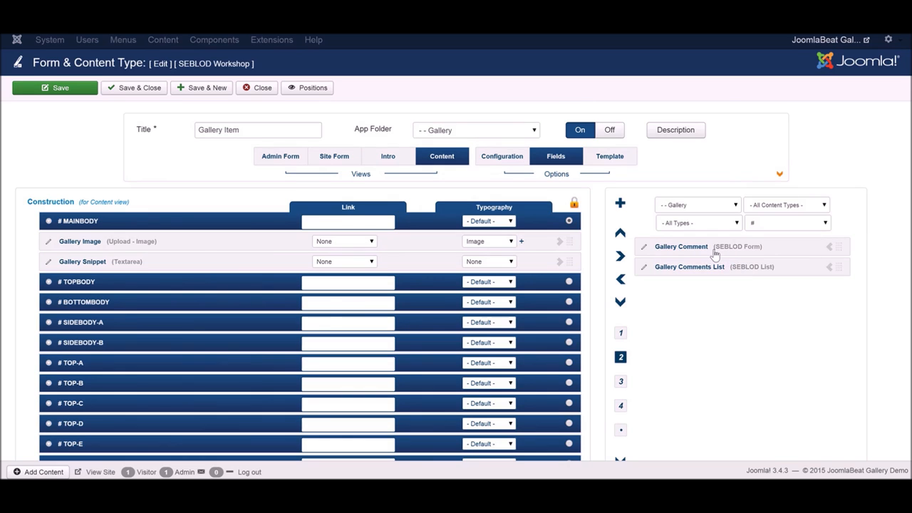
pyautogui.moveTo(721, 258)
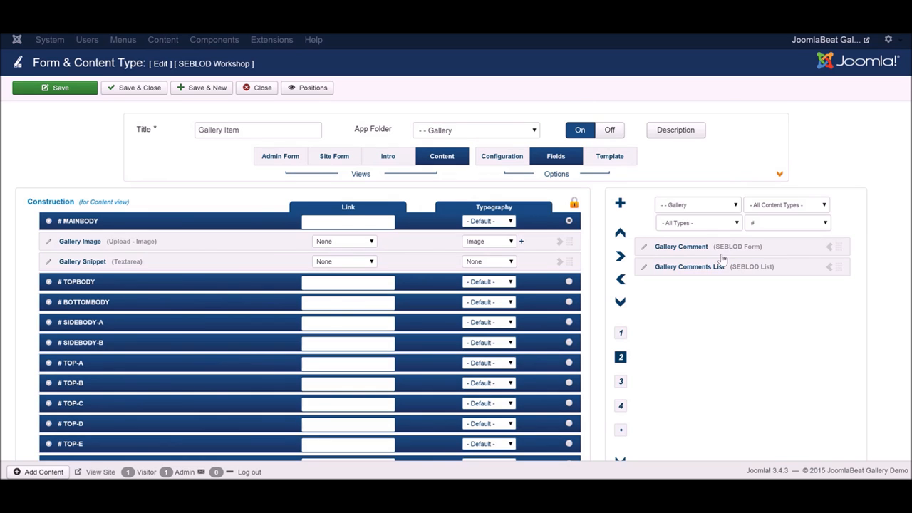
pyautogui.moveTo(727, 265)
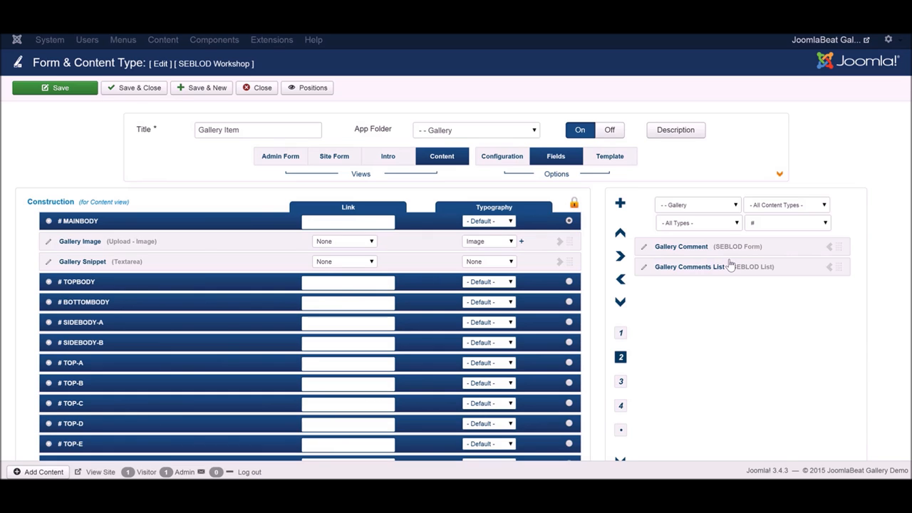
pyautogui.moveTo(755, 275)
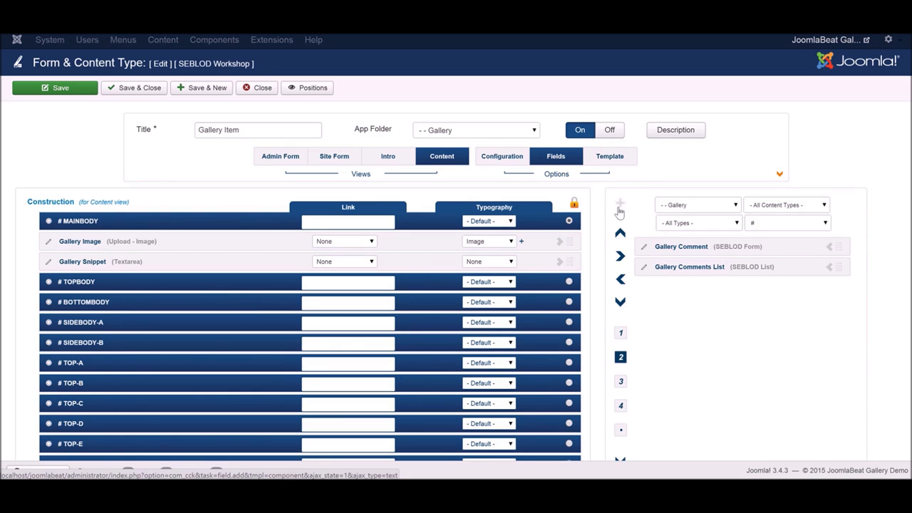
# Step: Create a new field titled Gallery Comment Form of type SEBLOD > Form
pyautogui.click(620, 203)
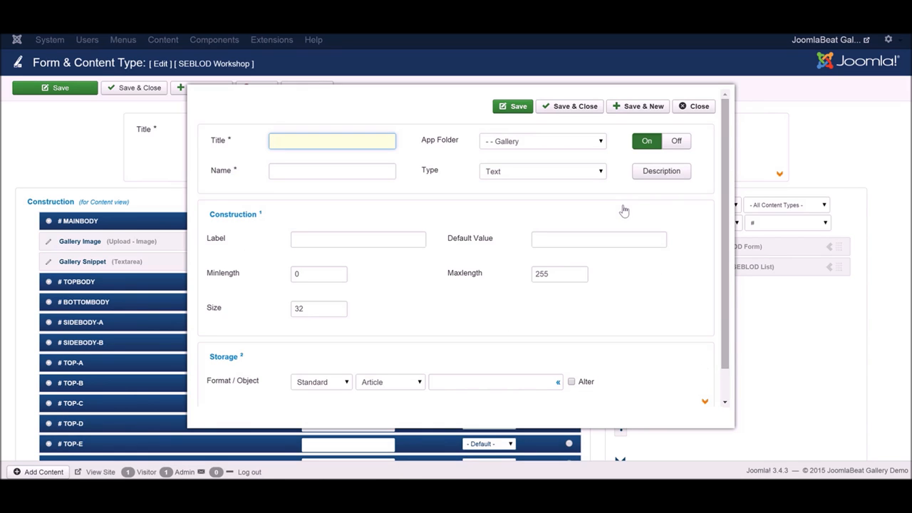
pyautogui.moveTo(625, 210)
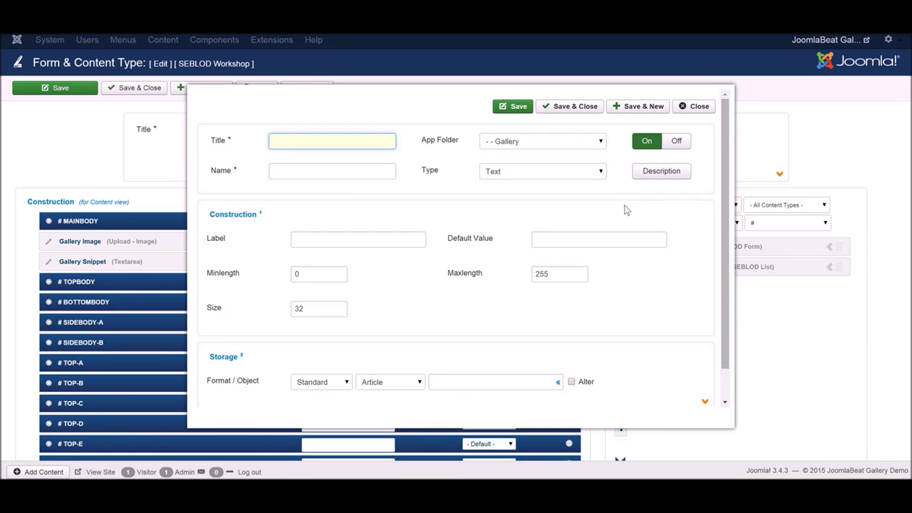
pyautogui.write('Gallery Comment Form')
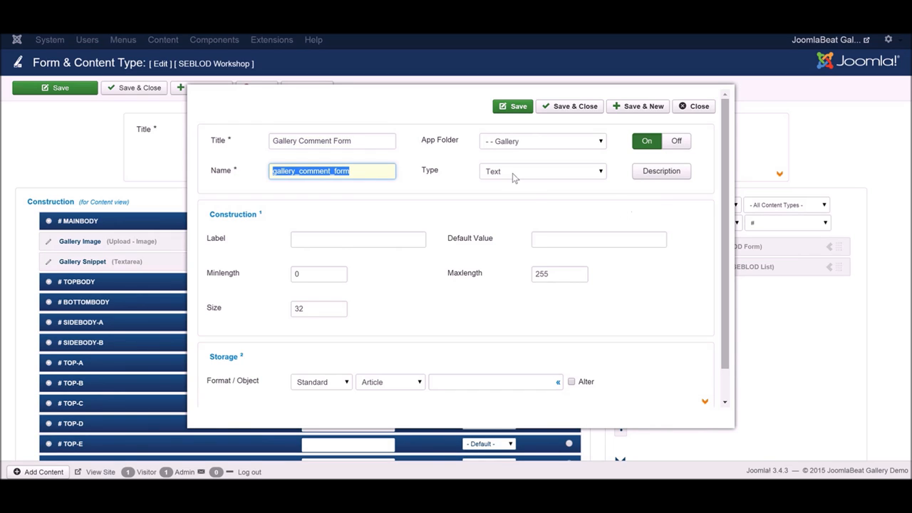
pyautogui.click(541, 171)
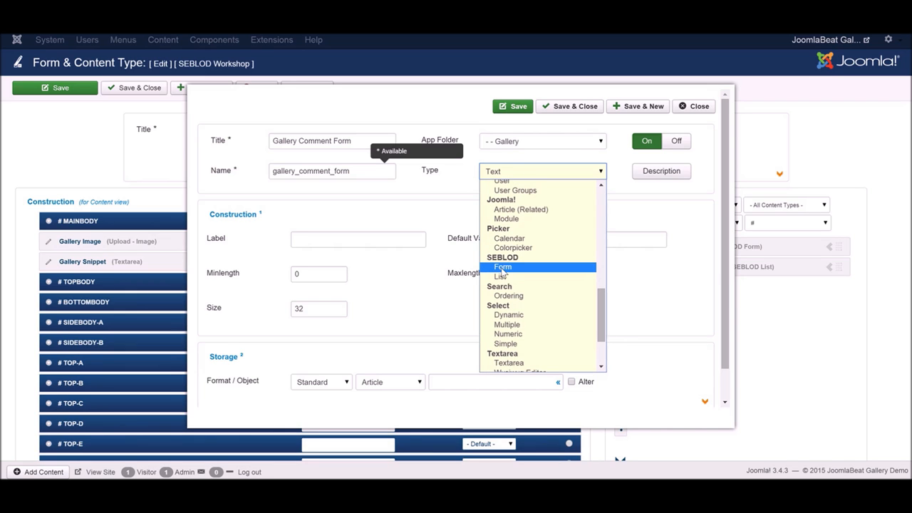
pyautogui.click(503, 267)
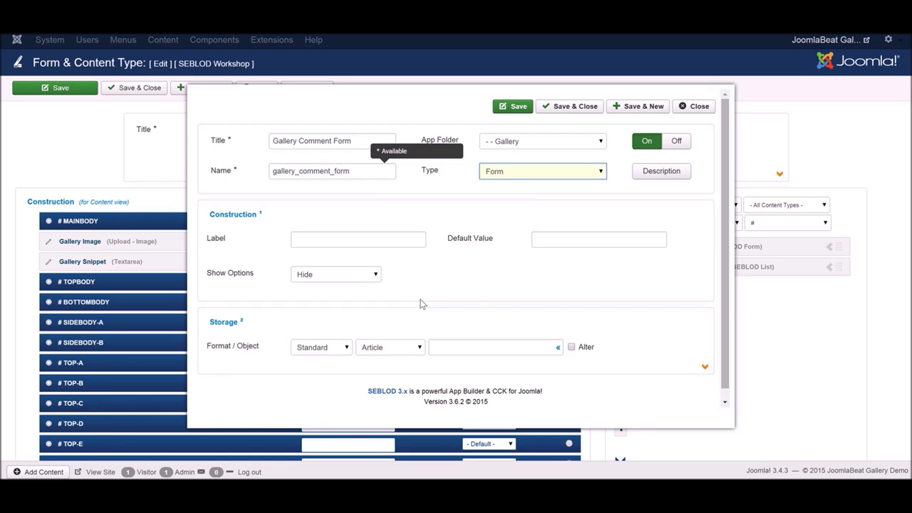
# Step: Give it default value seb_comment and label 'Add a comment', then save and close
pyautogui.click(598, 239)
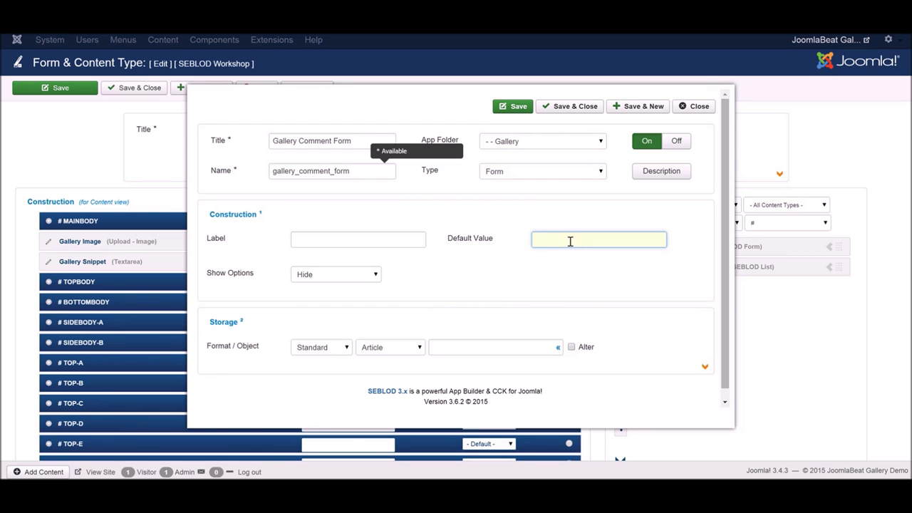
pyautogui.click(598, 239)
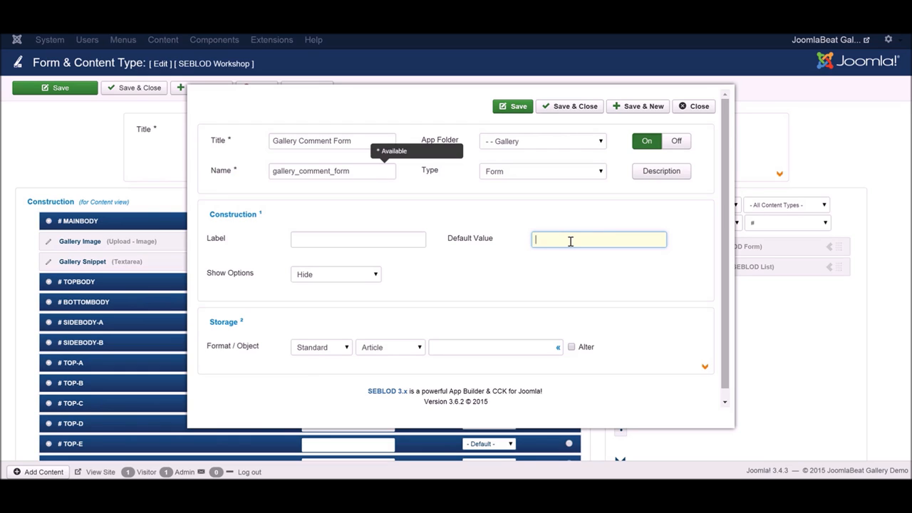
pyautogui.write('seb_comment')
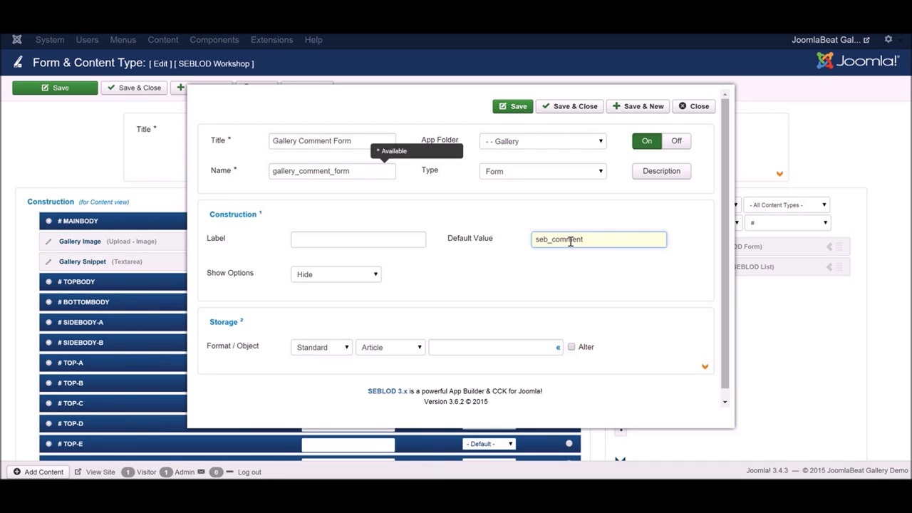
pyautogui.moveTo(400, 222)
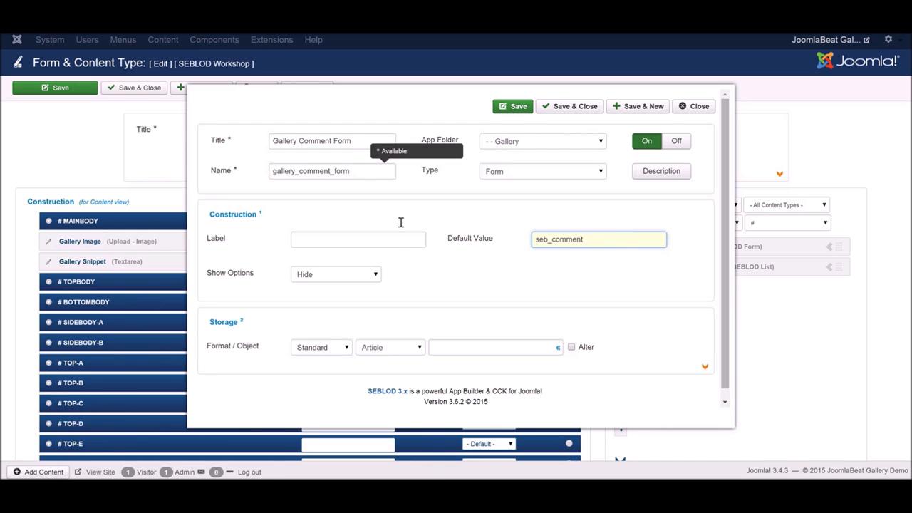
pyautogui.click(358, 240)
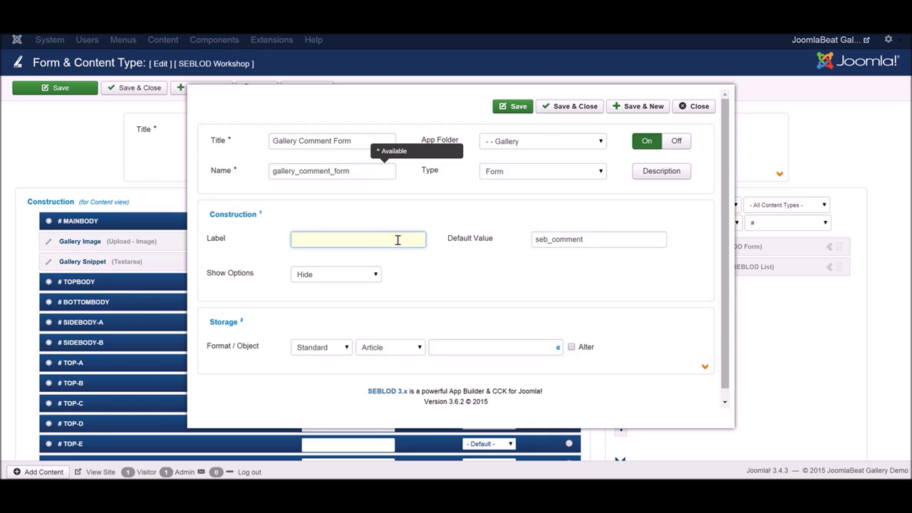
pyautogui.write('Add a')
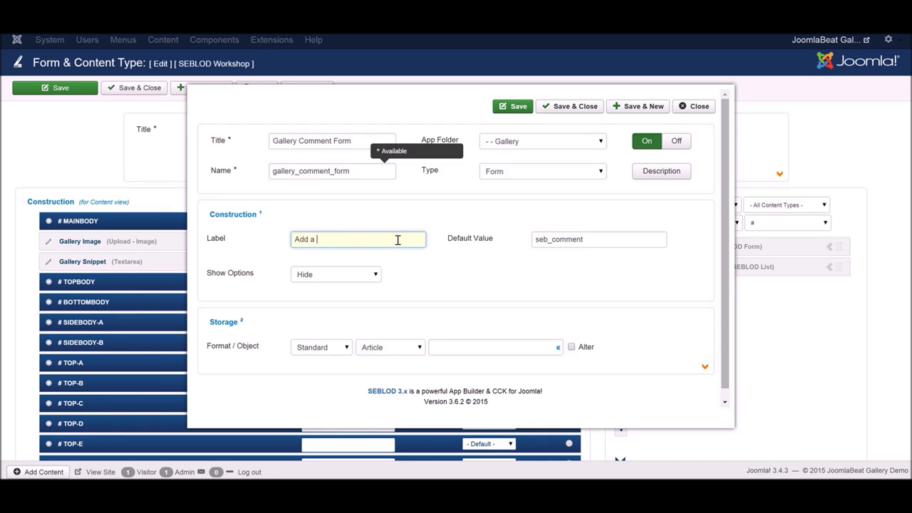
pyautogui.write('comment')
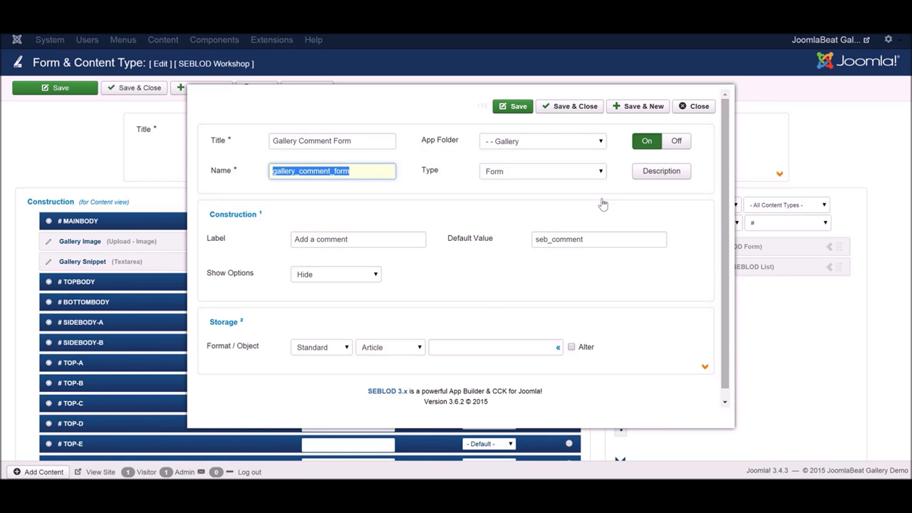
pyautogui.click(574, 105)
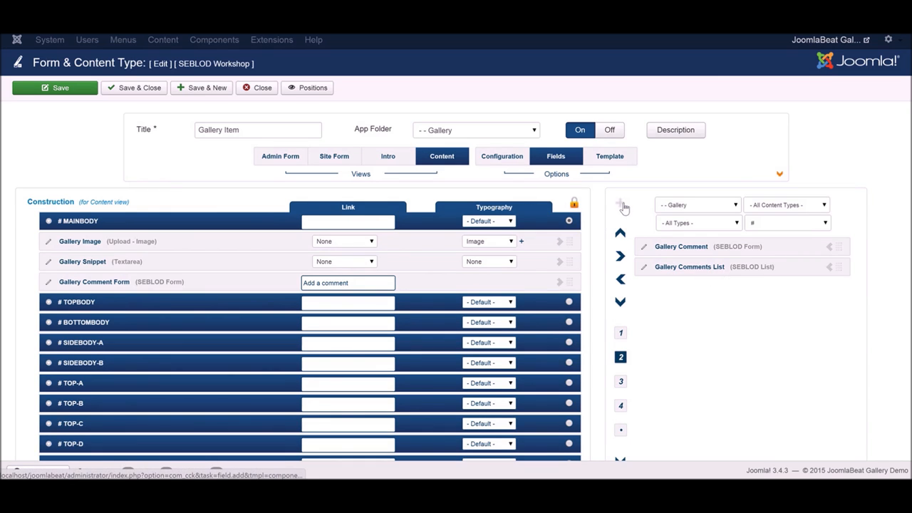
# Step: Create a new field titled Gallery Comment List of type SEBLOD > List
pyautogui.click(620, 205)
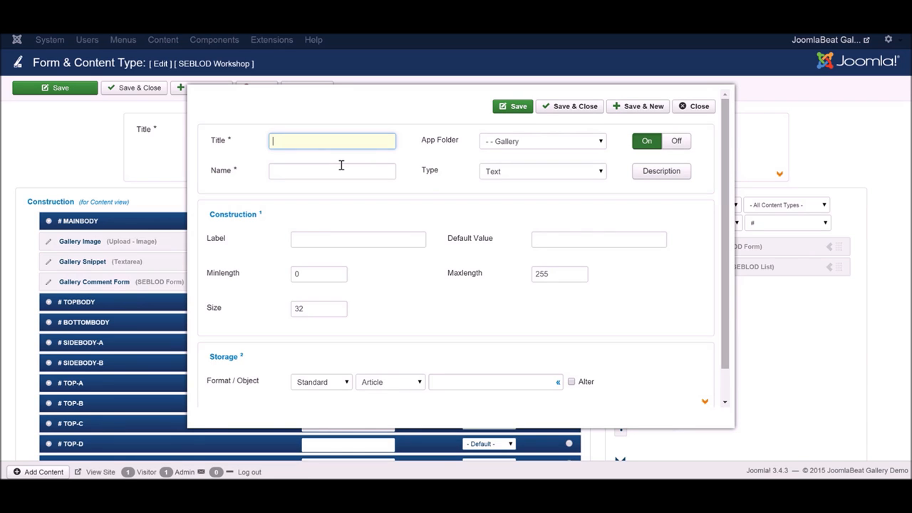
pyautogui.write('Gallery Comment List')
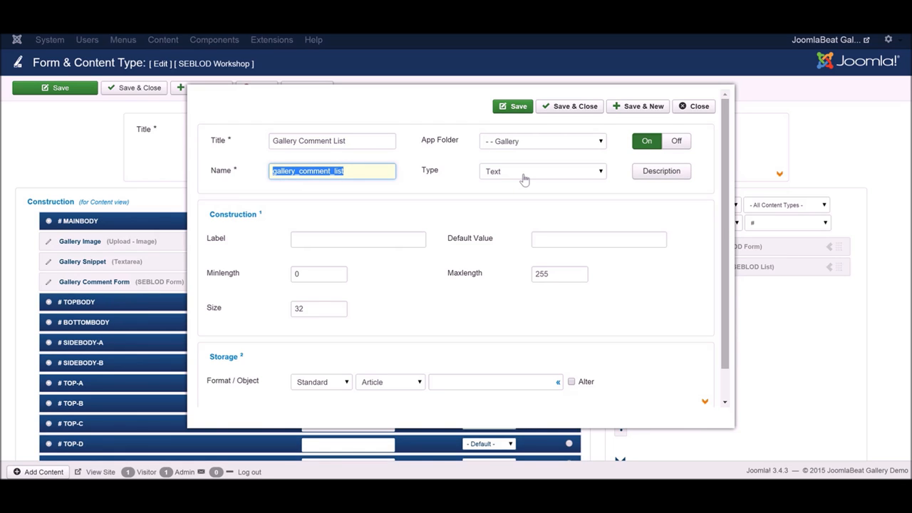
pyautogui.click(543, 171)
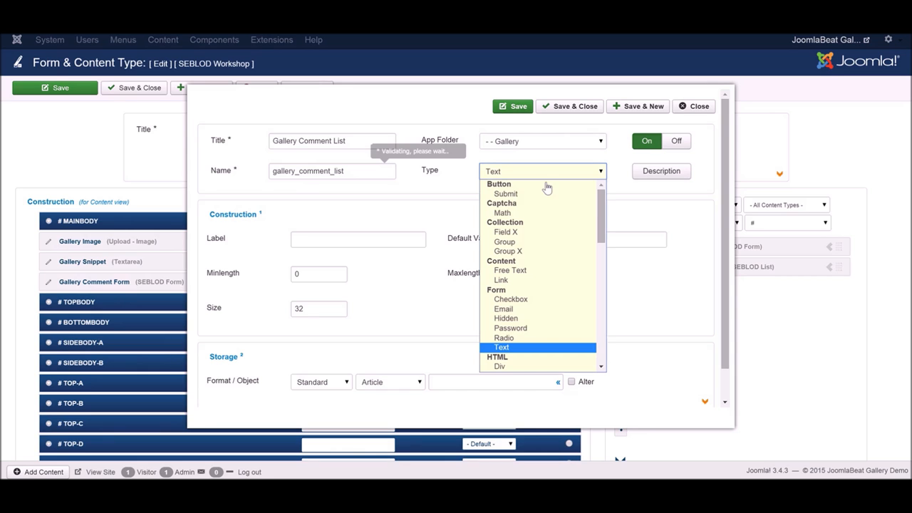
pyautogui.scroll(-3)
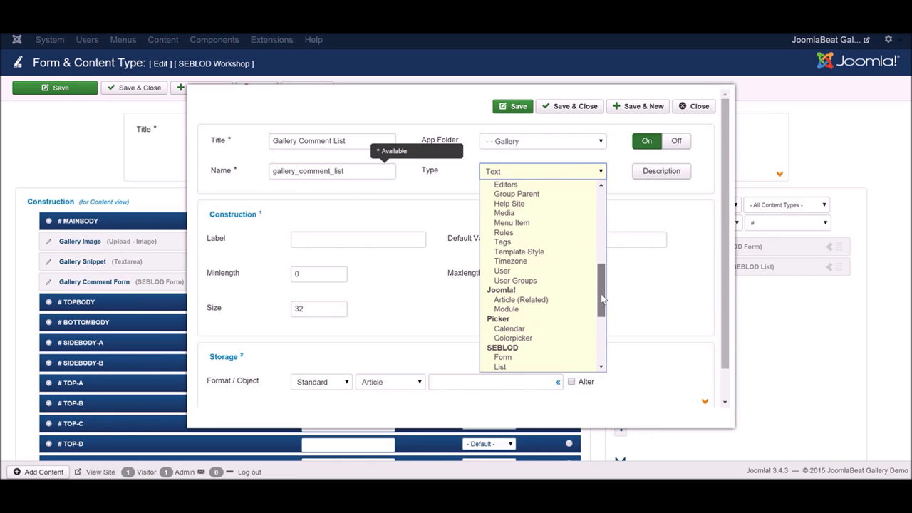
pyautogui.scroll(-3)
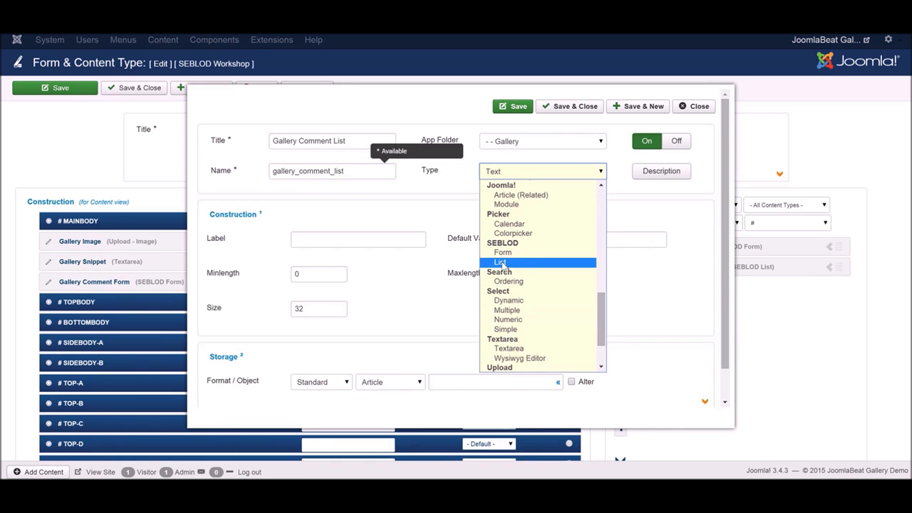
pyautogui.click(500, 262)
pyautogui.write('seb')
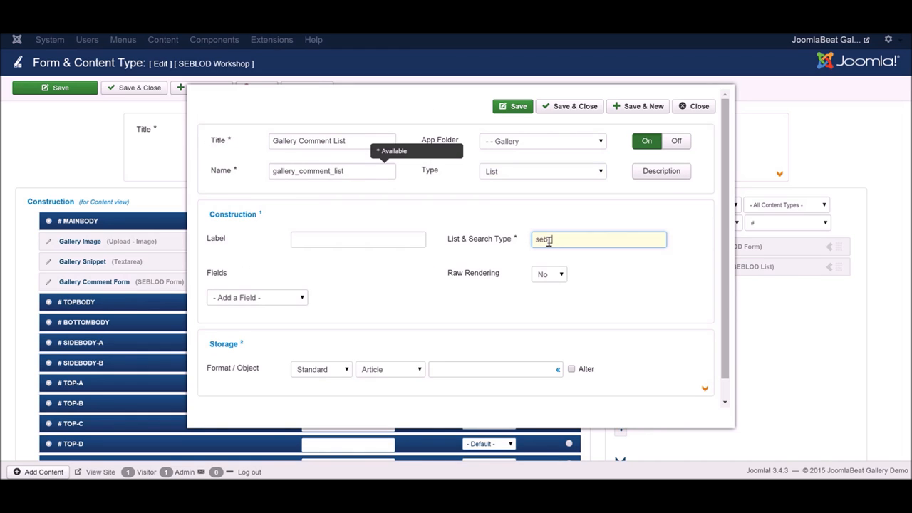
# Step: Set its List & Search Type to seb_comments and label it 'User comments'
pyautogui.write('comments')
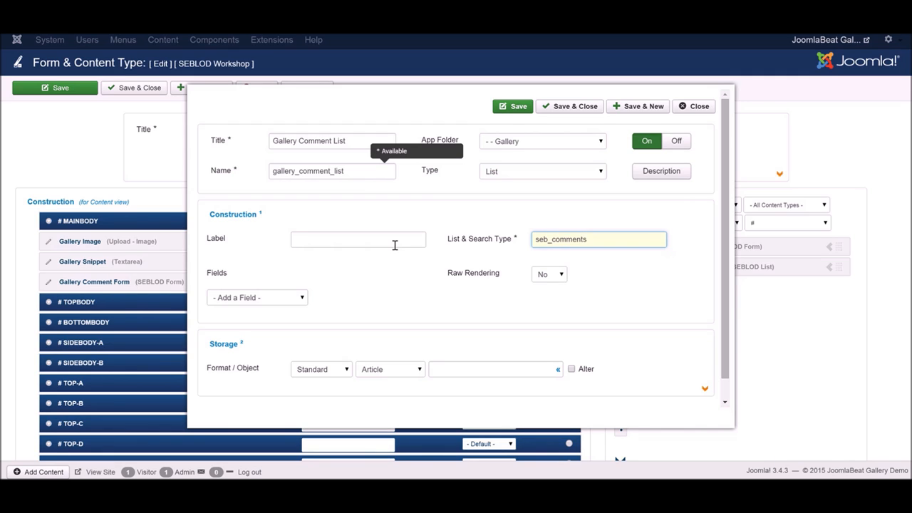
pyautogui.click(357, 239)
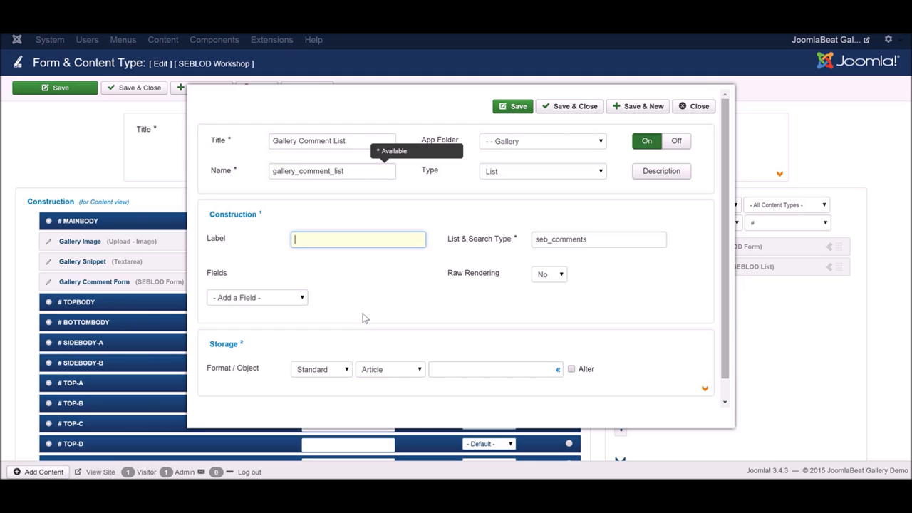
pyautogui.write('User comme')
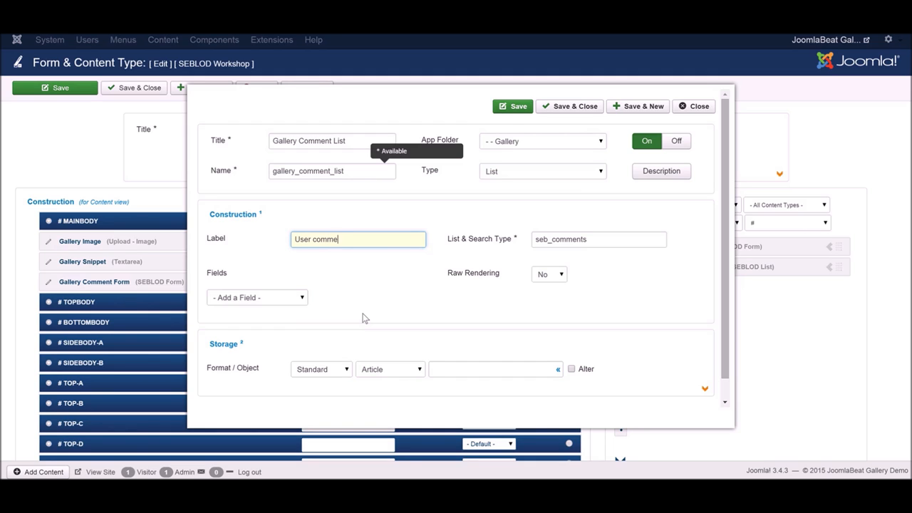
pyautogui.write('nts')
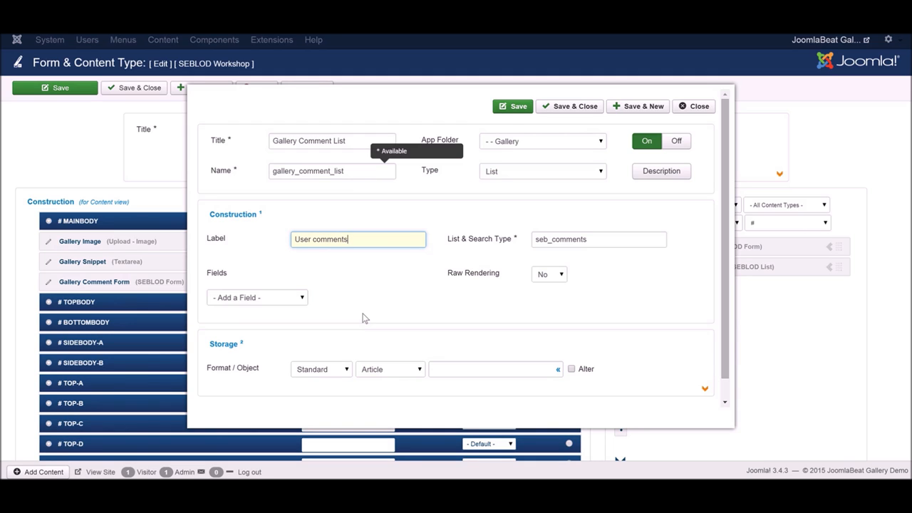
pyautogui.moveTo(584, 118)
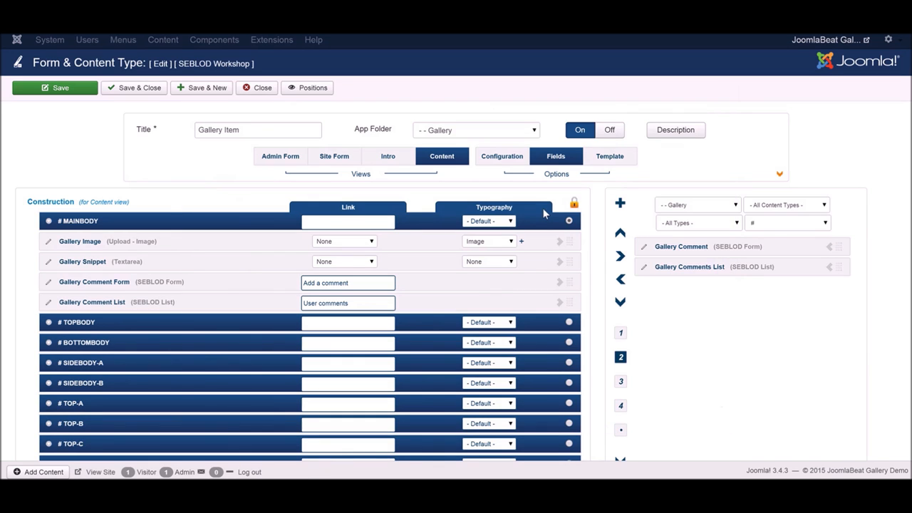
pyautogui.moveTo(619, 404)
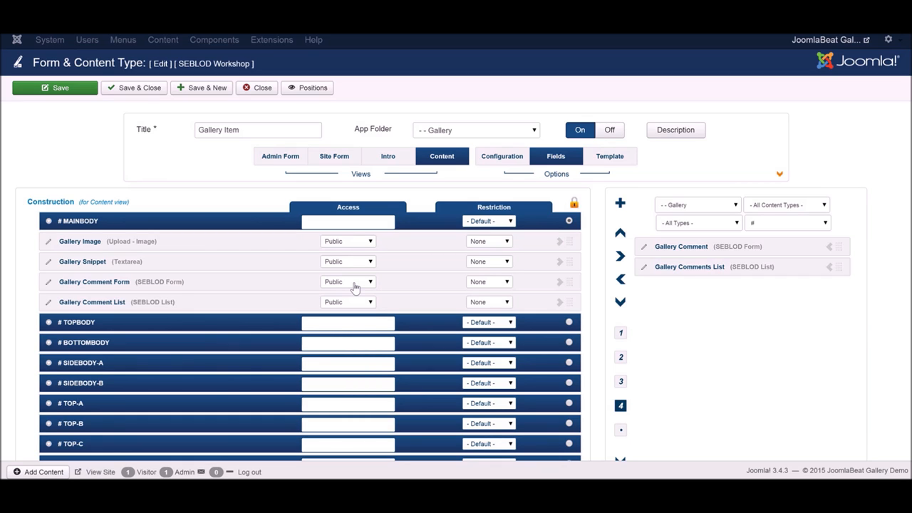
# Step: Set the Gallery Comment Form access to Registered and save the Gallery Item type
pyautogui.click(347, 282)
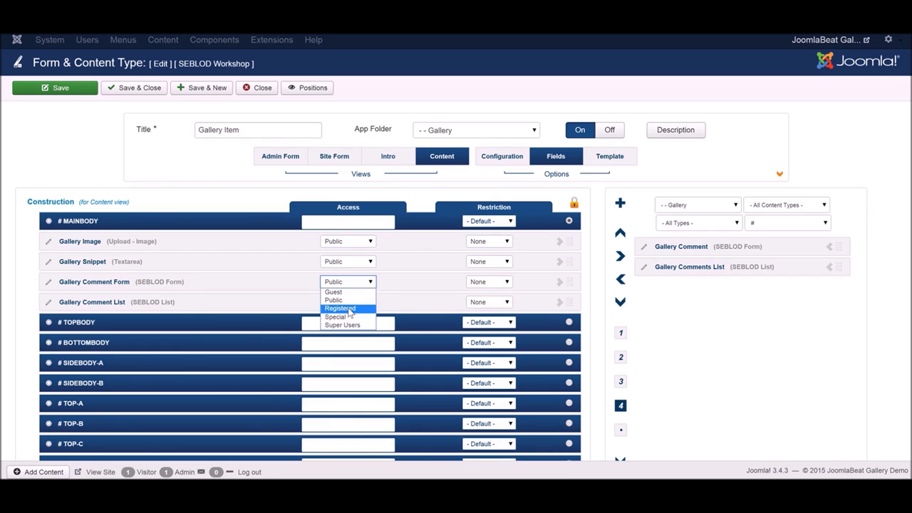
pyautogui.click(339, 307)
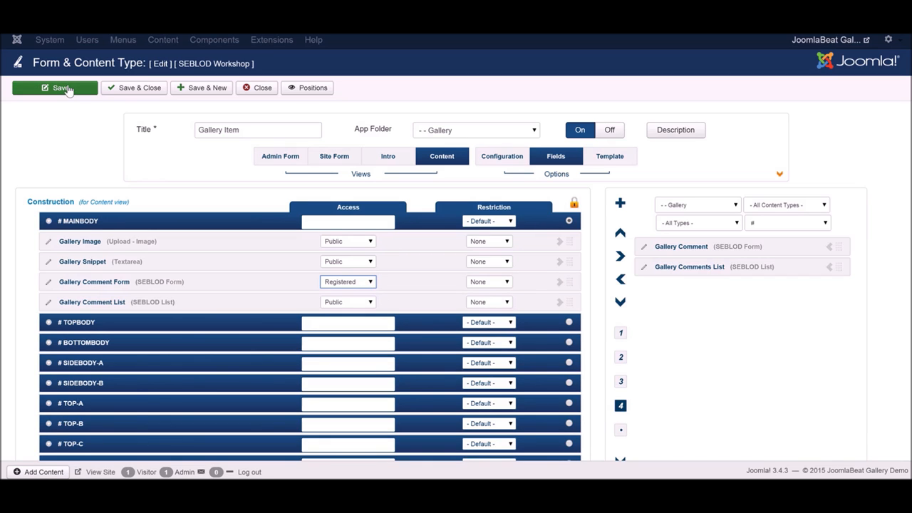
pyautogui.click(54, 89)
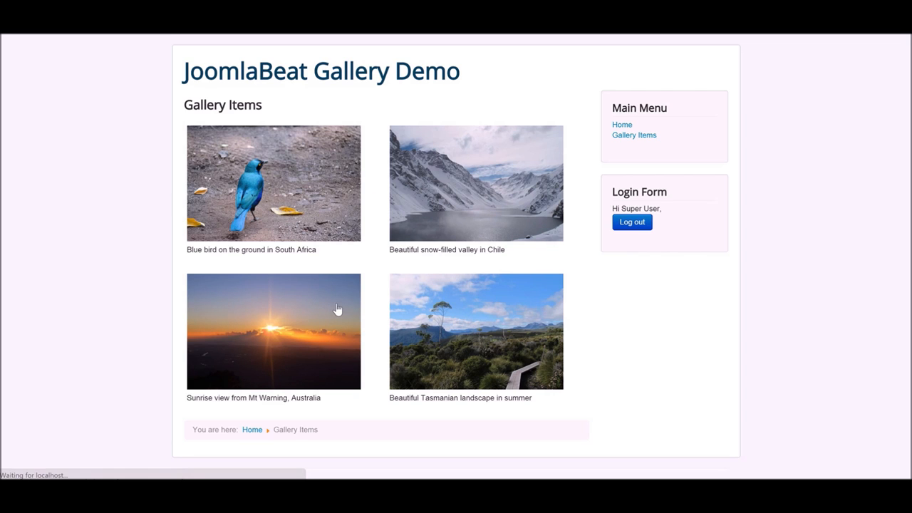
# Step: Open the Sunrise gallery item and scroll down to its 'Add a comment' form
pyautogui.click(273, 330)
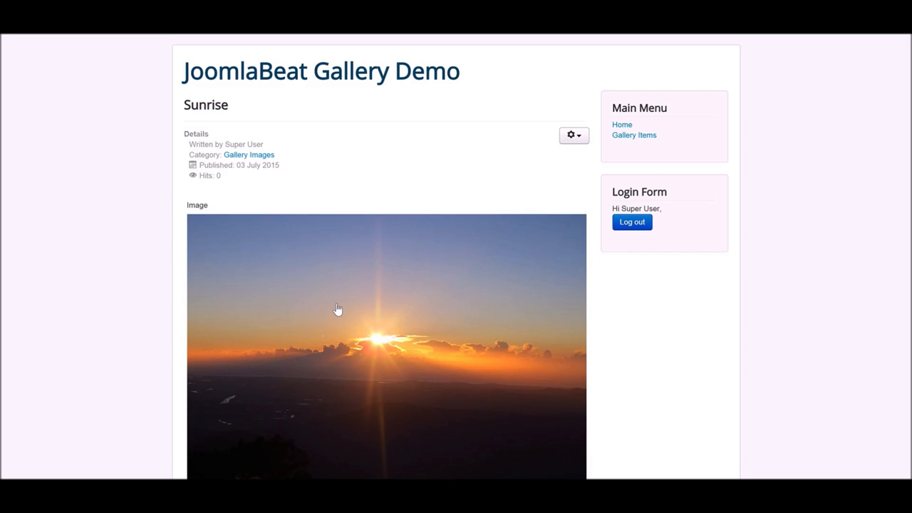
pyautogui.moveTo(282, 190)
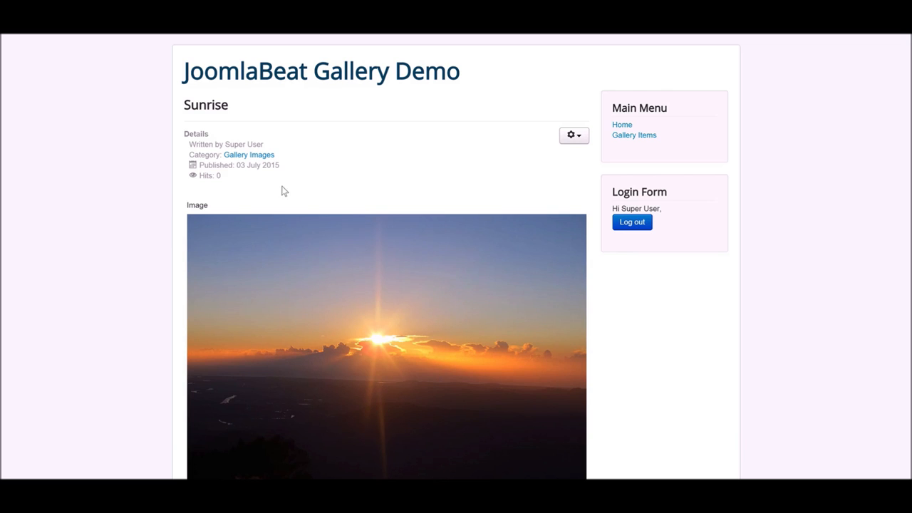
pyautogui.moveTo(708, 193)
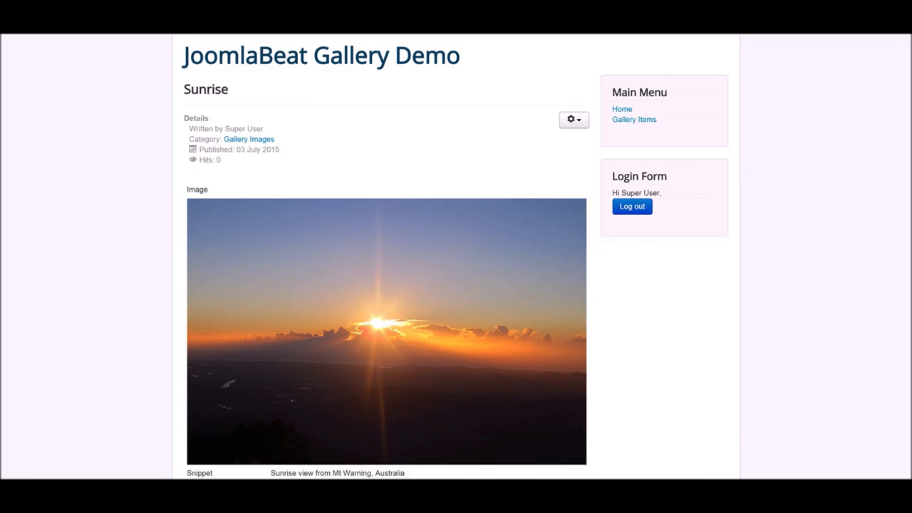
pyautogui.scroll(-3)
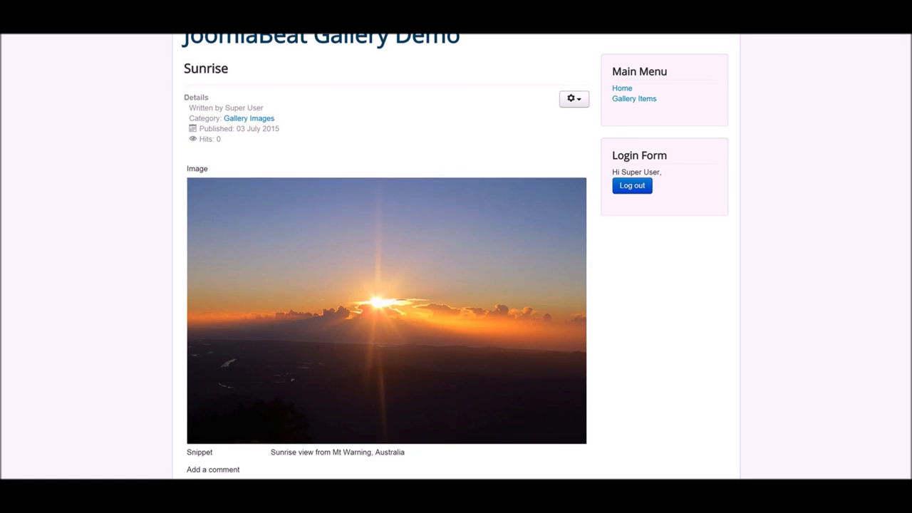
pyautogui.scroll(-3)
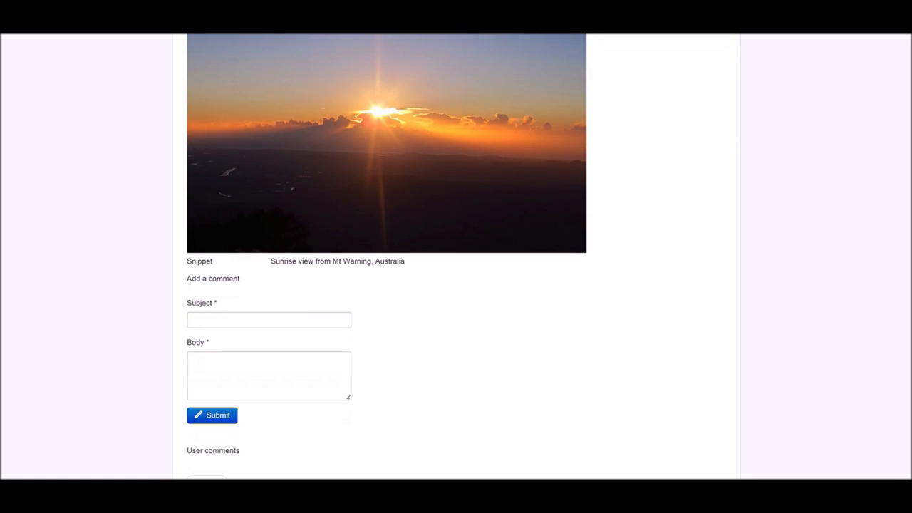
pyautogui.scroll(-3)
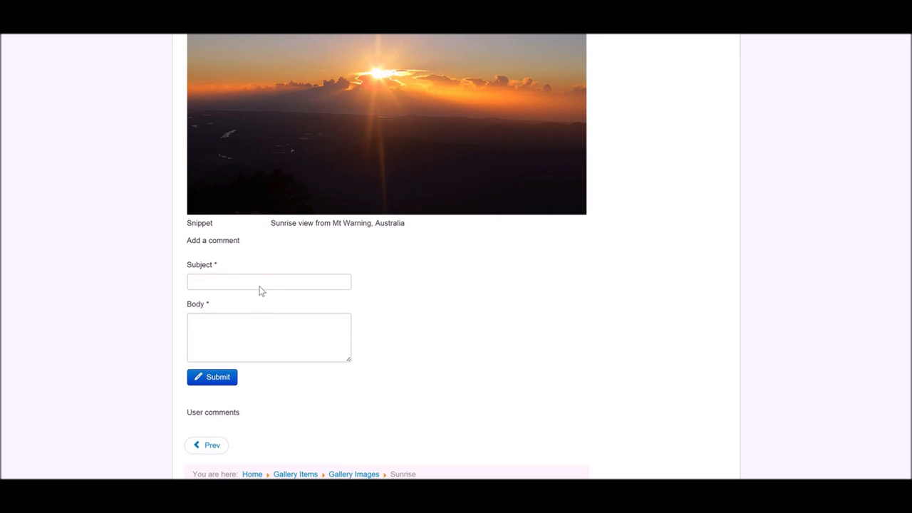
# Step: Fill the comment form with subject 'Great sunset' and body 'I wish I was there!'
pyautogui.click(268, 281)
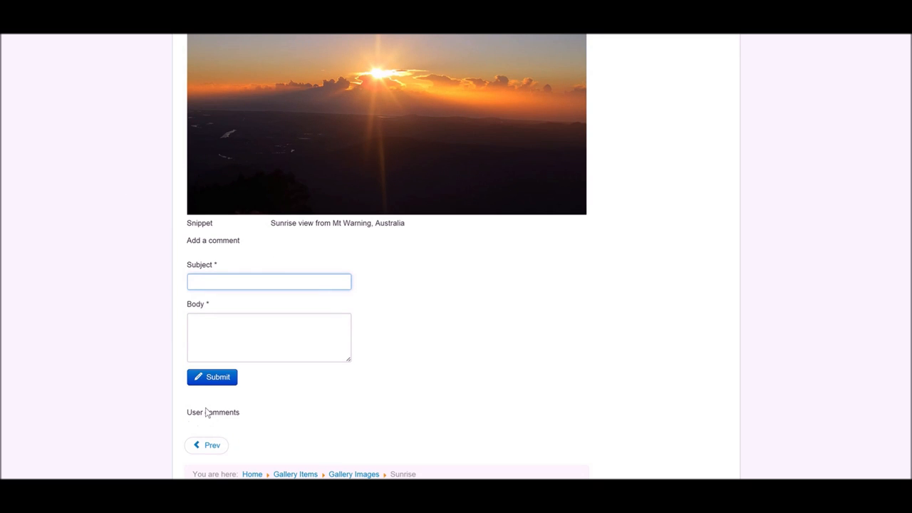
pyautogui.click(267, 282)
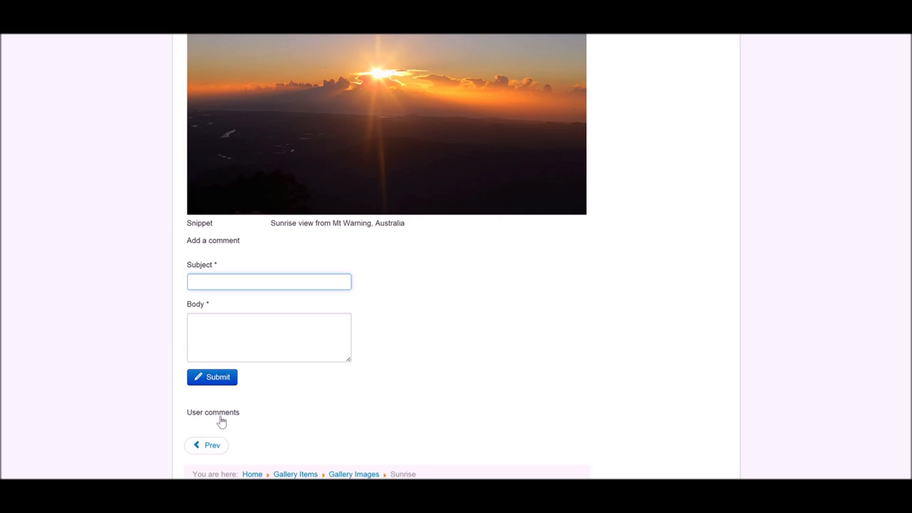
pyautogui.click(267, 281)
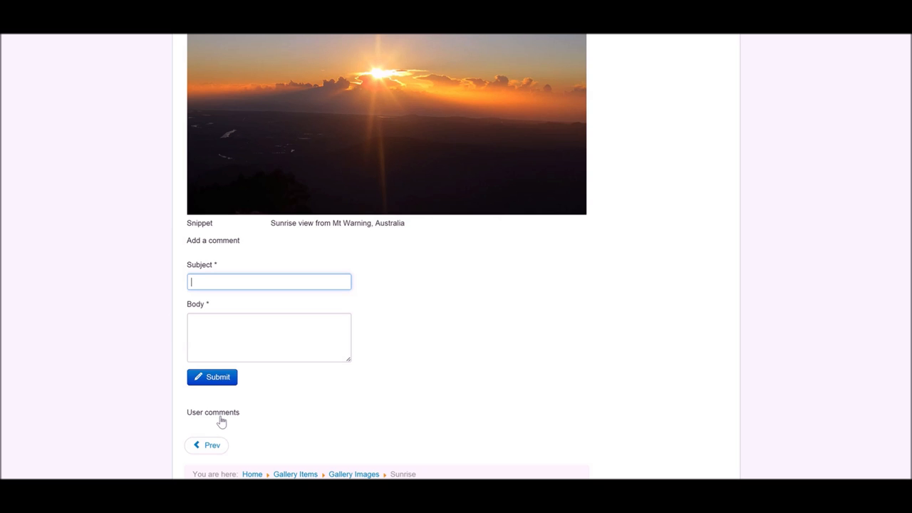
pyautogui.write('Great sunset')
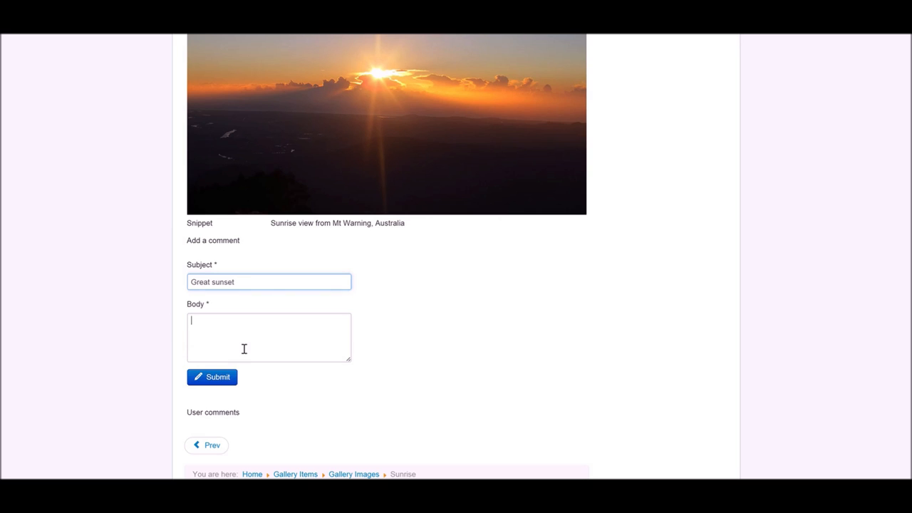
pyautogui.write('I wish I was')
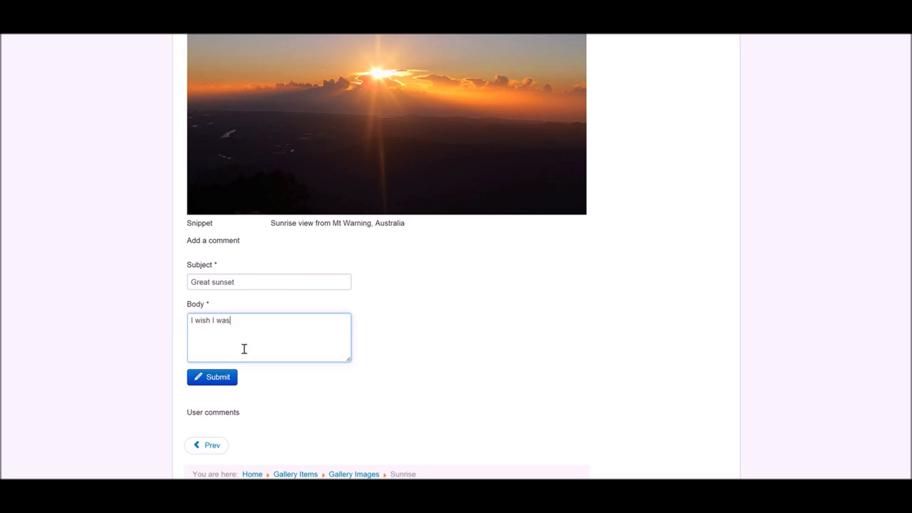
pyautogui.write('there')
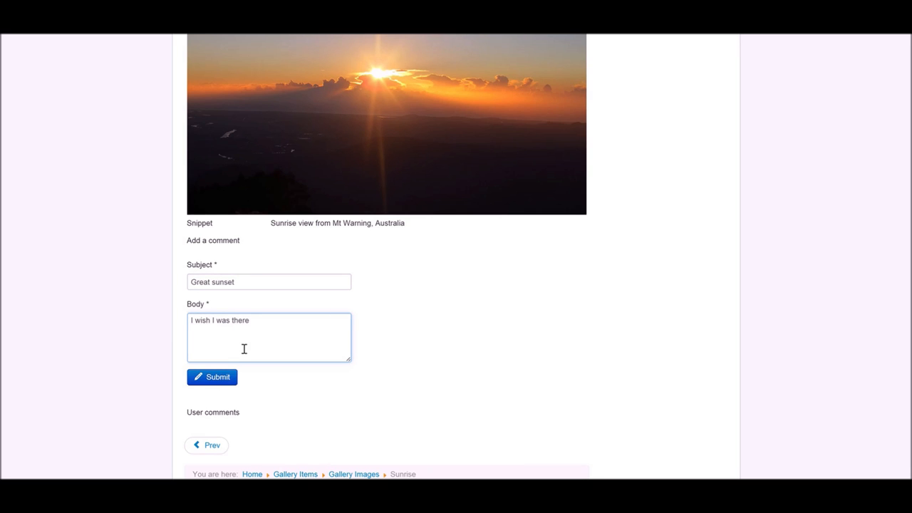
pyautogui.write('!')
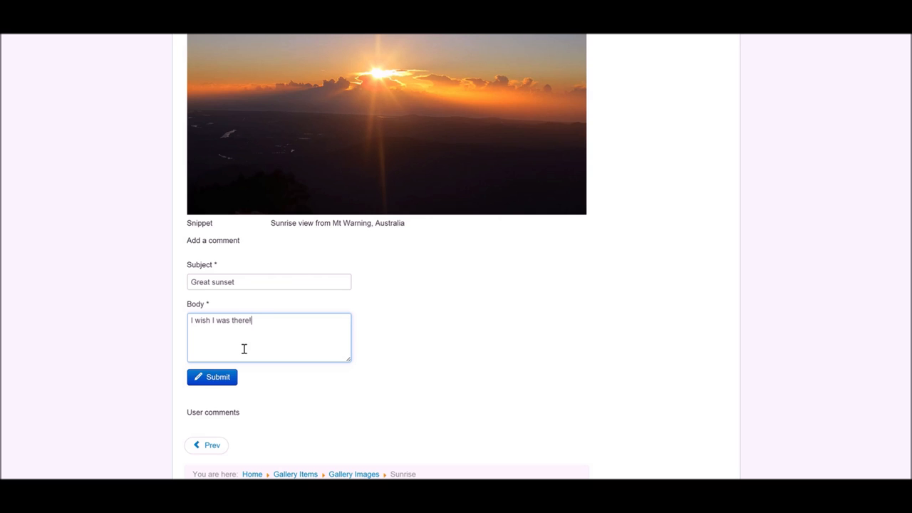
# Step: Submit the comment and view it listed under User comments
pyautogui.click(211, 376)
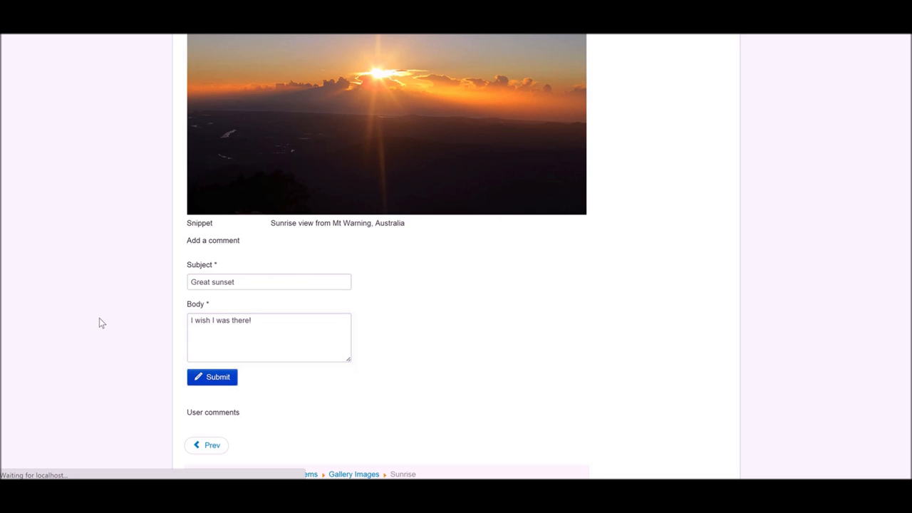
pyautogui.click(210, 376)
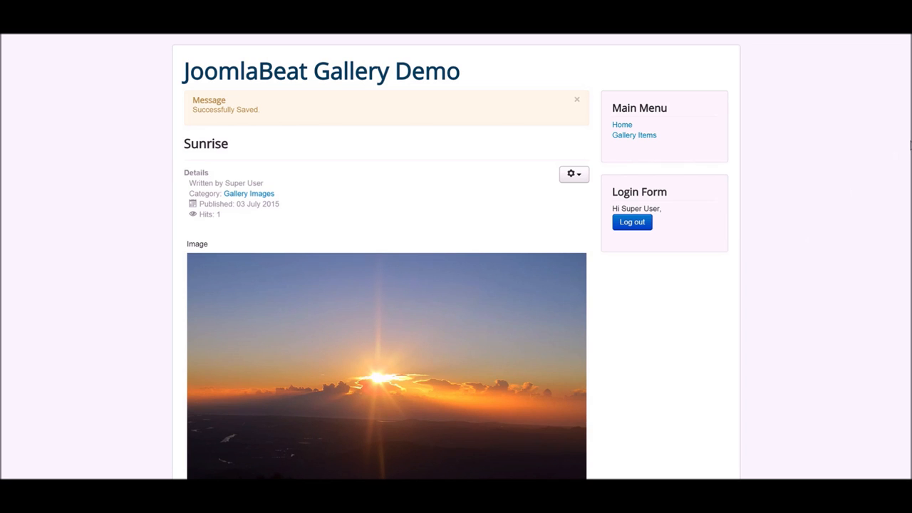
pyautogui.scroll(-3)
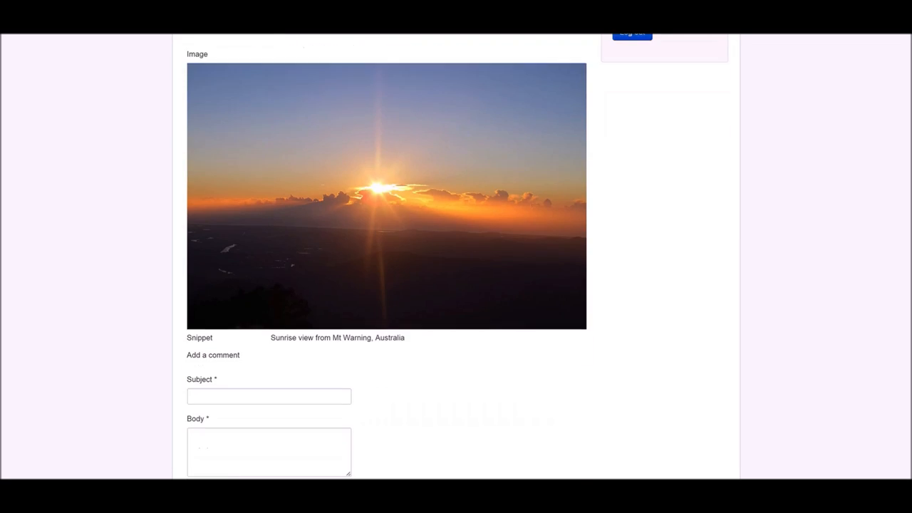
pyautogui.scroll(-3)
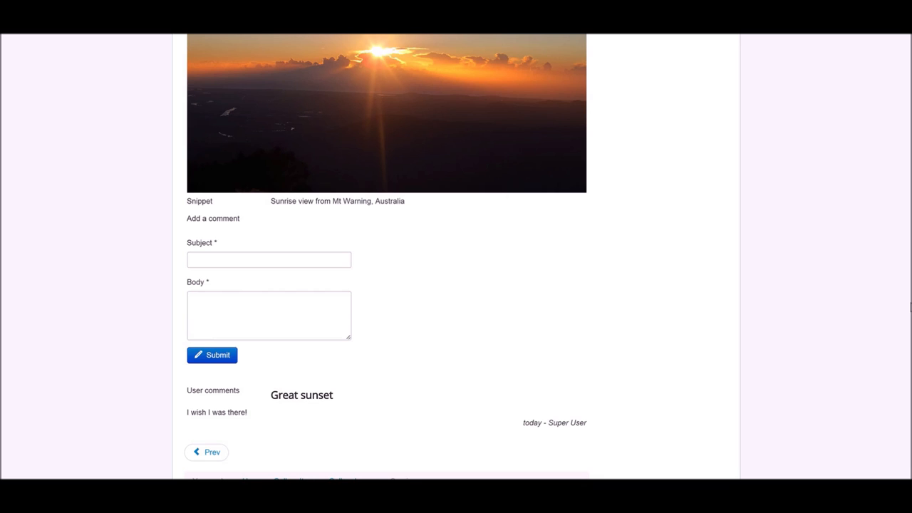
pyautogui.moveTo(311, 406)
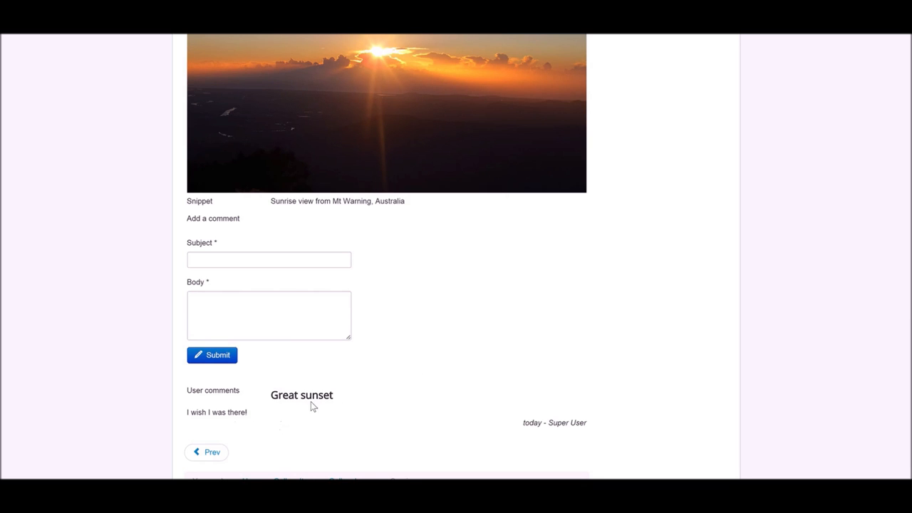
pyautogui.moveTo(292, 426)
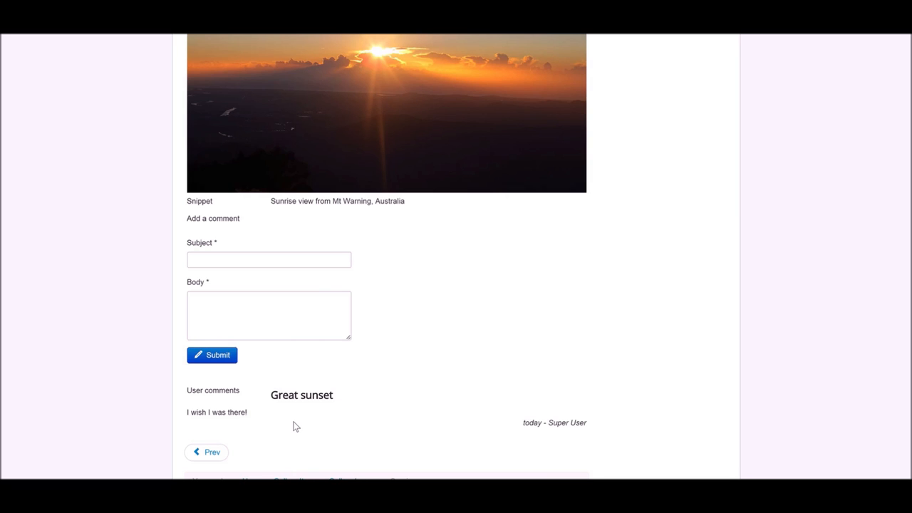
pyautogui.moveTo(316, 406)
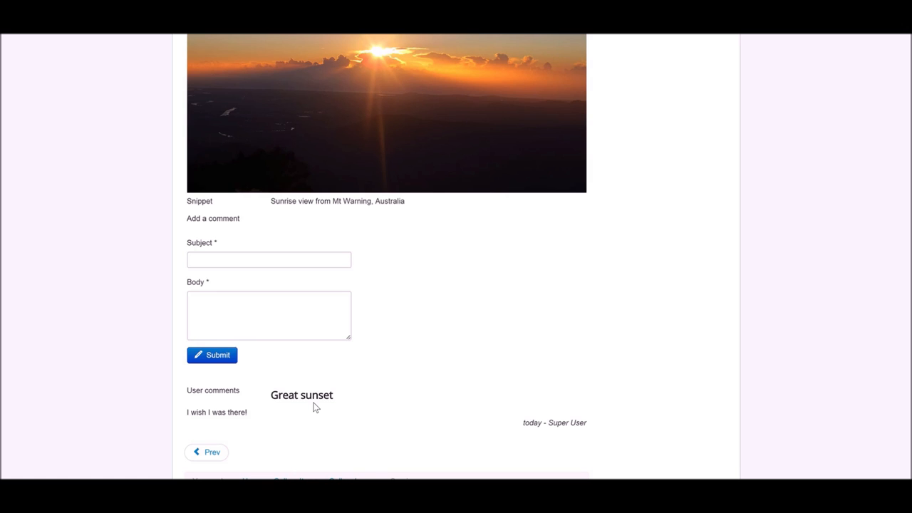
pyautogui.moveTo(889, 424)
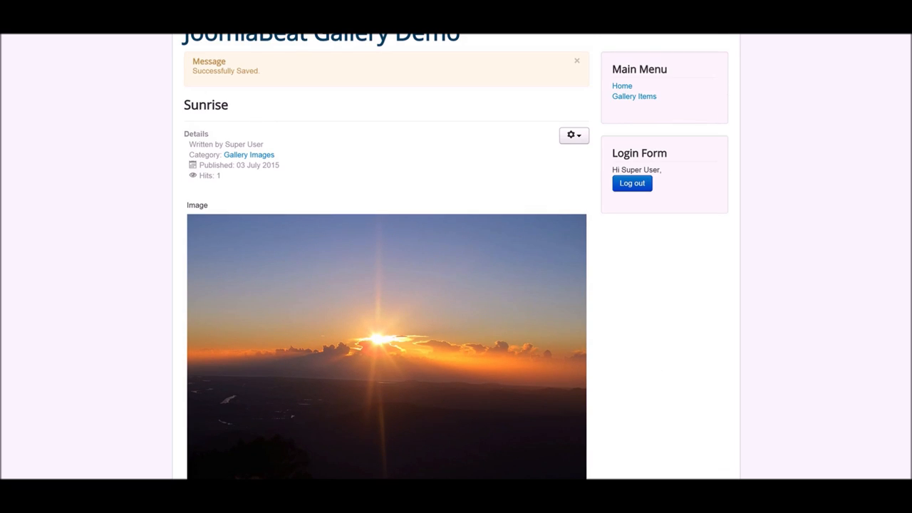
# Step: Save and close the Gallery Item content type and go to the Module Manager
pyautogui.click(134, 88)
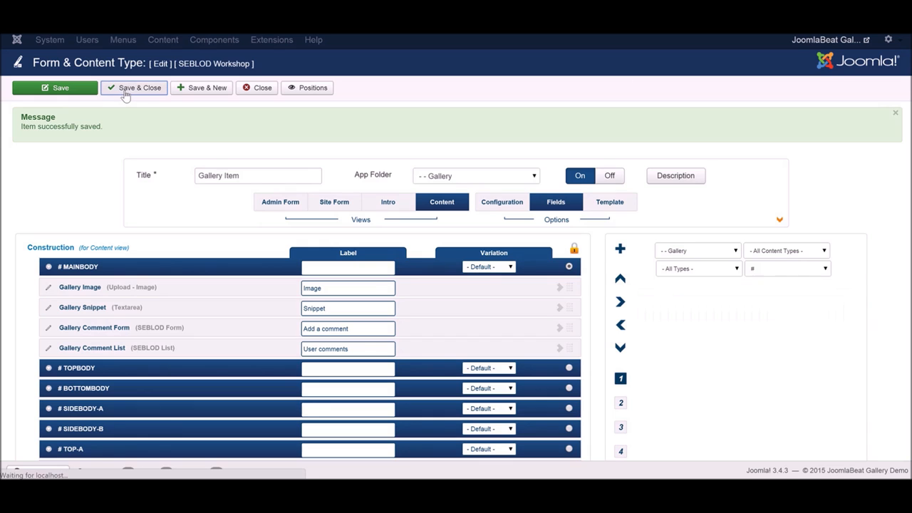
pyautogui.click(134, 87)
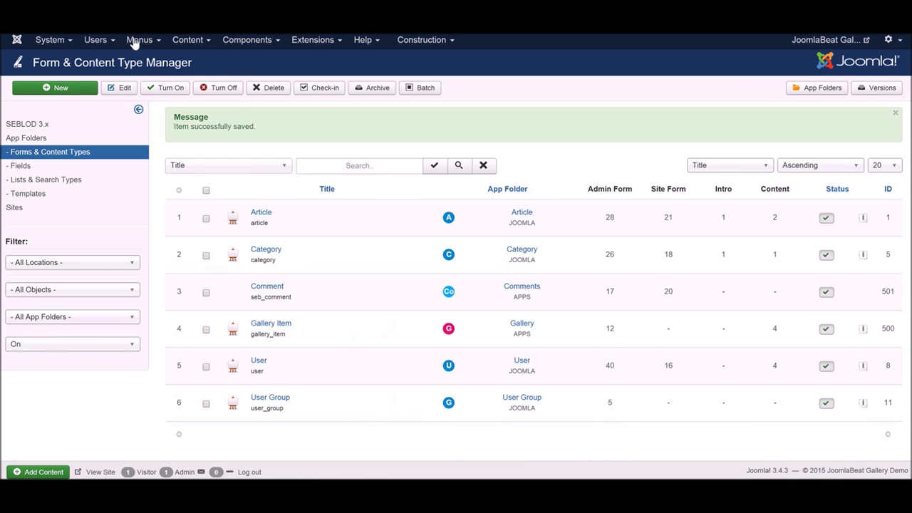
pyautogui.click(140, 40)
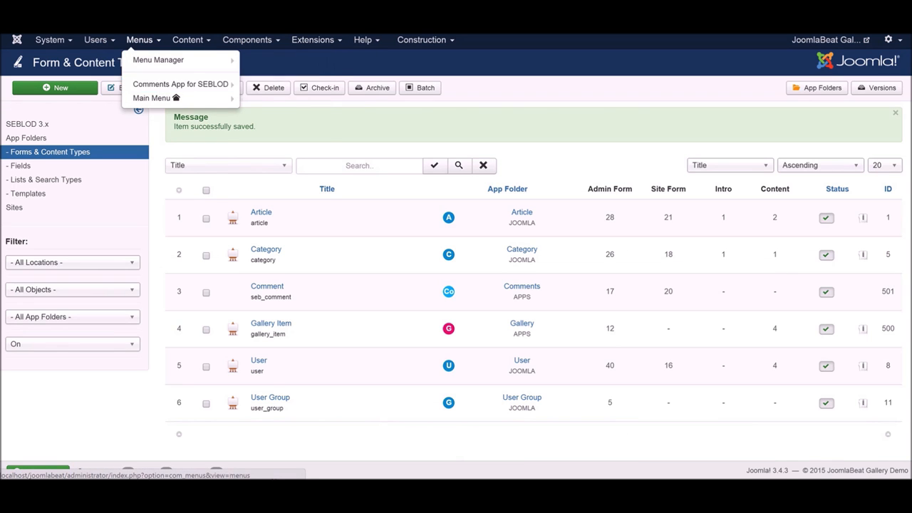
pyautogui.click(312, 40)
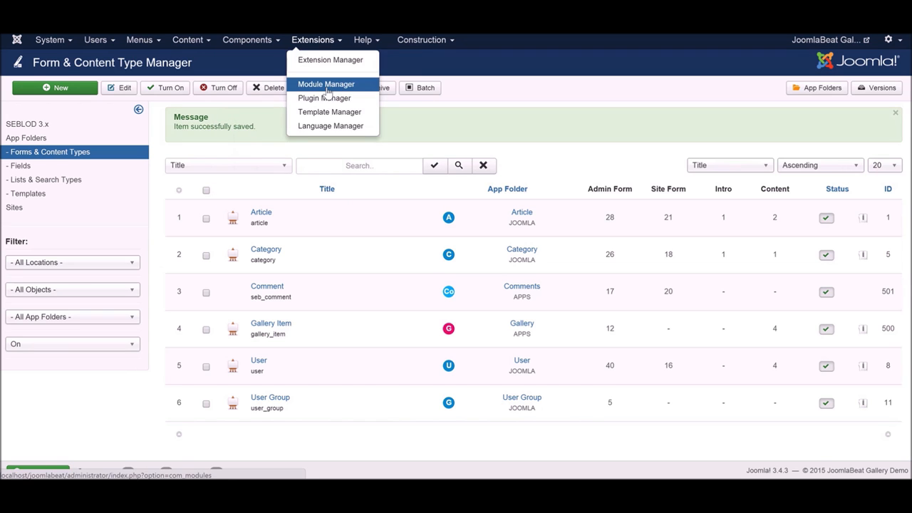
pyautogui.click(325, 84)
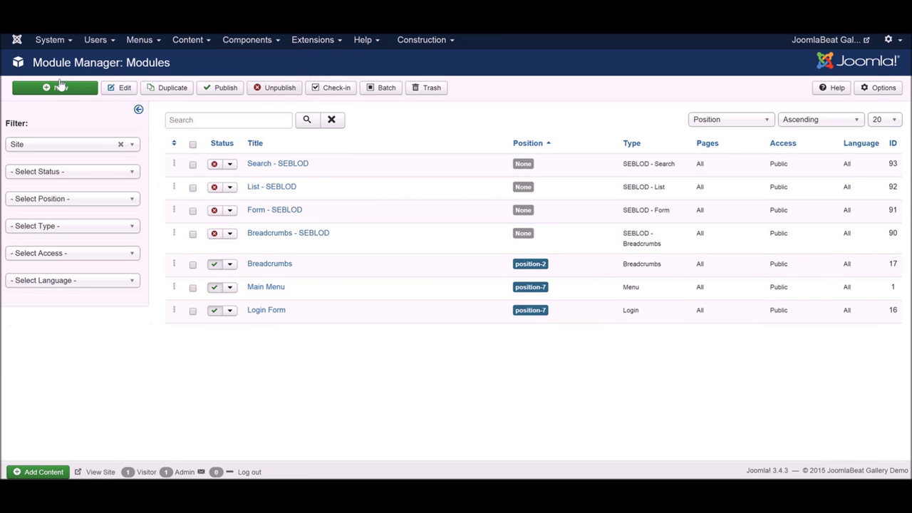
# Step: Start a new module and choose the Menu module type
pyautogui.click(54, 87)
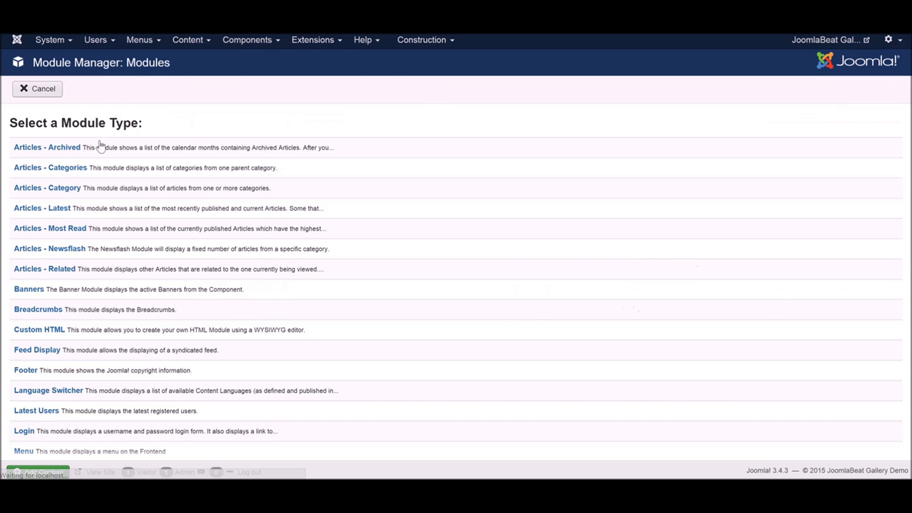
pyautogui.scroll(-3)
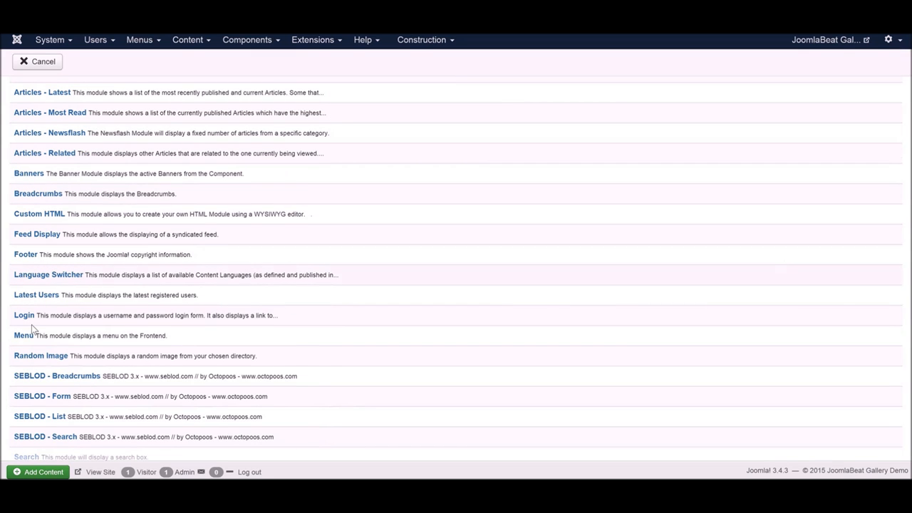
pyautogui.click(22, 335)
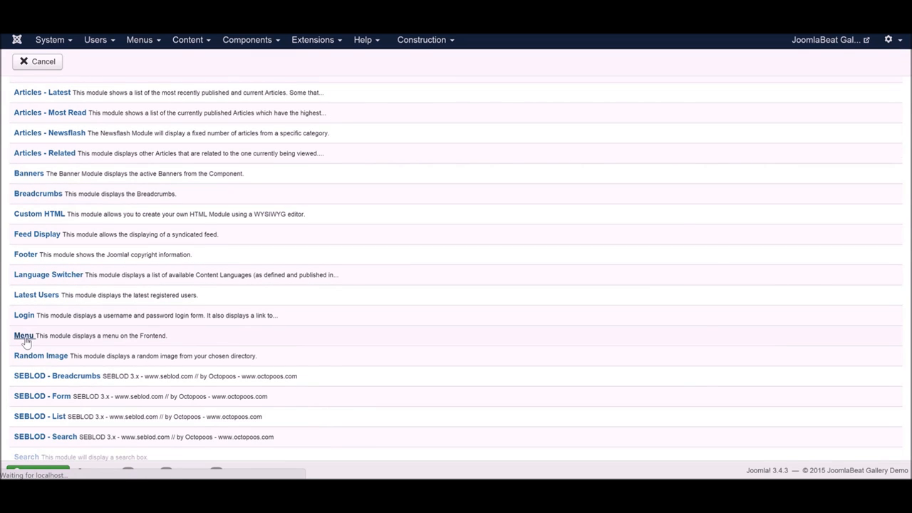
# Step: Title the new menu module 'Comments App Menu'
pyautogui.click(23, 334)
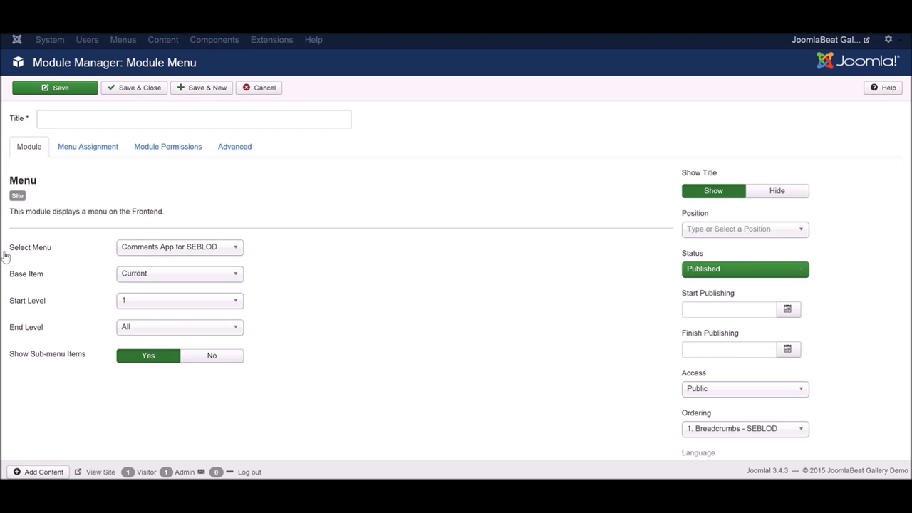
pyautogui.moveTo(155, 250)
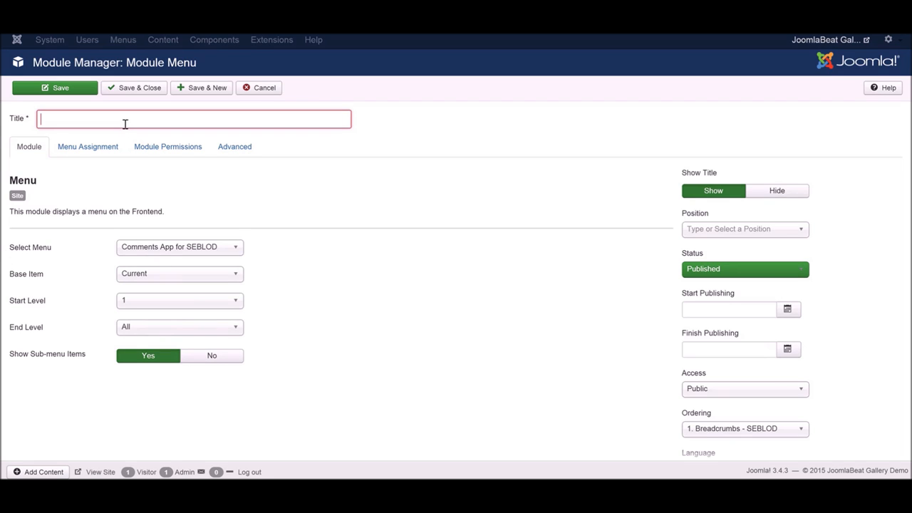
pyautogui.write('Comments')
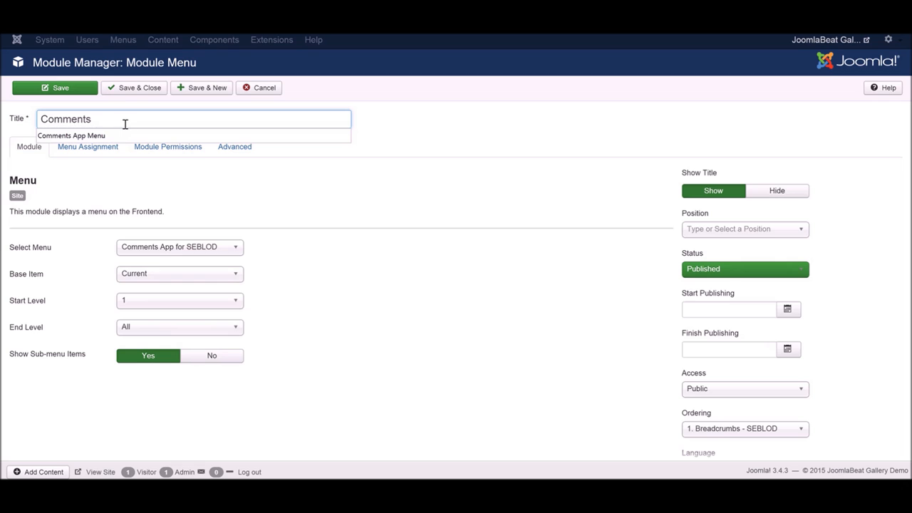
pyautogui.click(71, 135)
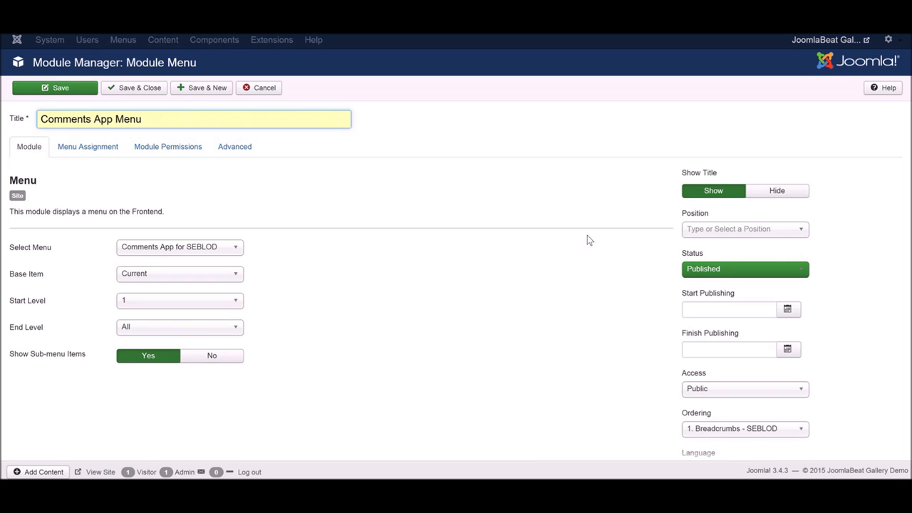
# Step: Place the module in Position Right [position-7], save it and close the editor
pyautogui.click(743, 227)
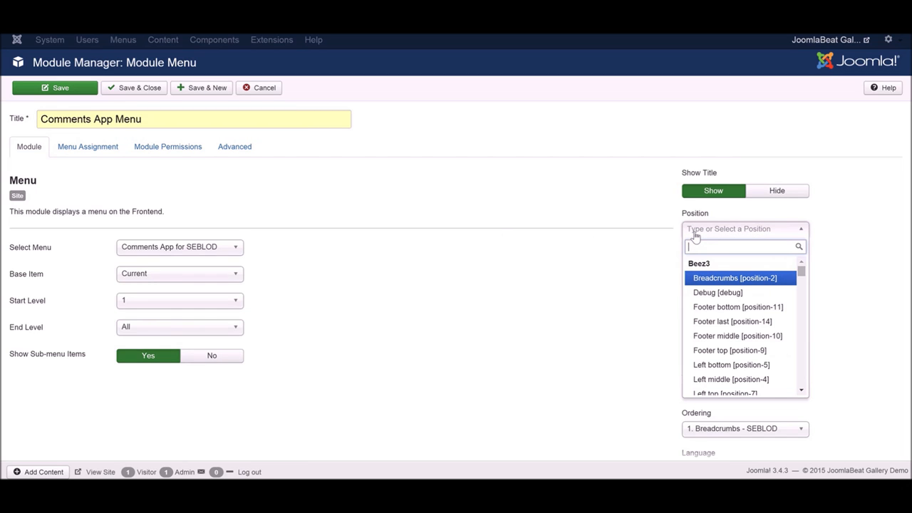
pyautogui.write('posit')
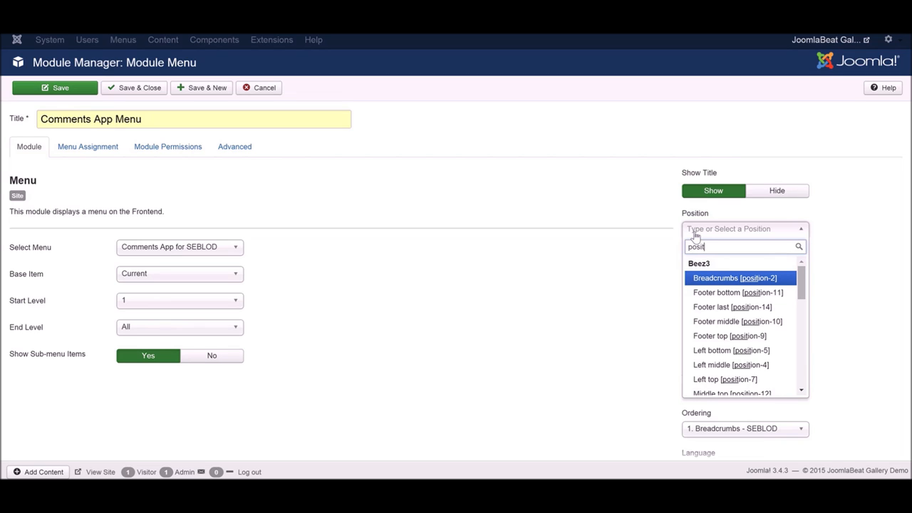
pyautogui.write('position-7')
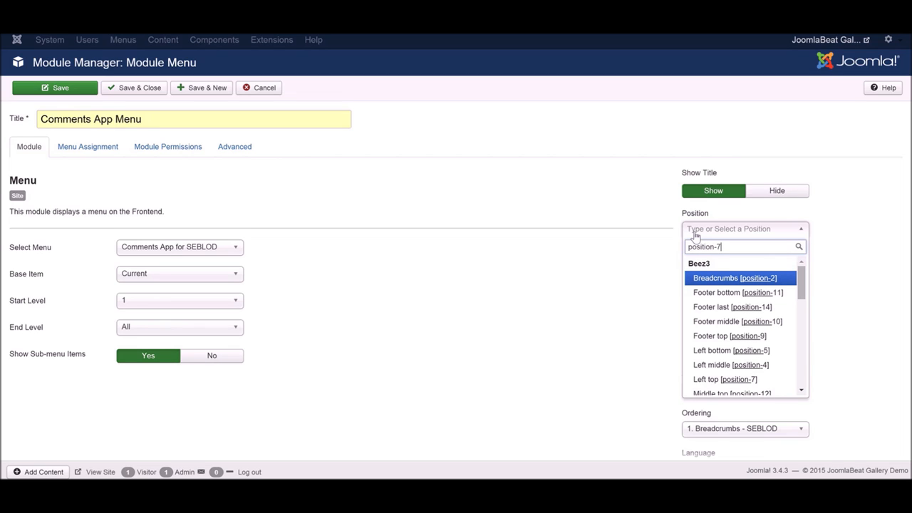
pyautogui.click(724, 379)
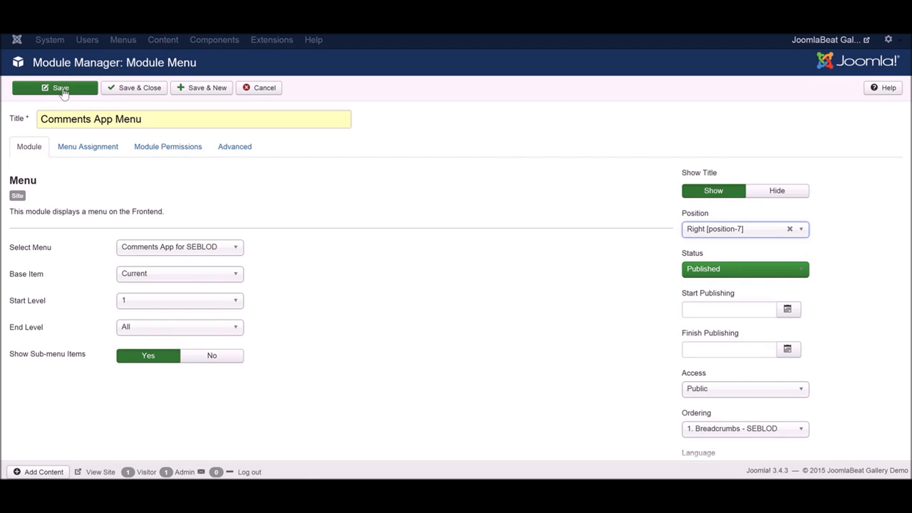
pyautogui.click(55, 88)
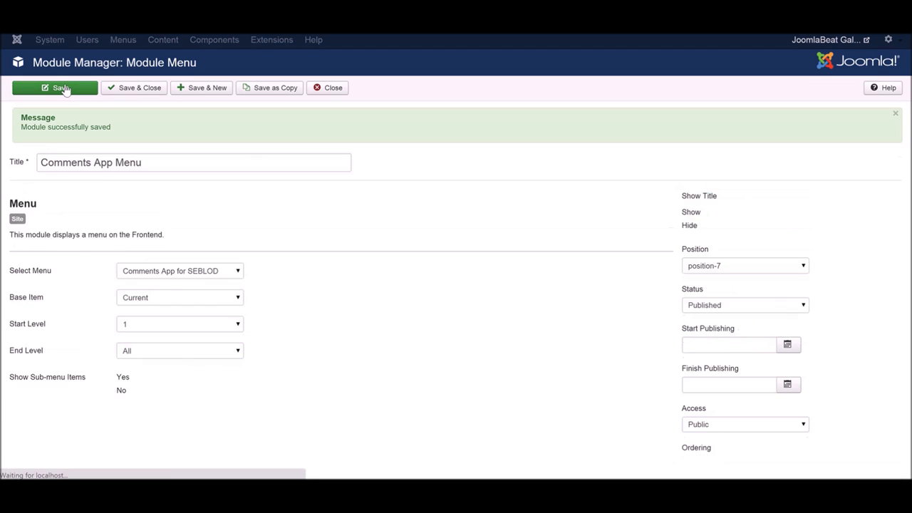
pyautogui.click(54, 88)
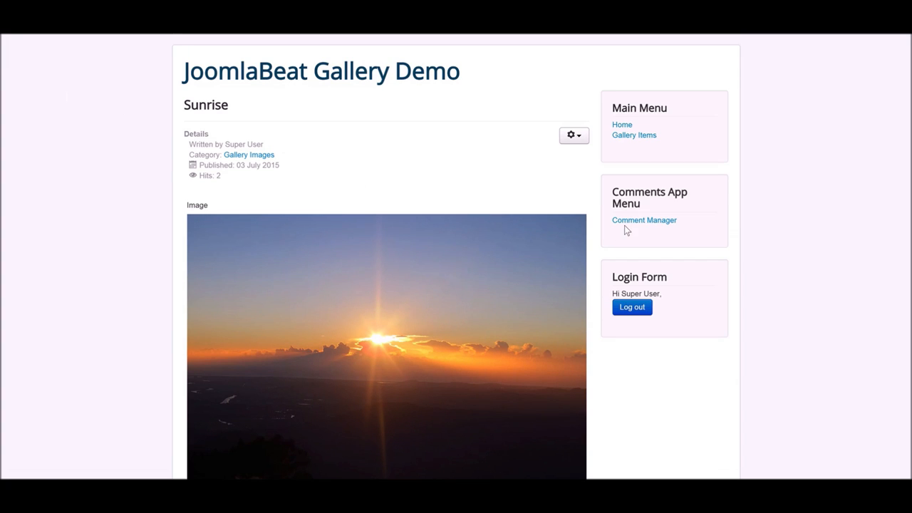
# Step: Open Comment Manager from the Comments App Menu, listing the three Super User comments
pyautogui.click(644, 219)
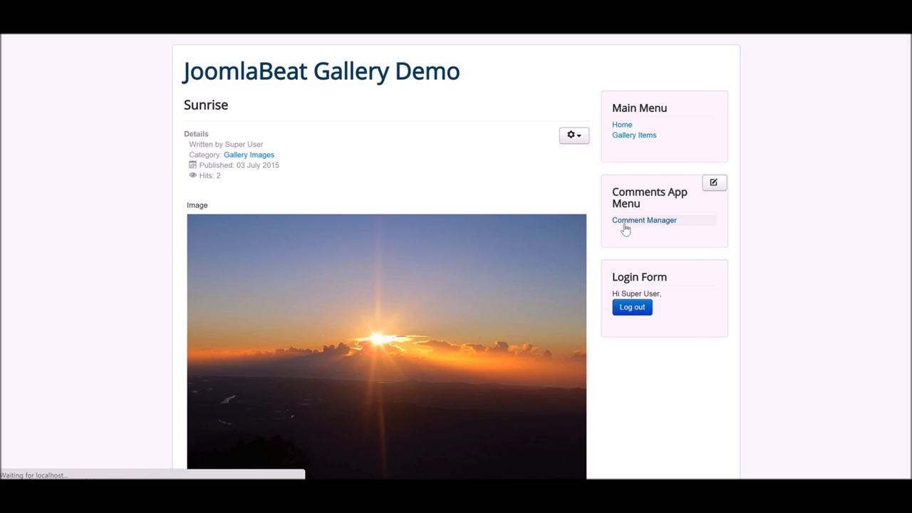
pyautogui.click(644, 220)
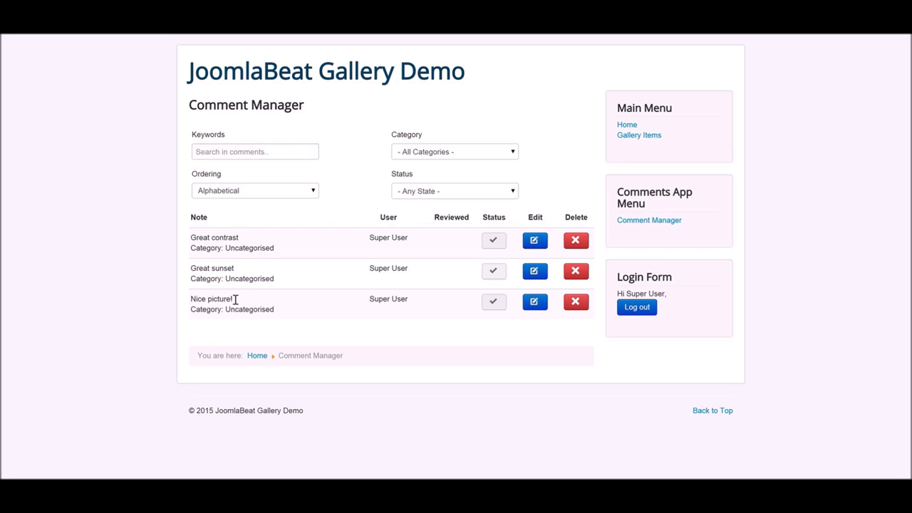
pyautogui.moveTo(235, 265)
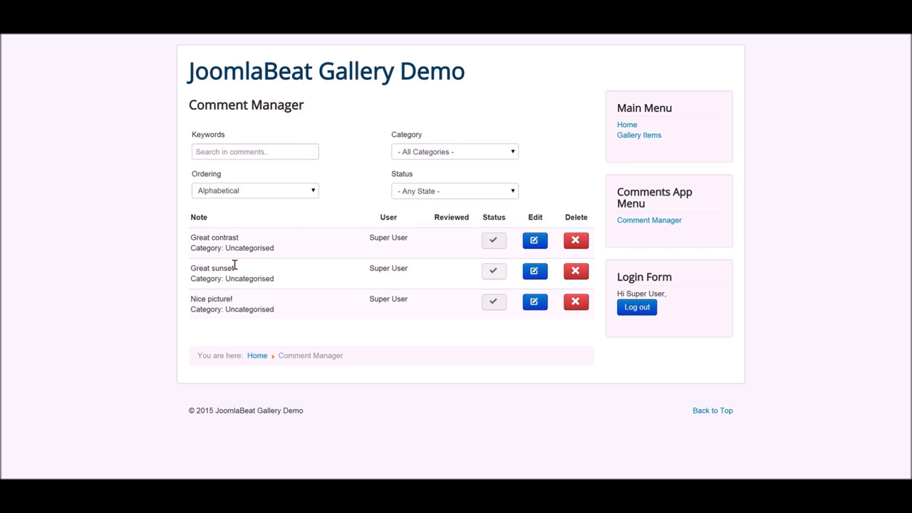
pyautogui.doubleClick(202, 236)
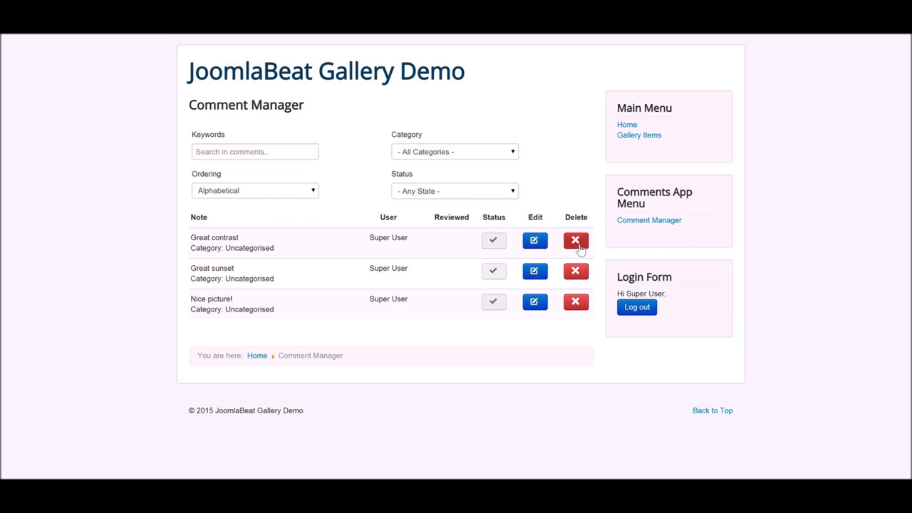
pyautogui.moveTo(575, 239)
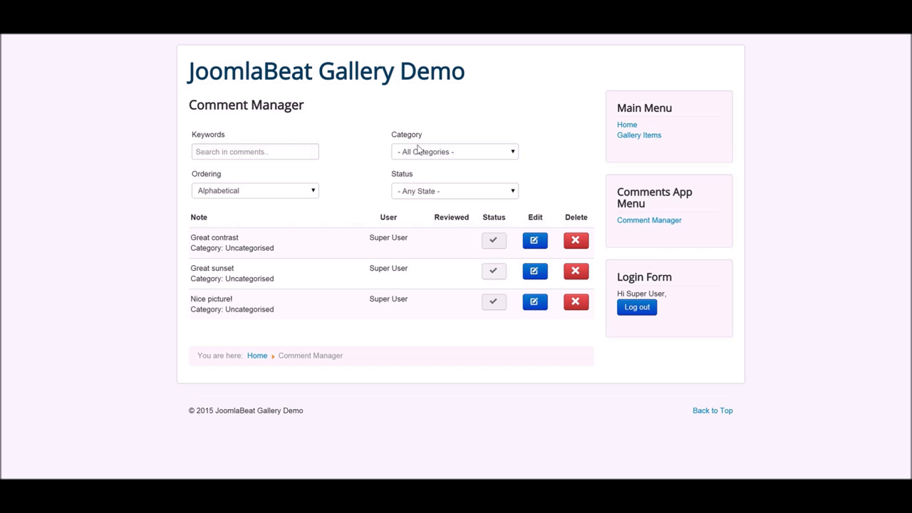
# Step: Sort the comment list by Most Recent, then by Oldest so Nice picture! comes first
pyautogui.click(454, 151)
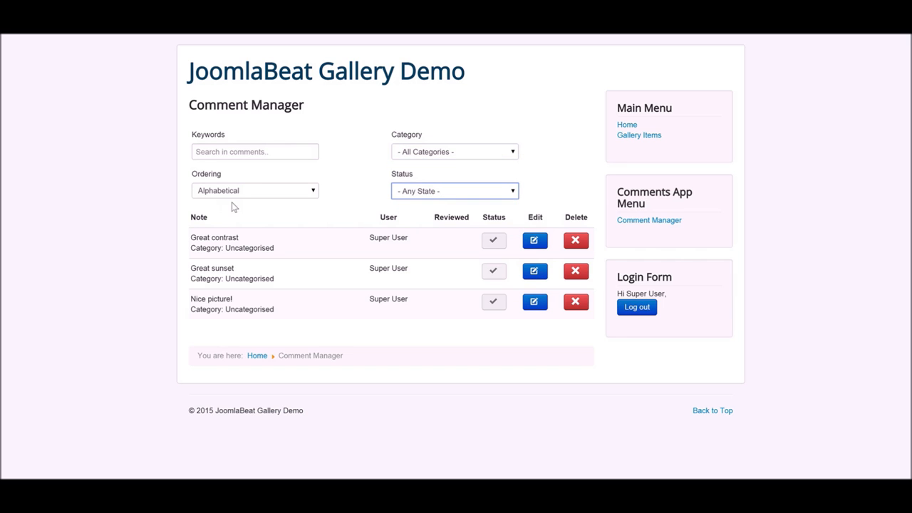
pyautogui.click(253, 191)
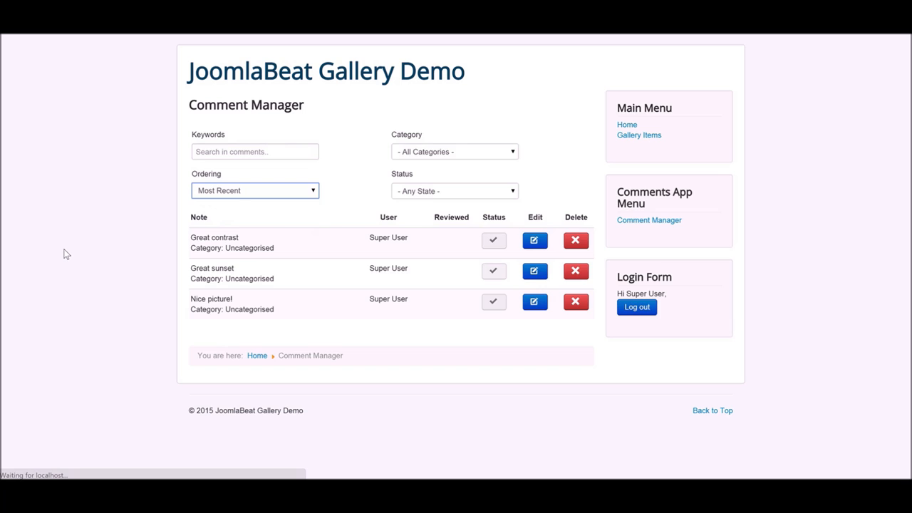
pyautogui.click(254, 191)
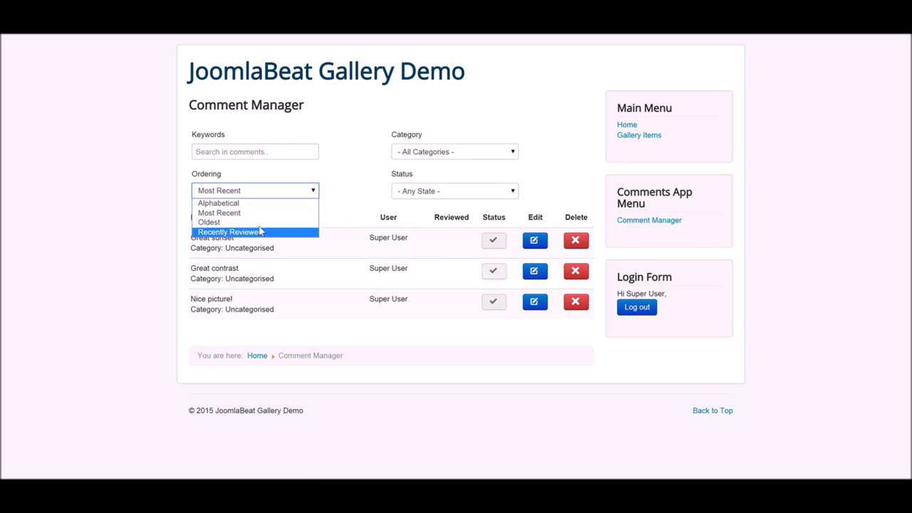
pyautogui.click(208, 222)
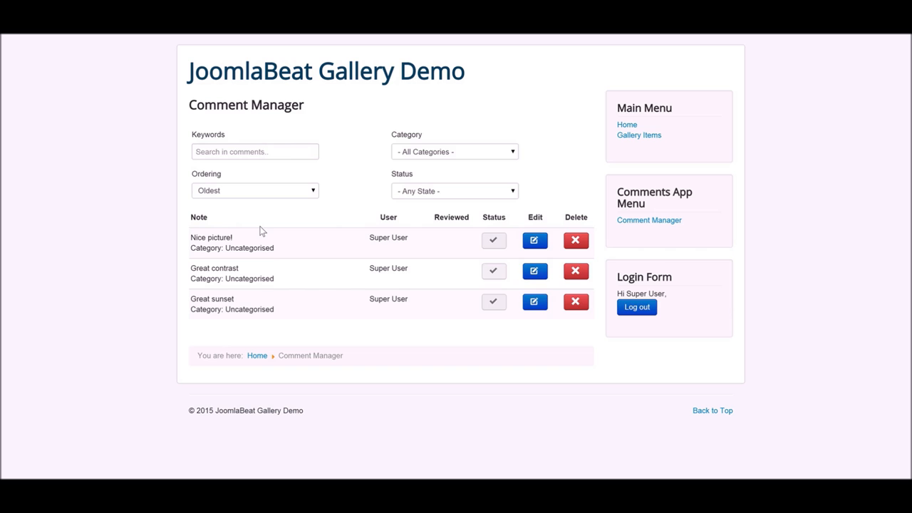
# Step: Edit the Nice picture! comment and set its Publishing status to Unpublished
pyautogui.click(534, 240)
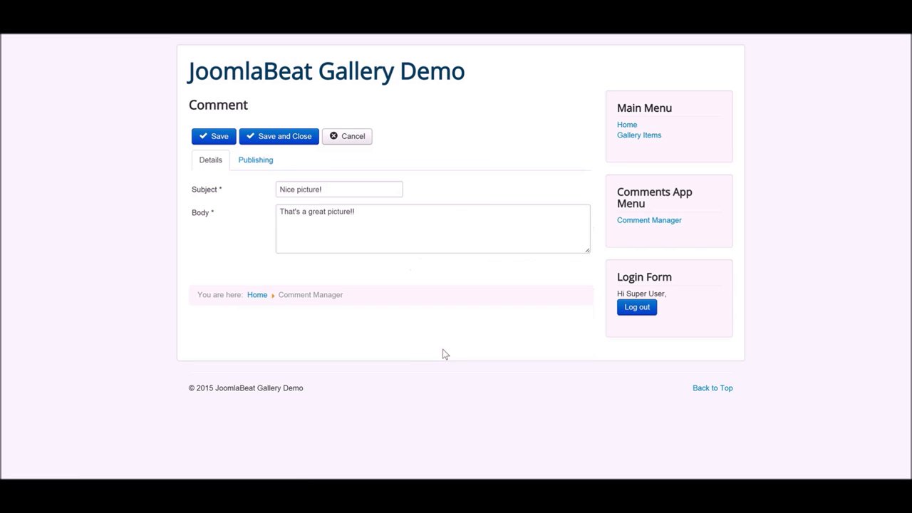
pyautogui.click(255, 159)
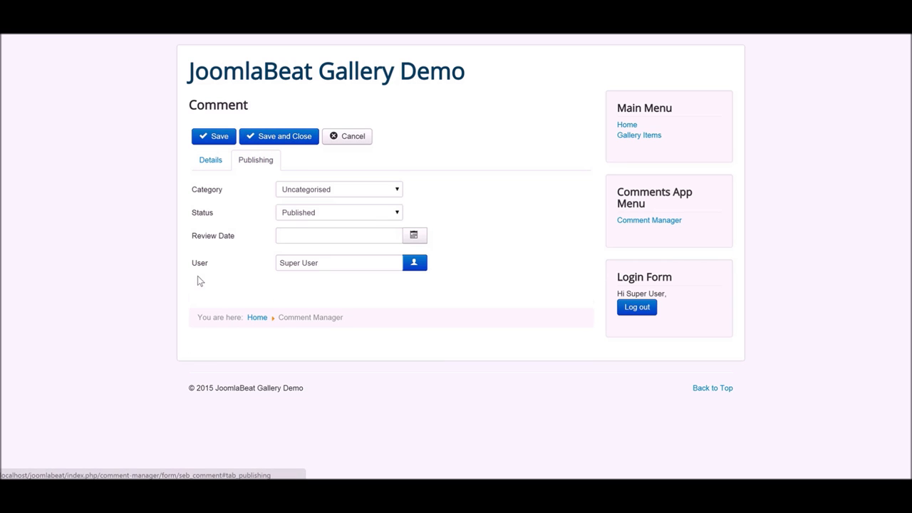
pyautogui.click(339, 212)
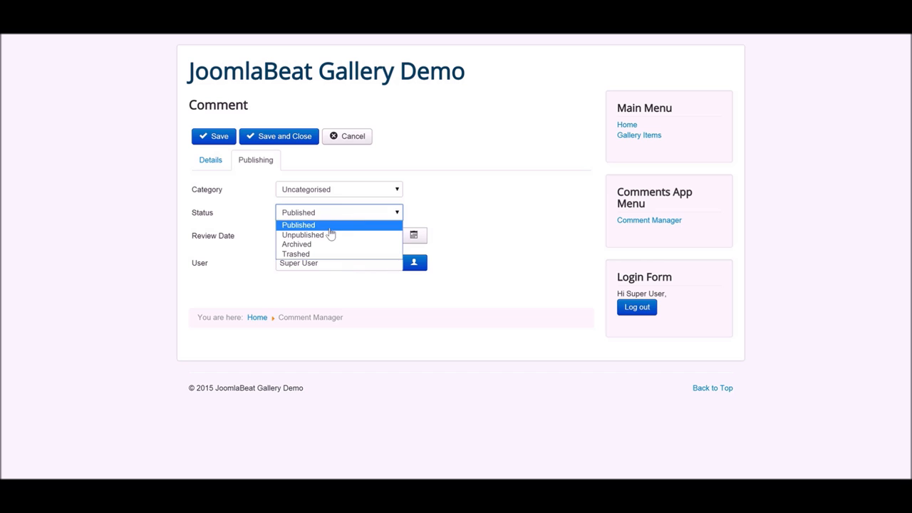
pyautogui.click(302, 235)
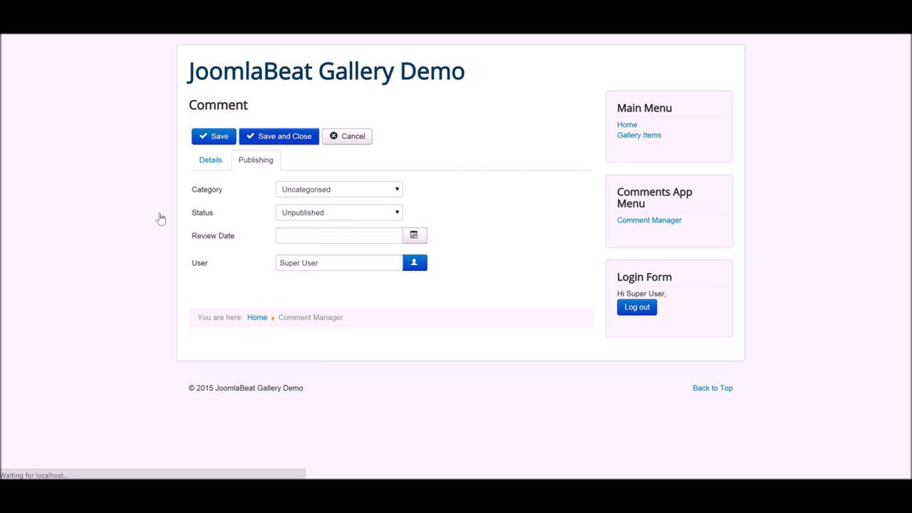